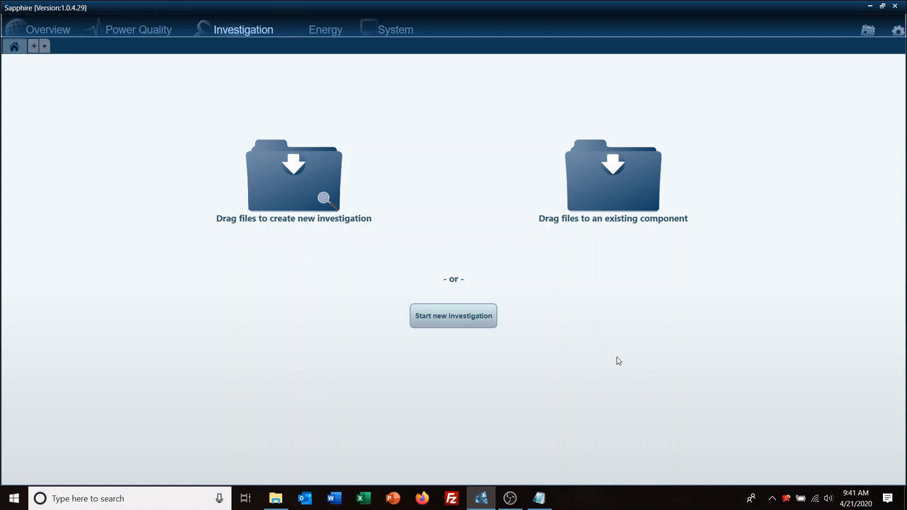
Start a new investigation named 'Training 1', keeping Component as the data source
click(395, 30)
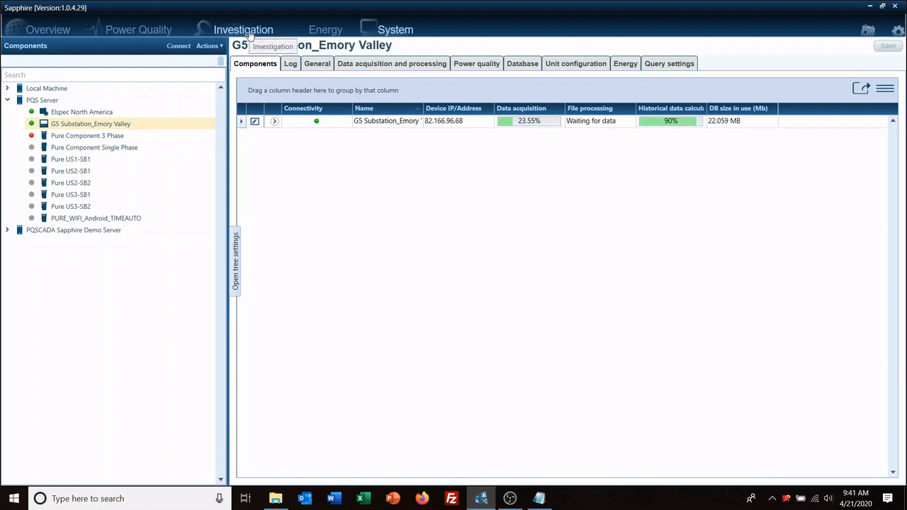
click(243, 30)
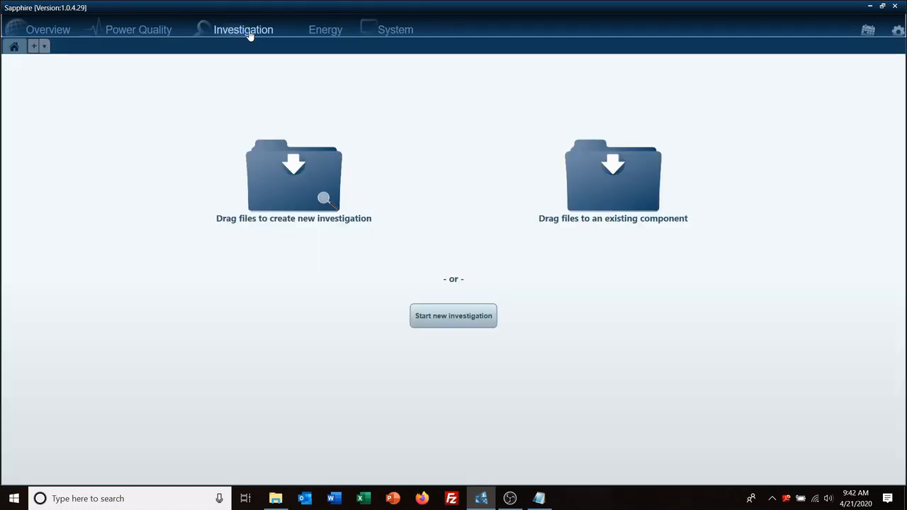
mouse_move(259, 263)
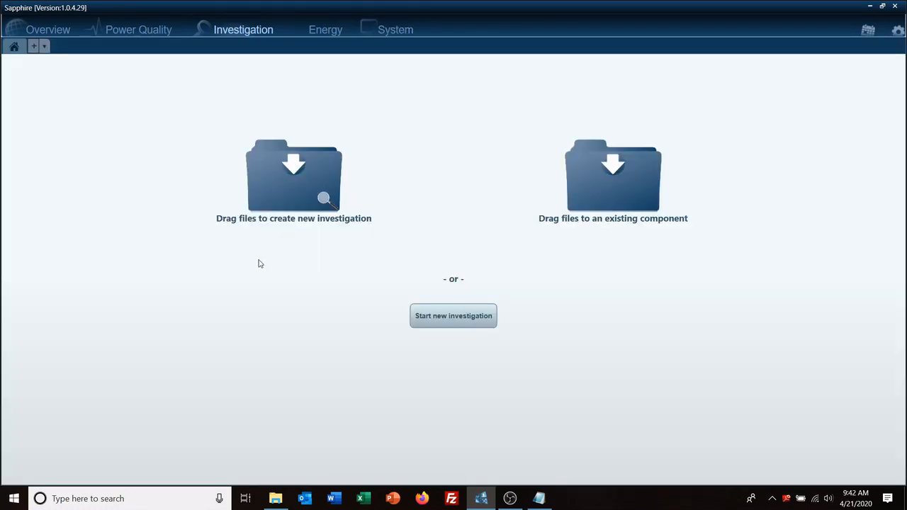
mouse_move(453, 316)
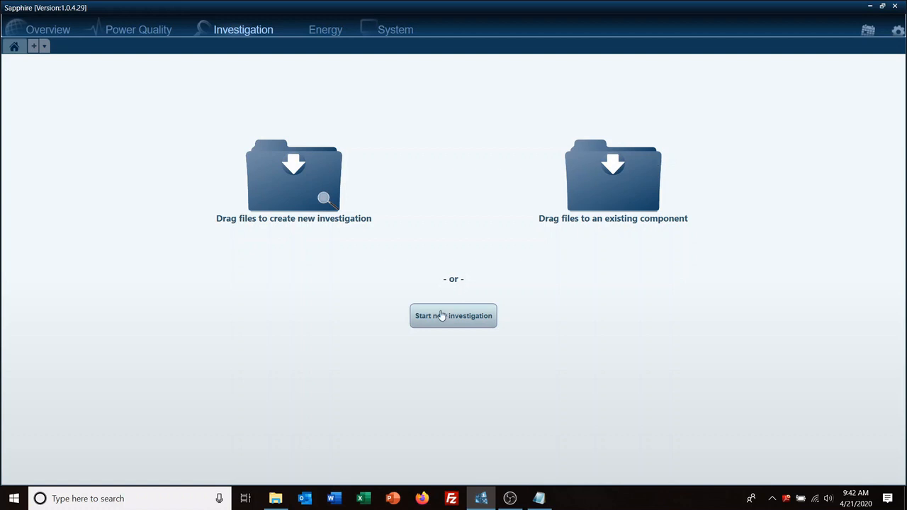
mouse_move(444, 341)
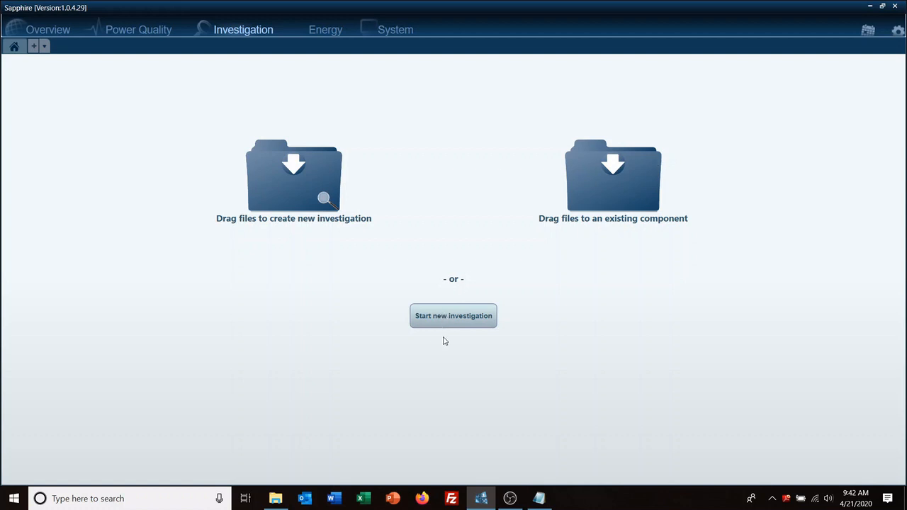
mouse_move(453, 322)
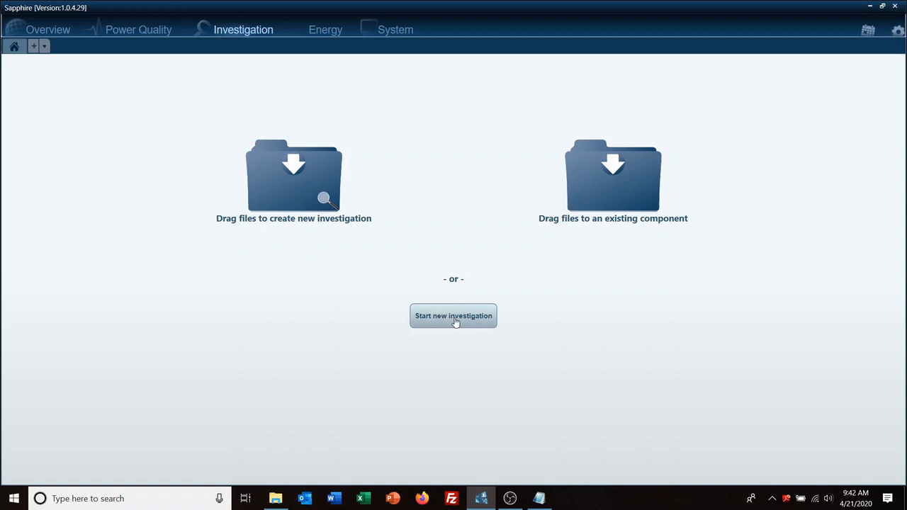
mouse_move(303, 186)
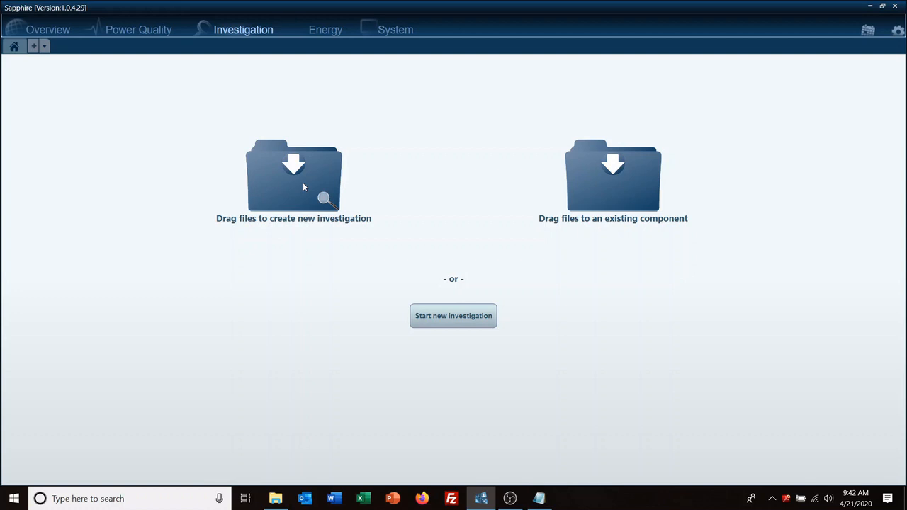
mouse_move(453, 318)
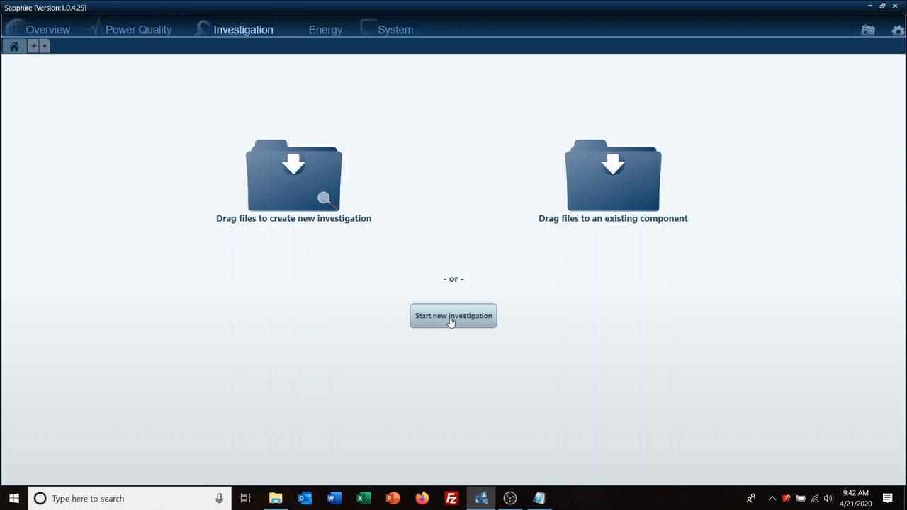
click(453, 315)
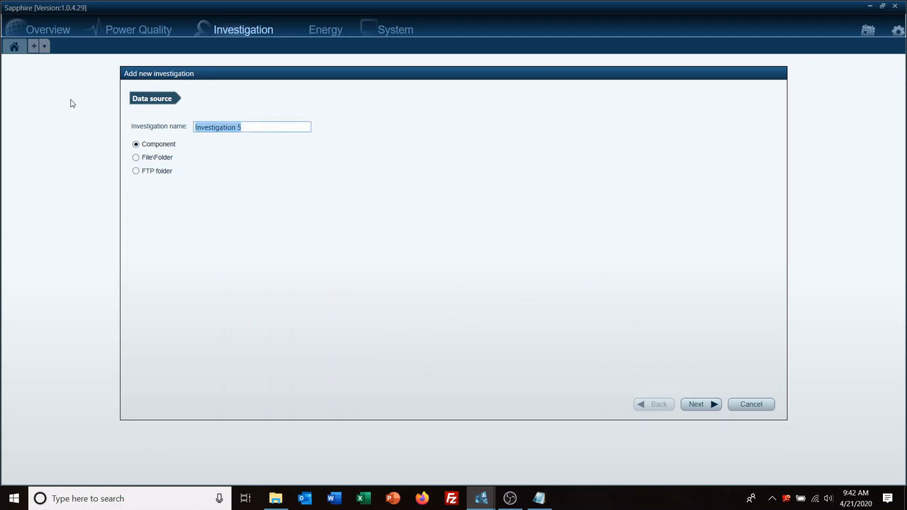
text(Training)
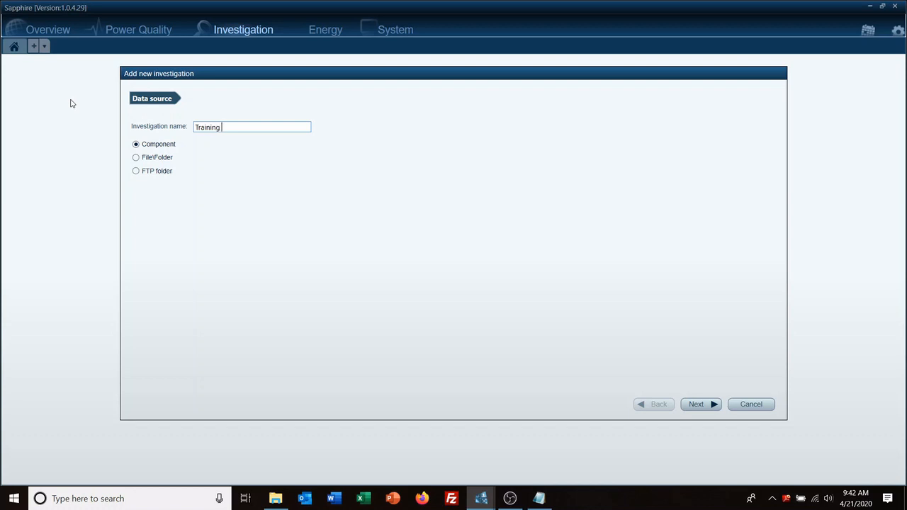
text(1)
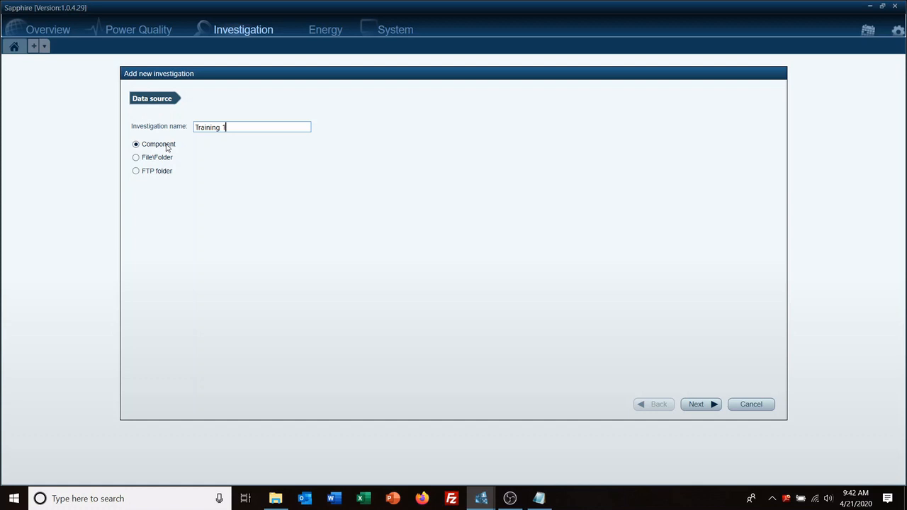
mouse_move(160, 174)
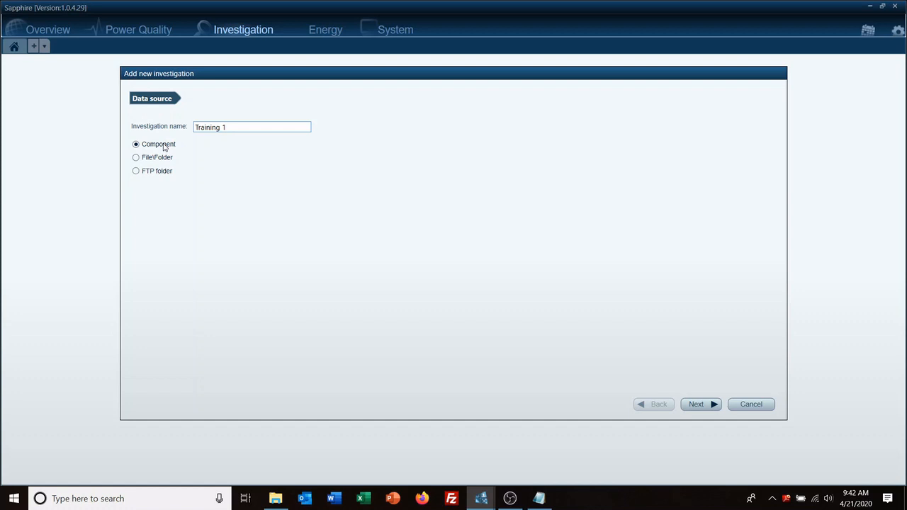
mouse_move(161, 160)
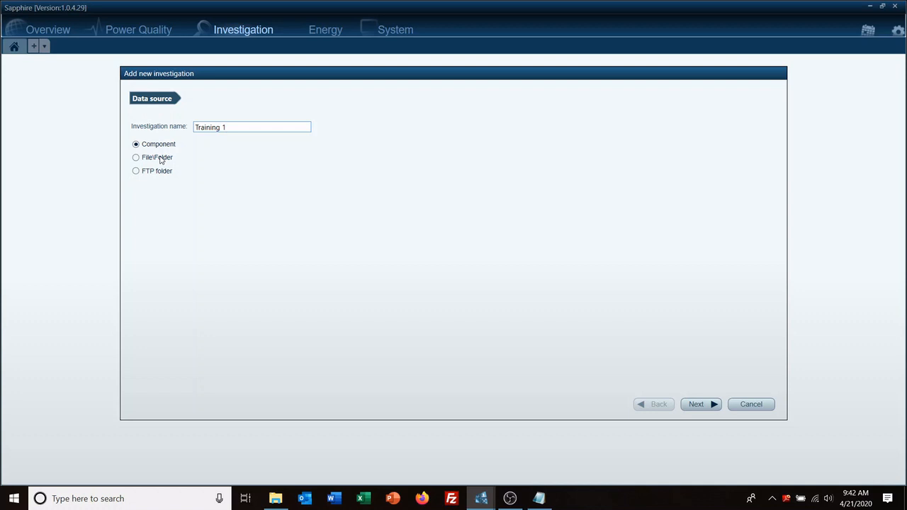
mouse_move(182, 173)
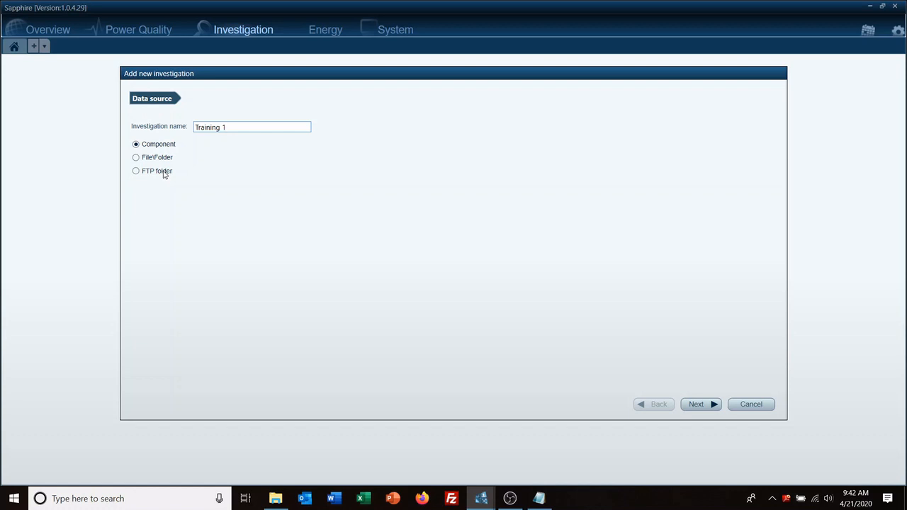
mouse_move(288, 248)
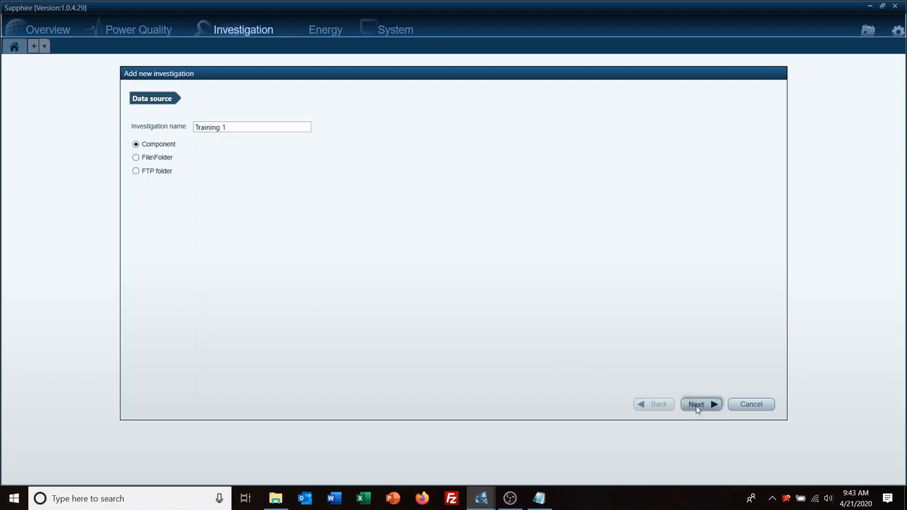
Advance to the components step and tick Elspec HQ - G5 under PQSCADA Sapphire Demo Server
click(696, 404)
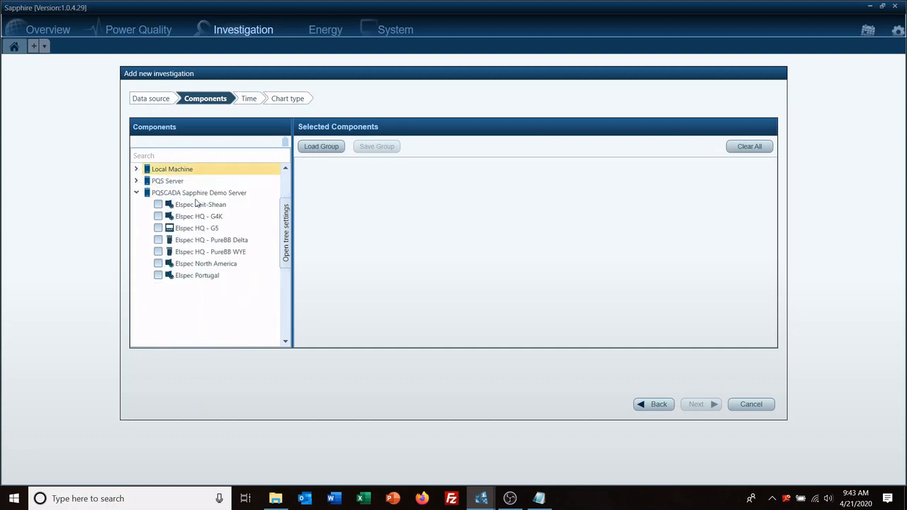
click(158, 228)
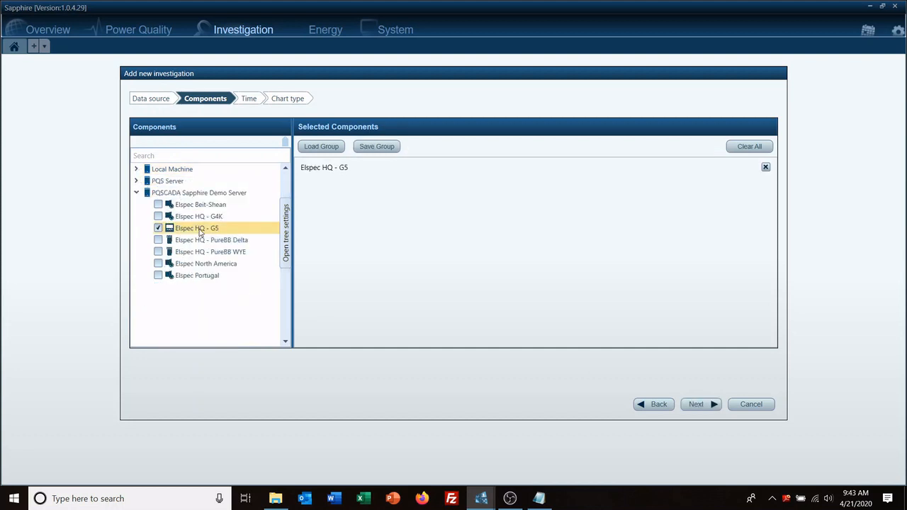
mouse_move(678, 399)
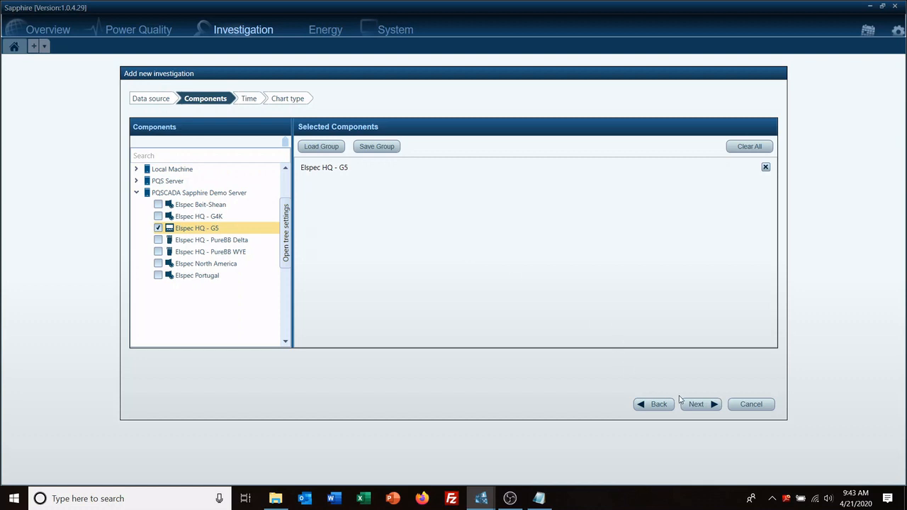
Advance the wizard to the Time step, showing the All interval with Auto resolution
click(696, 404)
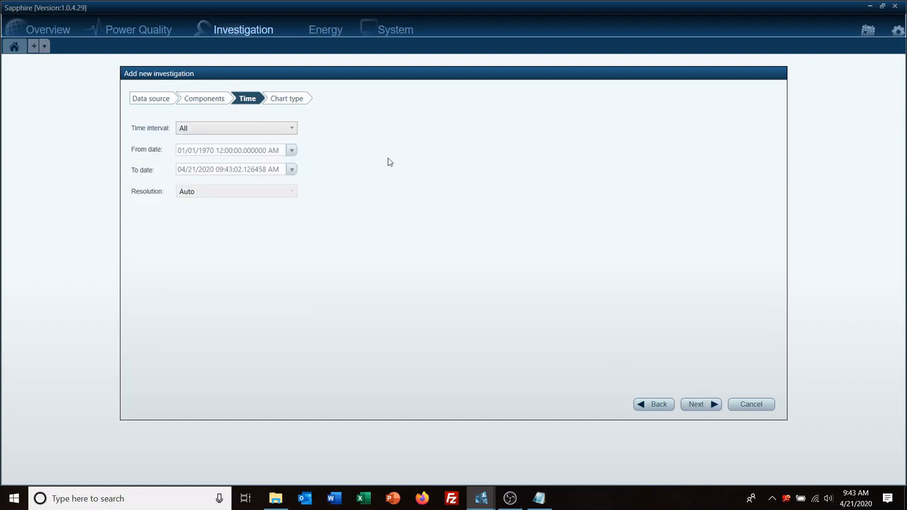
mouse_move(329, 146)
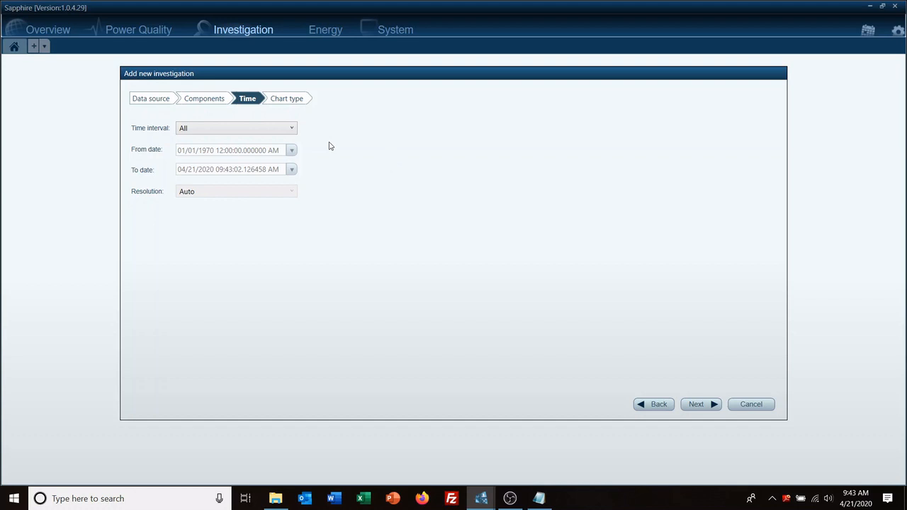
mouse_move(184, 153)
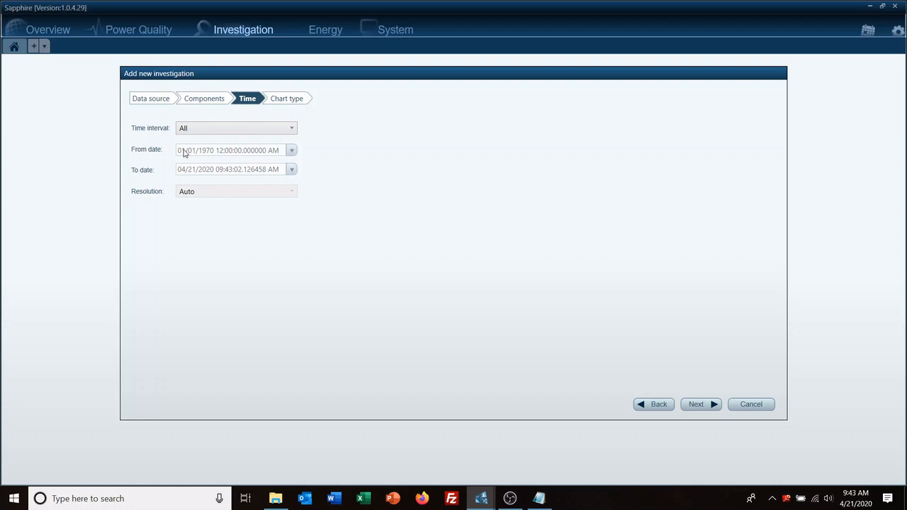
mouse_move(246, 164)
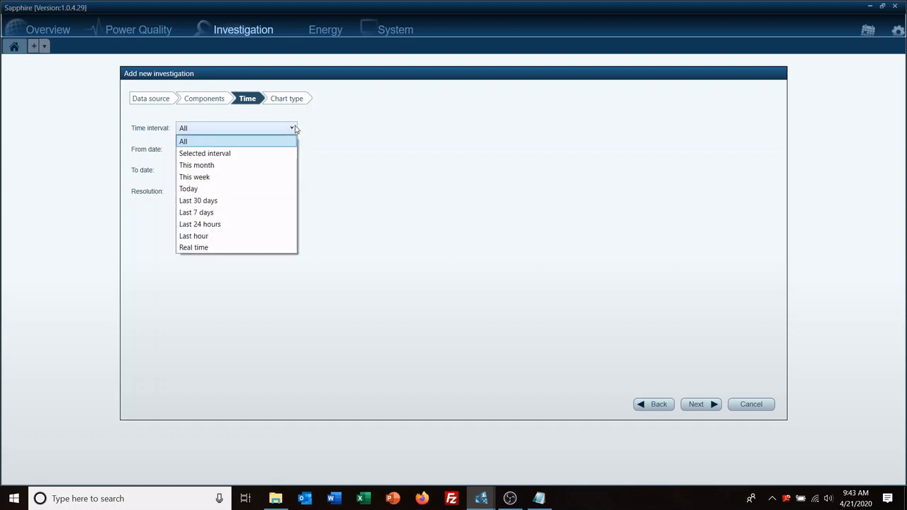
mouse_move(234, 201)
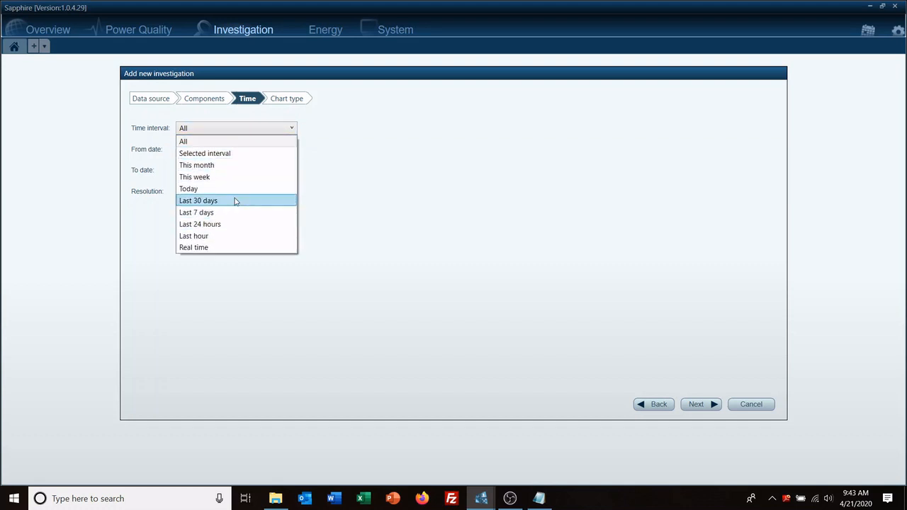
mouse_move(233, 235)
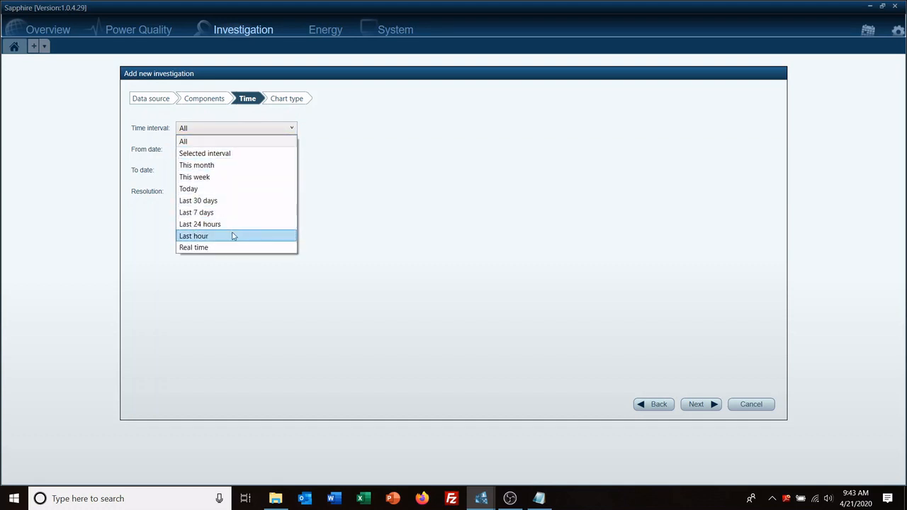
mouse_move(229, 241)
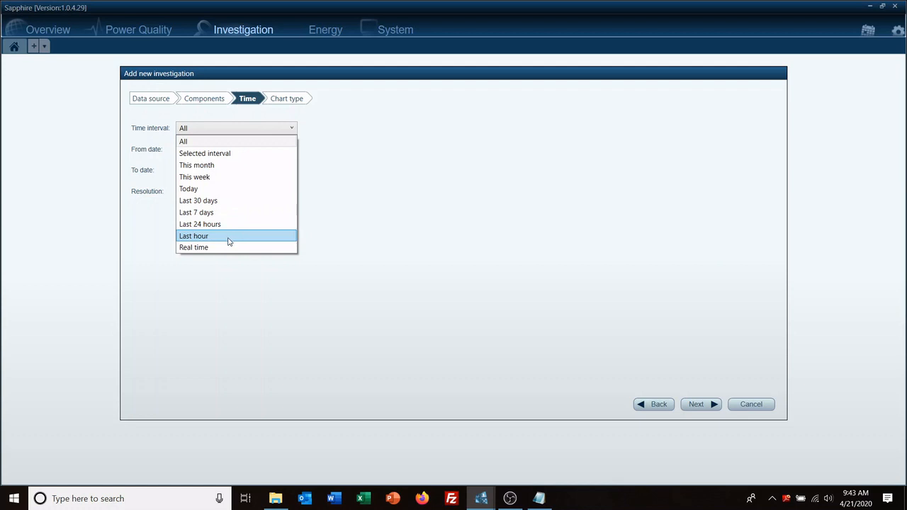
Advance to the Chart type step, keep Trend, and continue to parameters
click(696, 404)
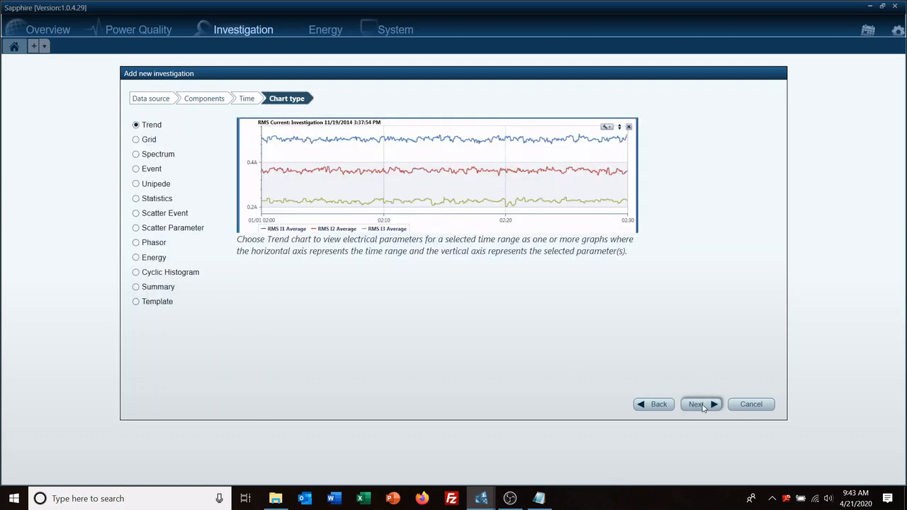
mouse_move(386, 313)
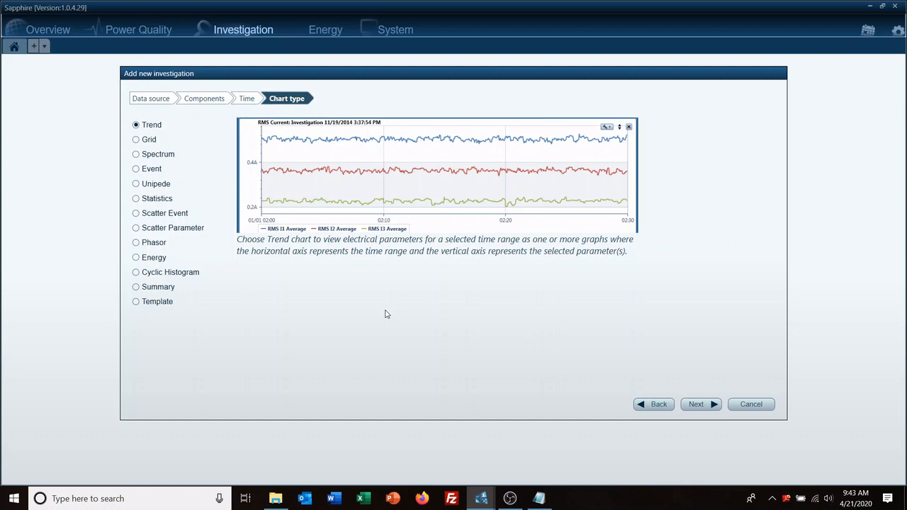
mouse_move(601, 148)
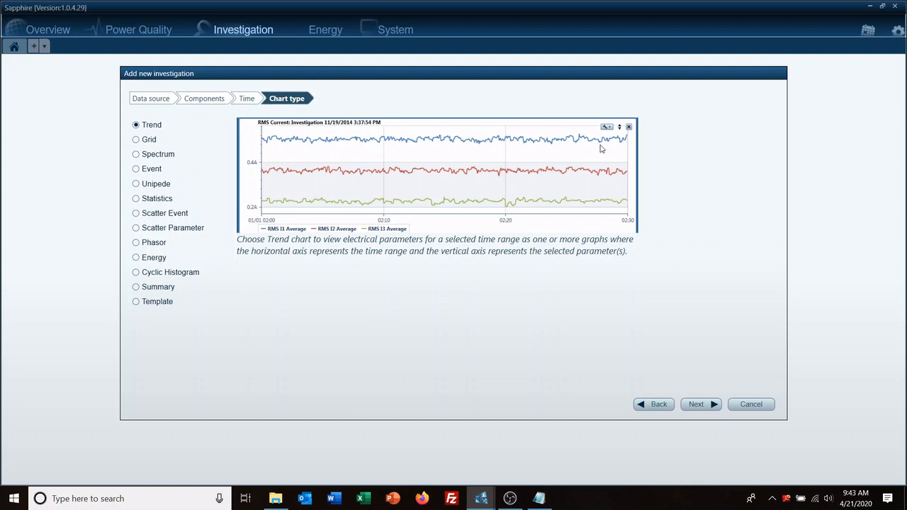
mouse_move(566, 348)
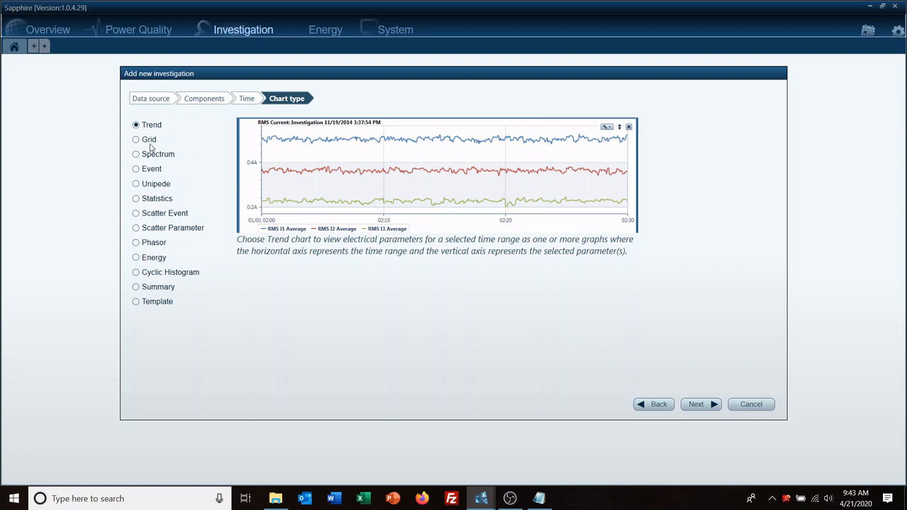
mouse_move(147, 142)
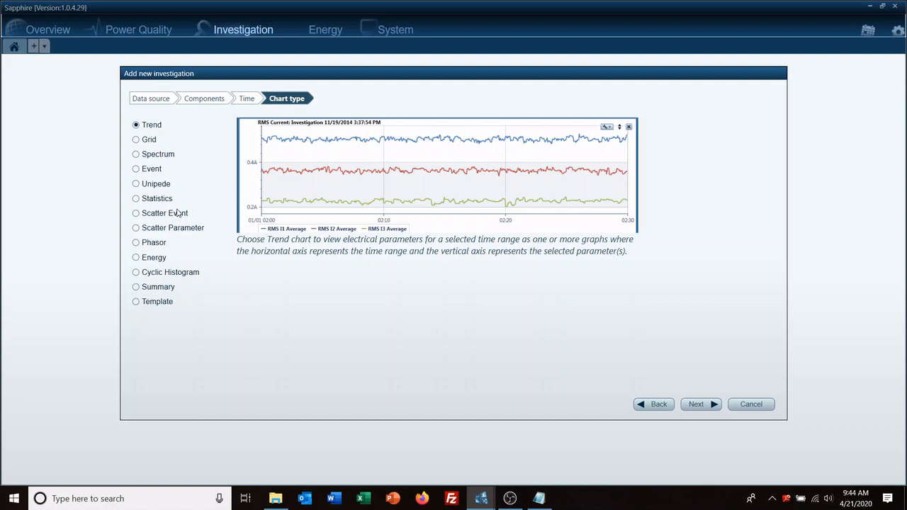
mouse_move(174, 227)
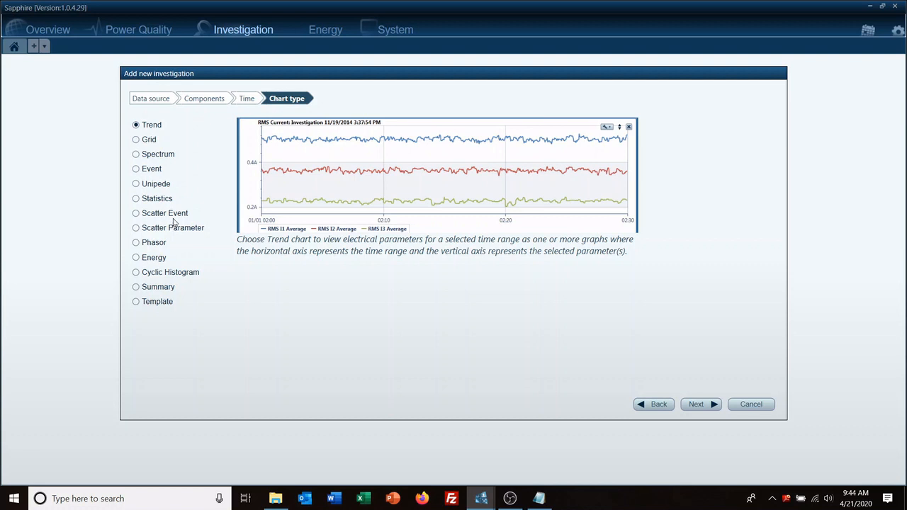
mouse_move(161, 171)
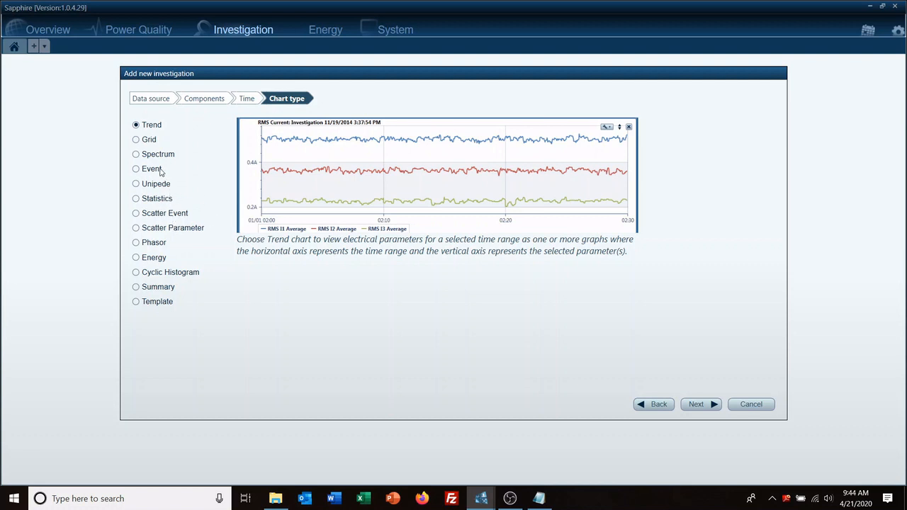
mouse_move(165, 158)
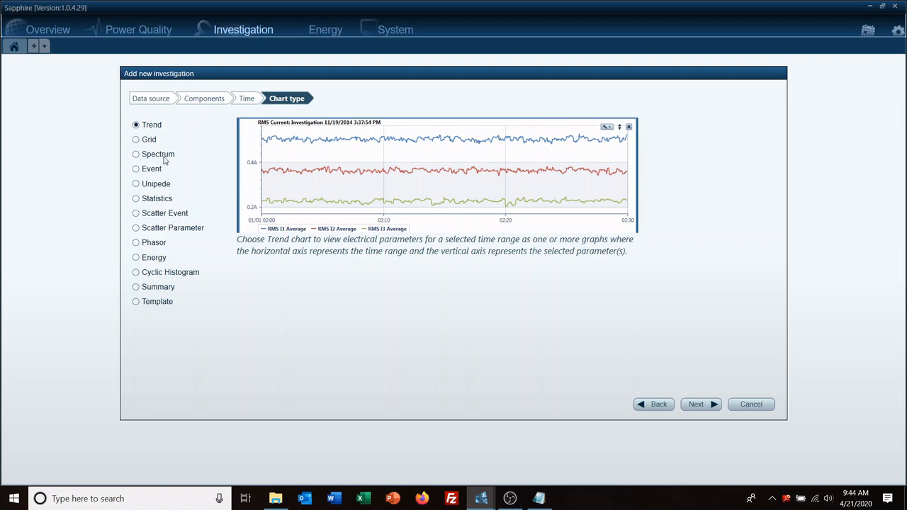
mouse_move(196, 275)
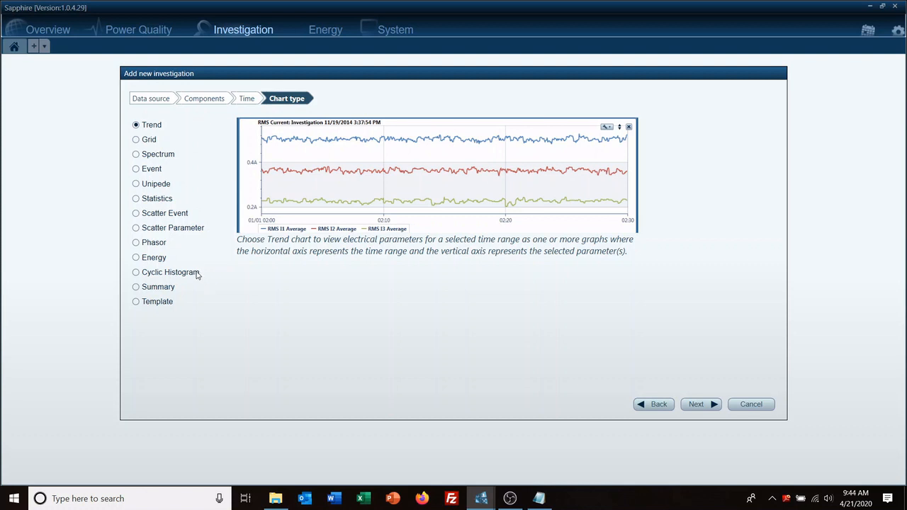
mouse_move(179, 297)
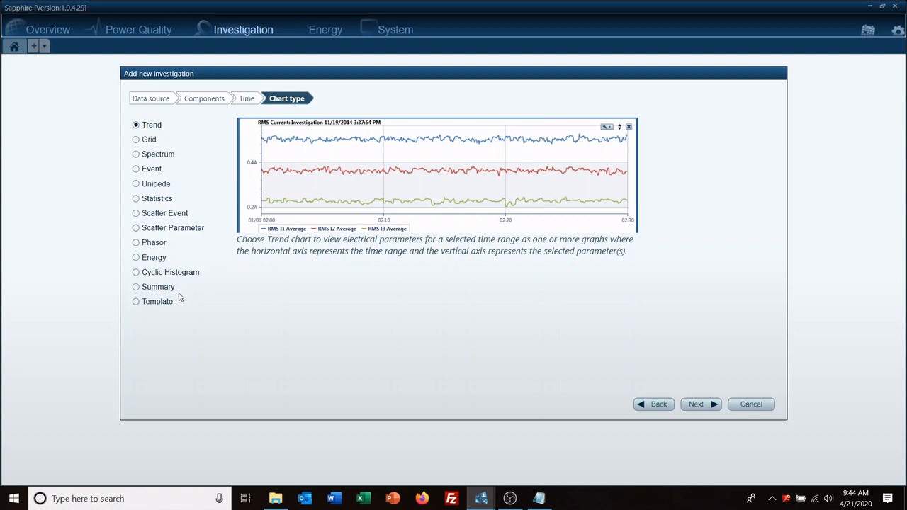
mouse_move(168, 294)
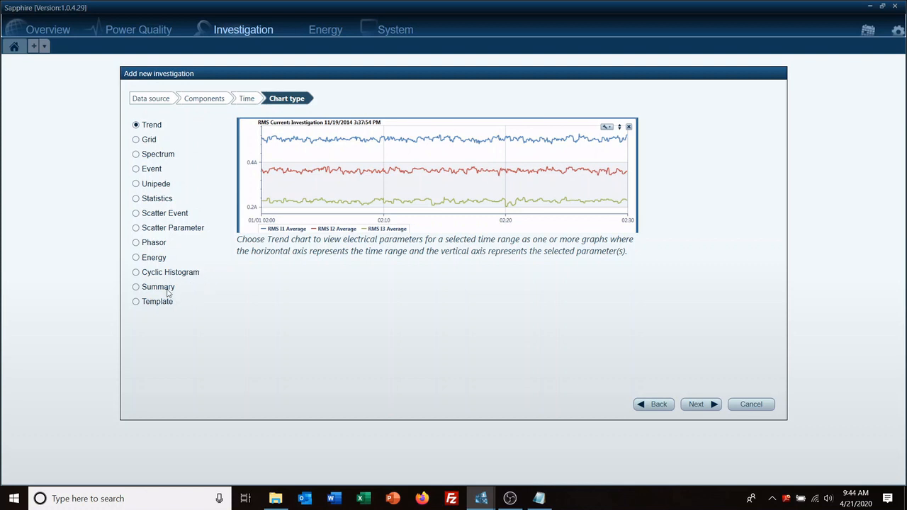
mouse_move(536, 247)
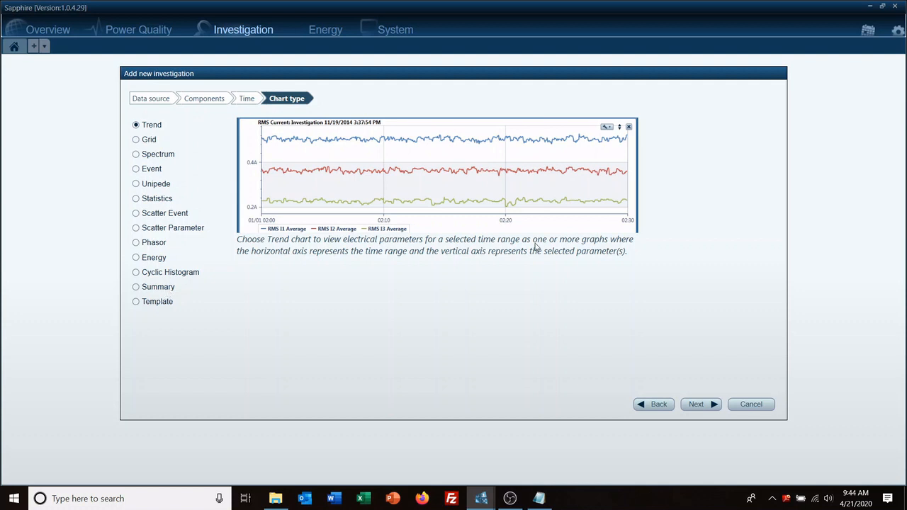
mouse_move(409, 277)
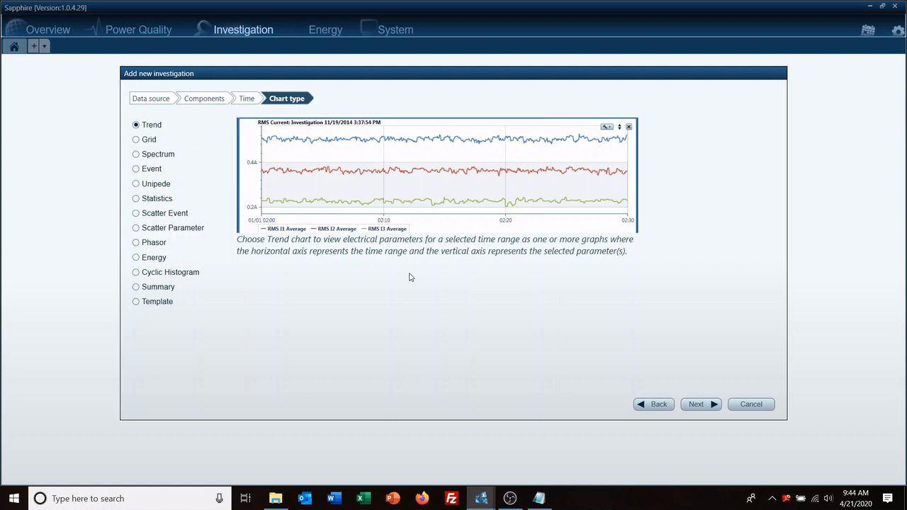
mouse_move(159, 125)
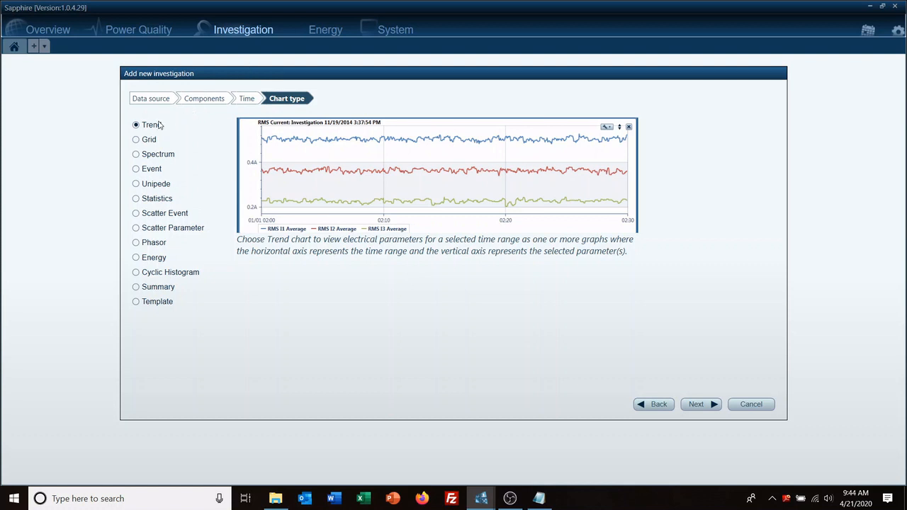
click(695, 404)
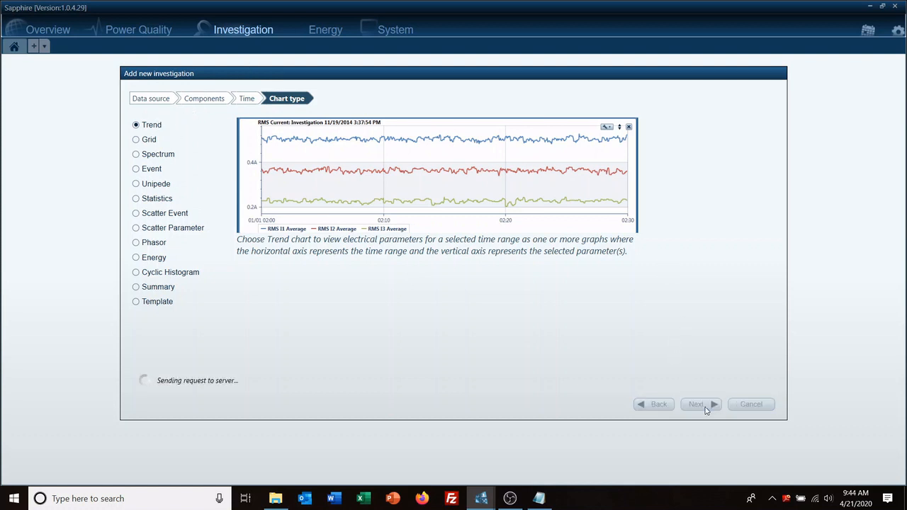
In the Parameters step, check the Lab feeder and go back to feeder Main
click(696, 403)
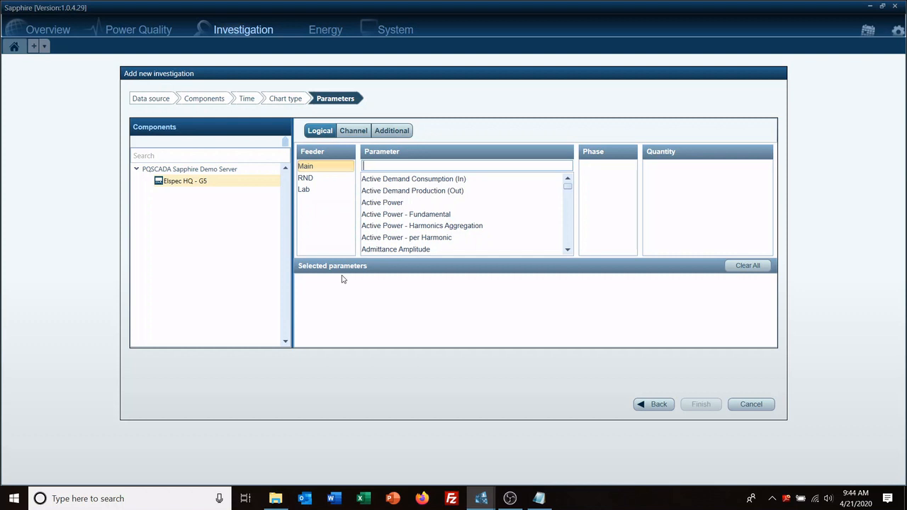
click(304, 189)
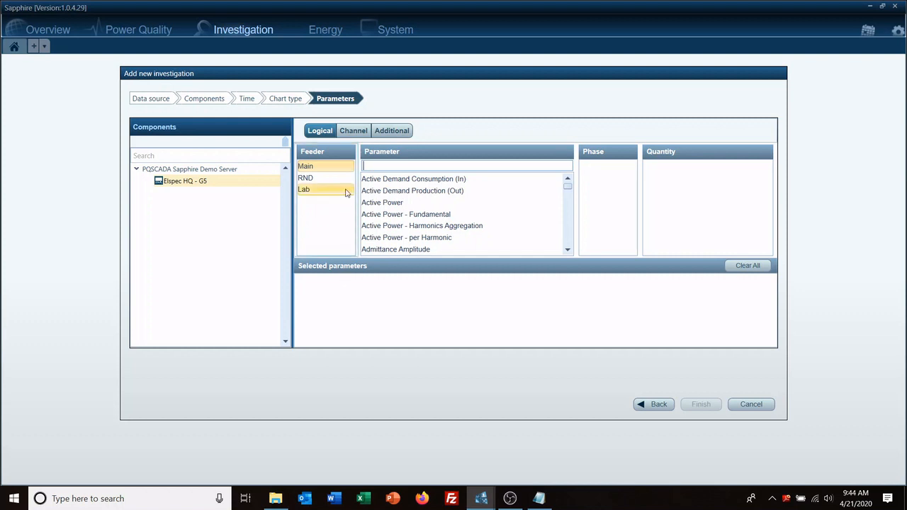
click(305, 165)
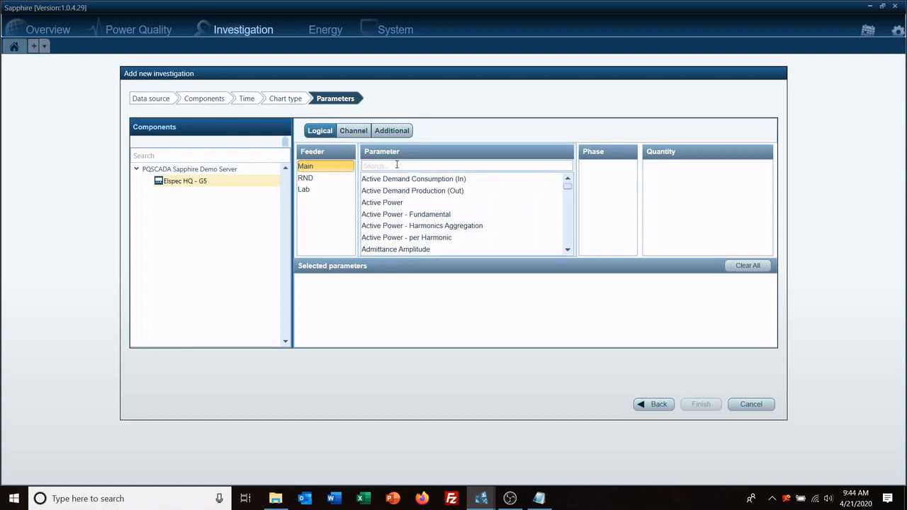
mouse_move(568, 177)
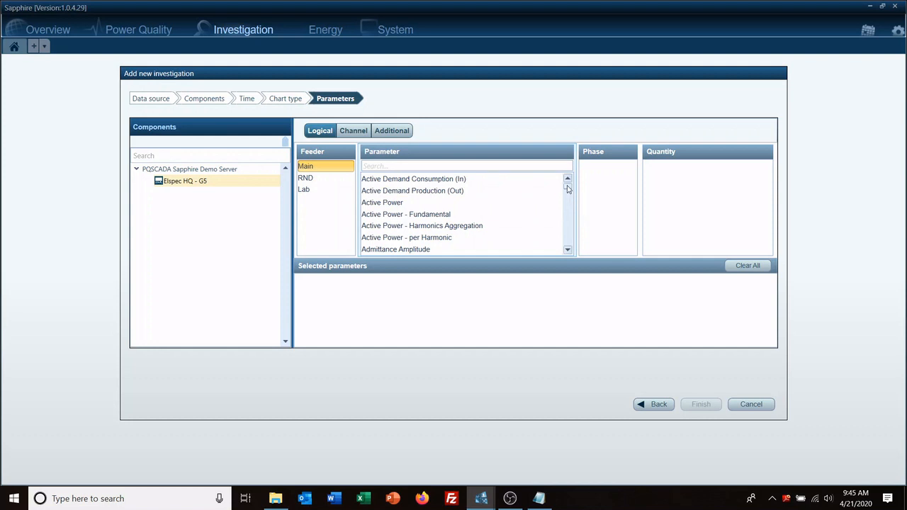
scroll(down, 3)
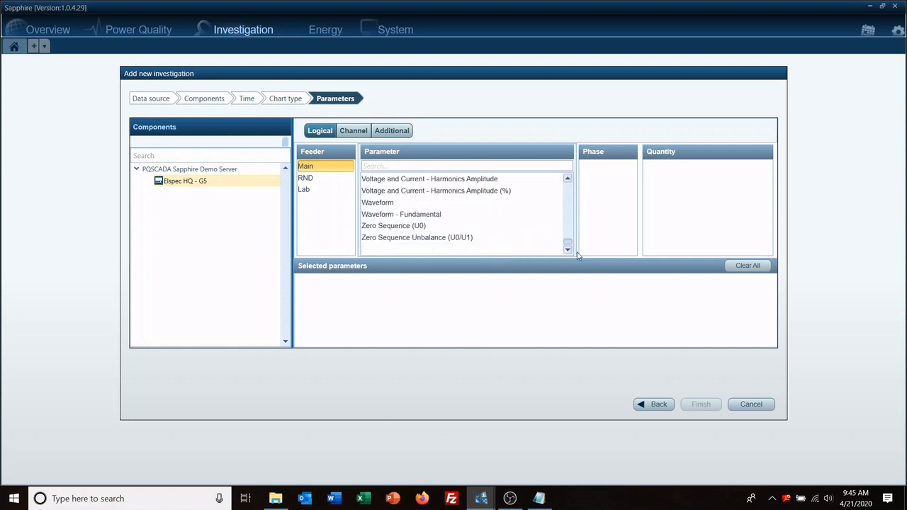
click(568, 178)
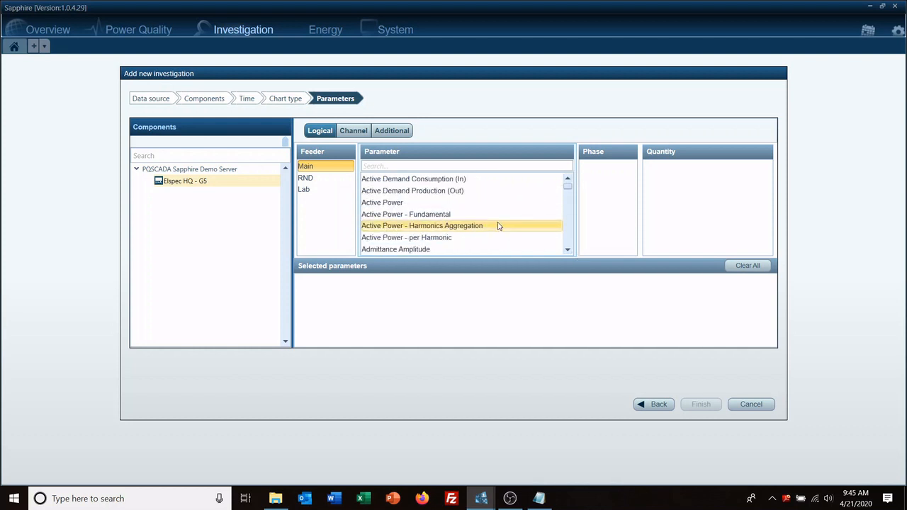
Add RMS Average for voltage phases V1N–V3N and currents I1–I3
click(466, 166)
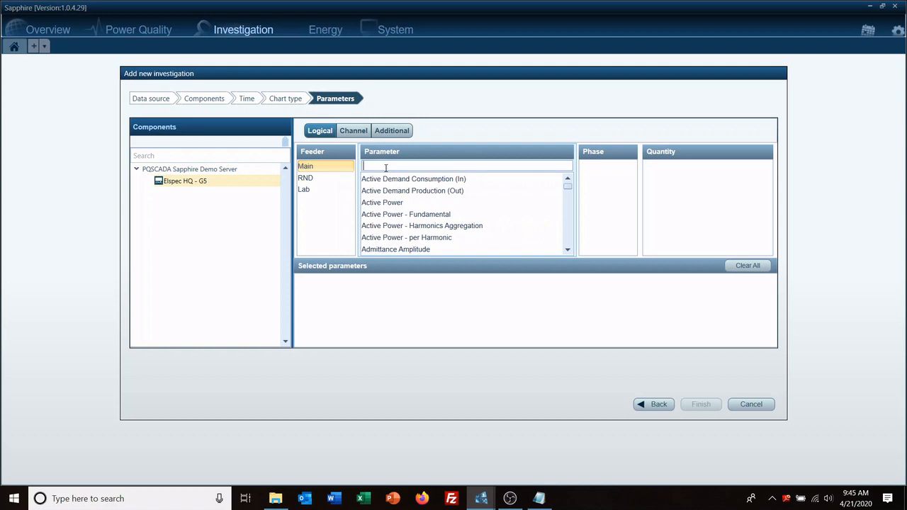
text(RMS)
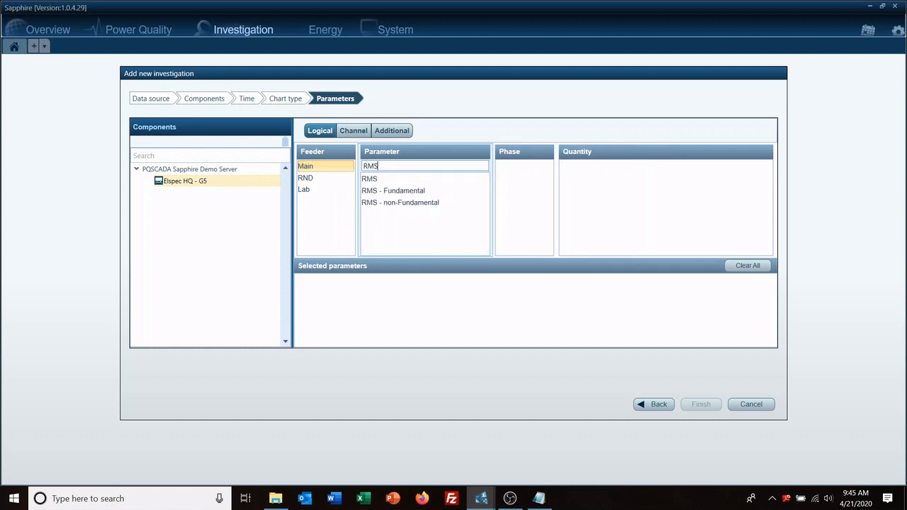
click(369, 178)
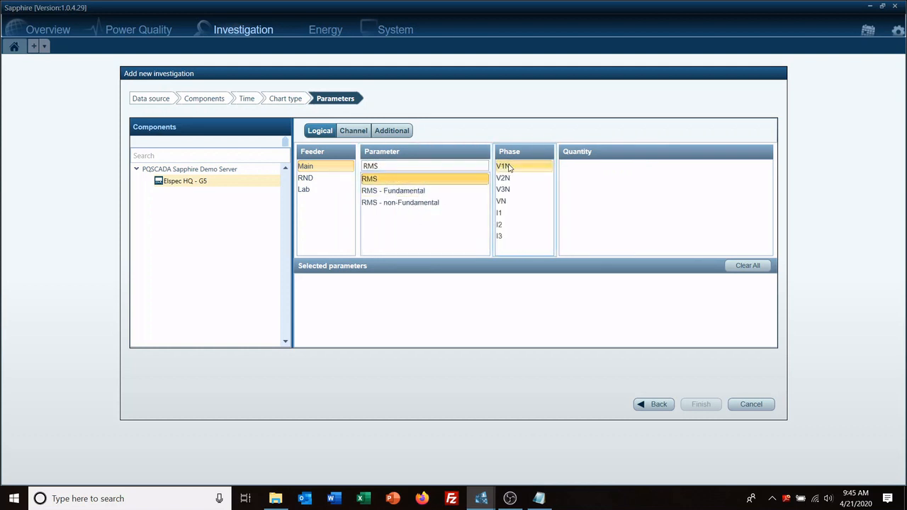
click(501, 201)
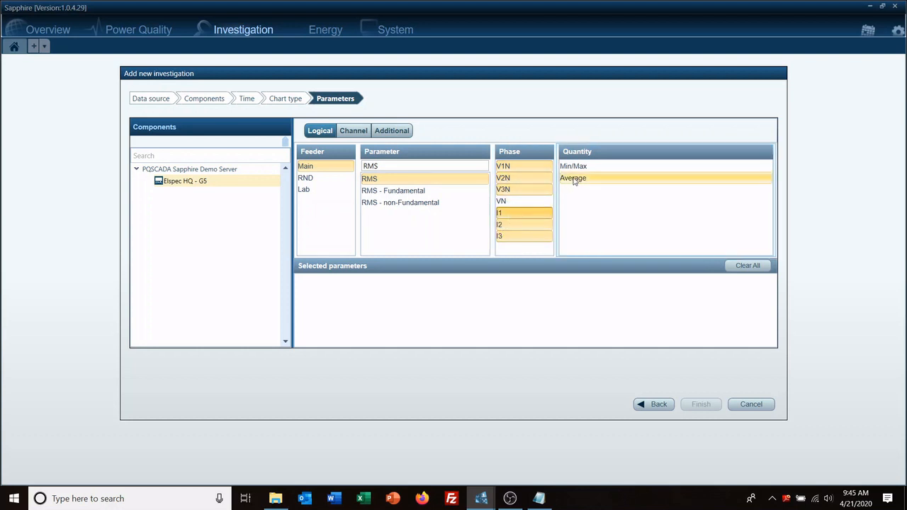
click(573, 177)
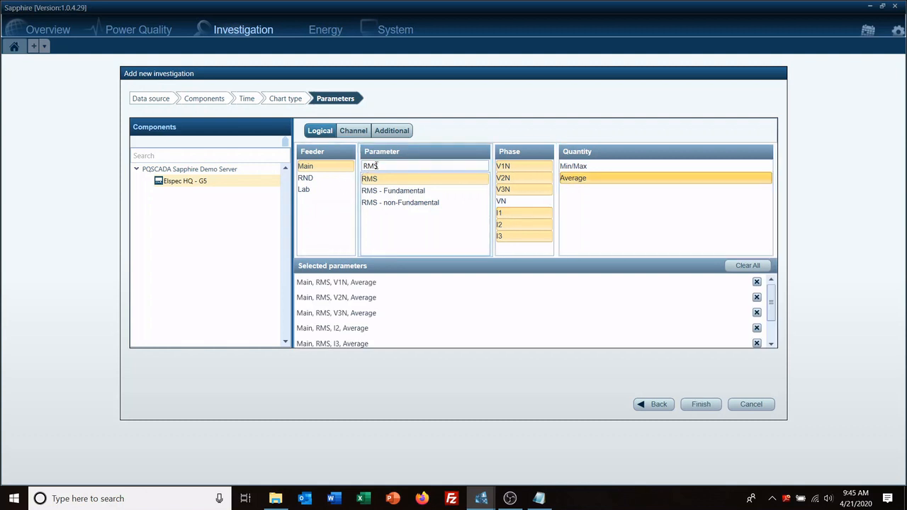
Add Active, Apparent and Reactive Power Total Average, then finish the investigation
text(power)
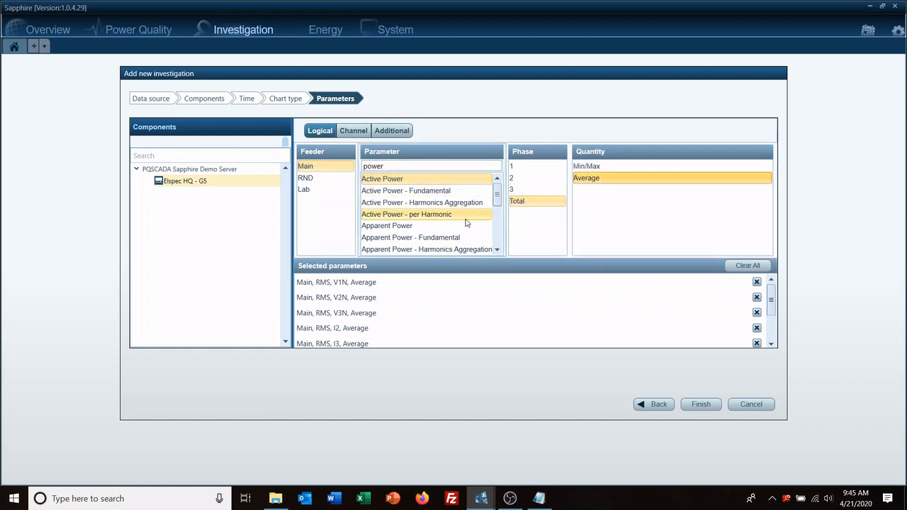
click(387, 225)
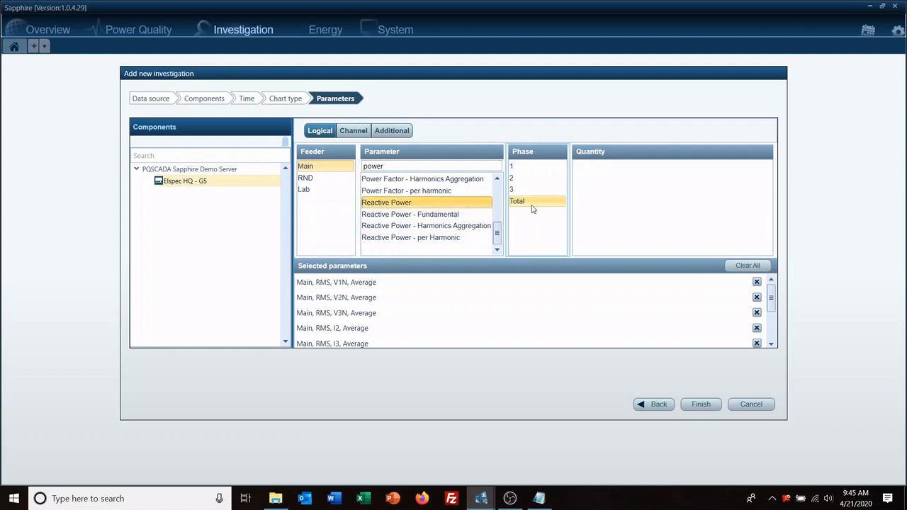
click(517, 200)
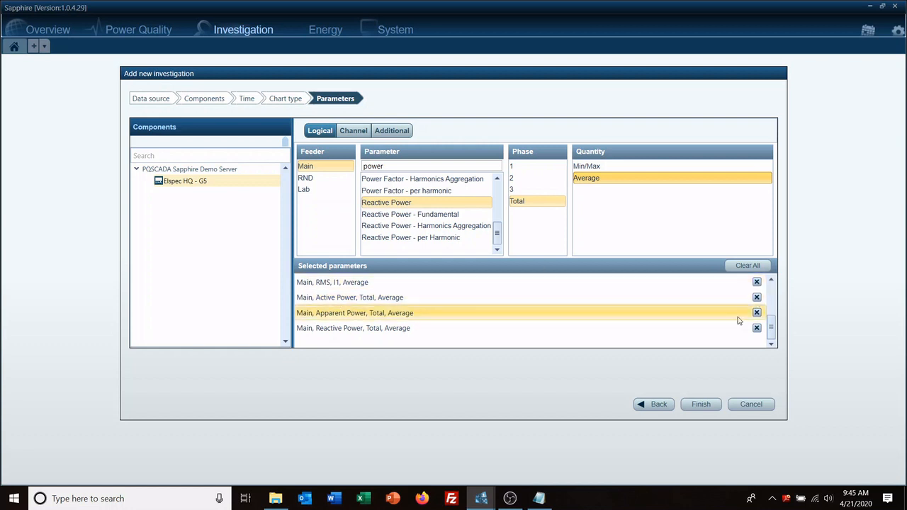
click(700, 404)
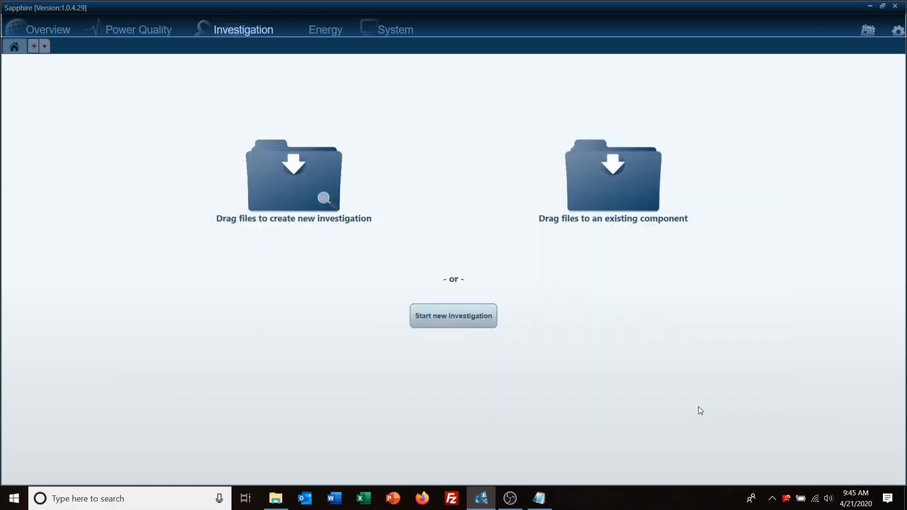
click(453, 315)
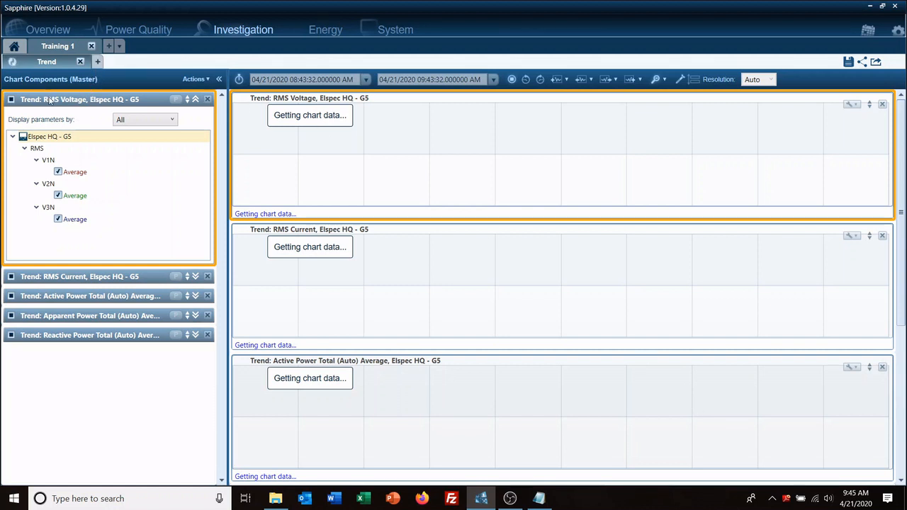
mouse_move(49, 99)
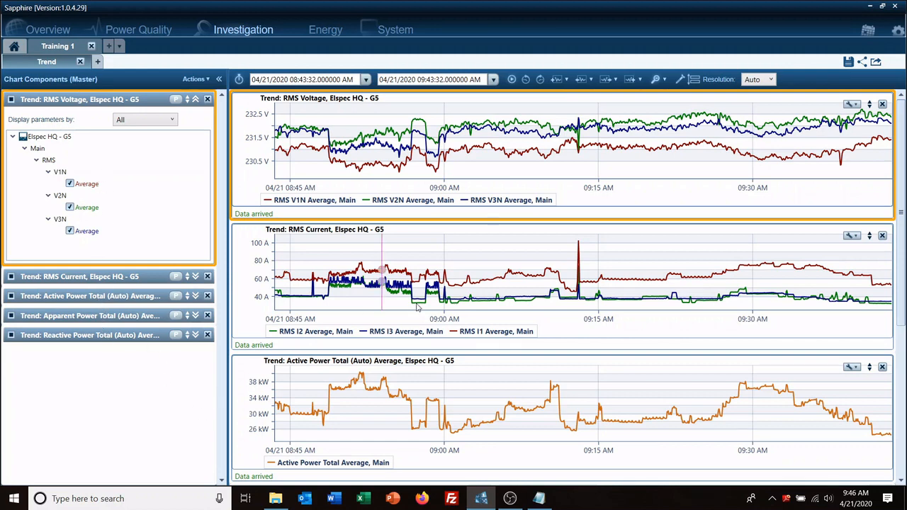
scroll(down, 3)
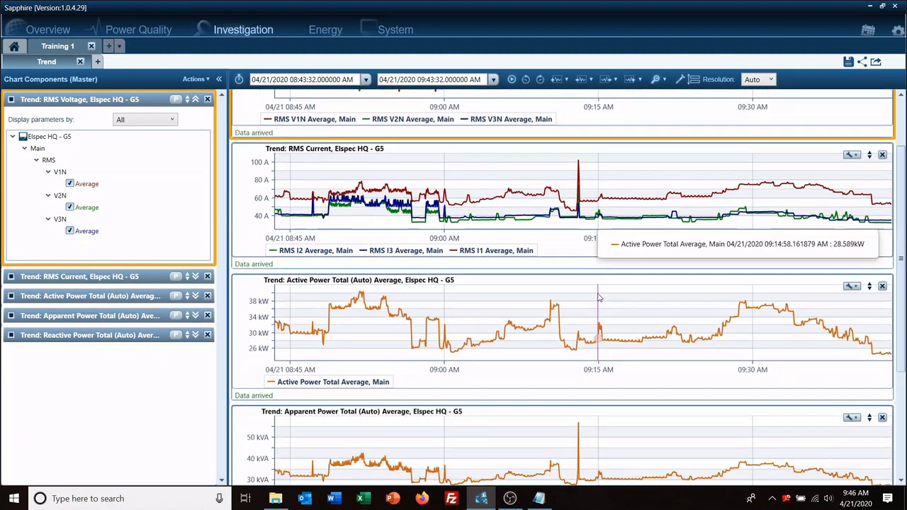
scroll(down, 3)
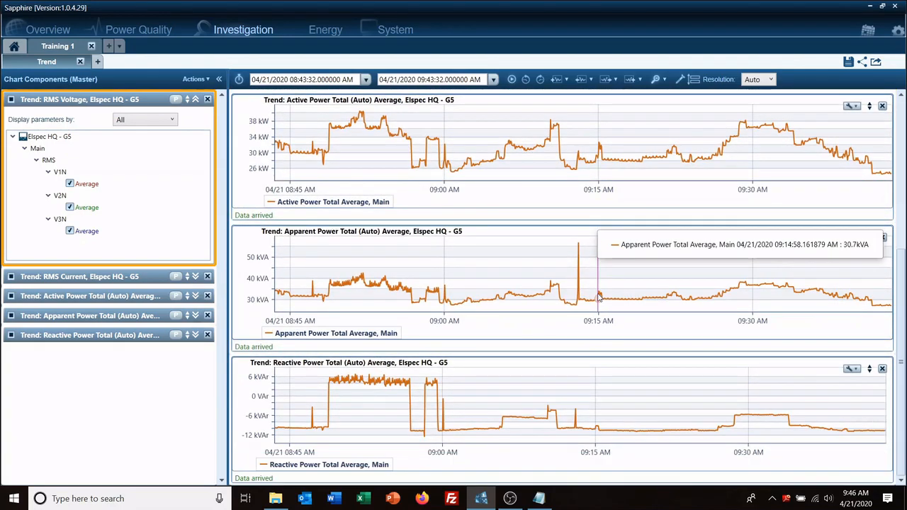
scroll(down, 3)
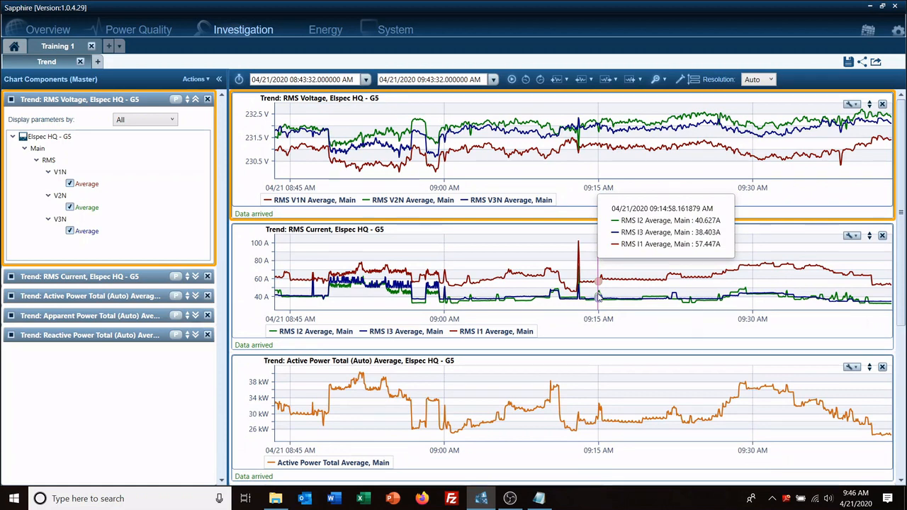
mouse_move(268, 308)
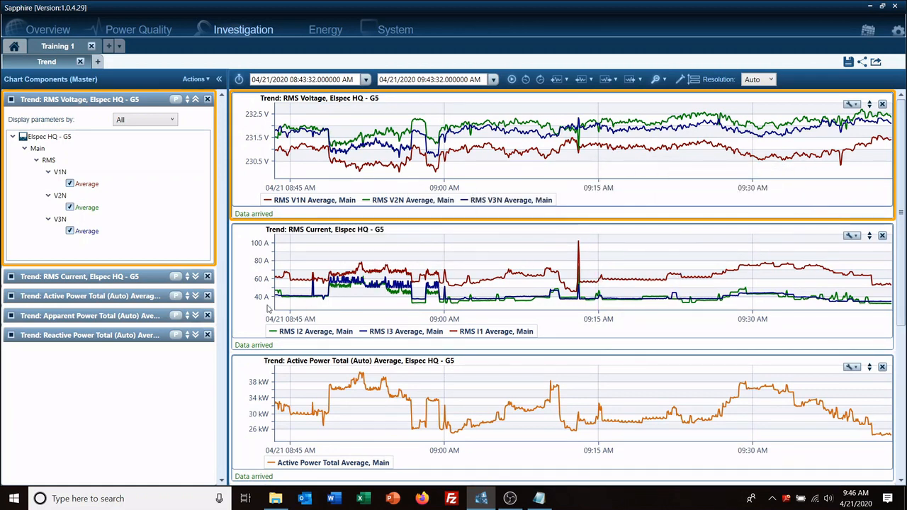
mouse_move(51, 408)
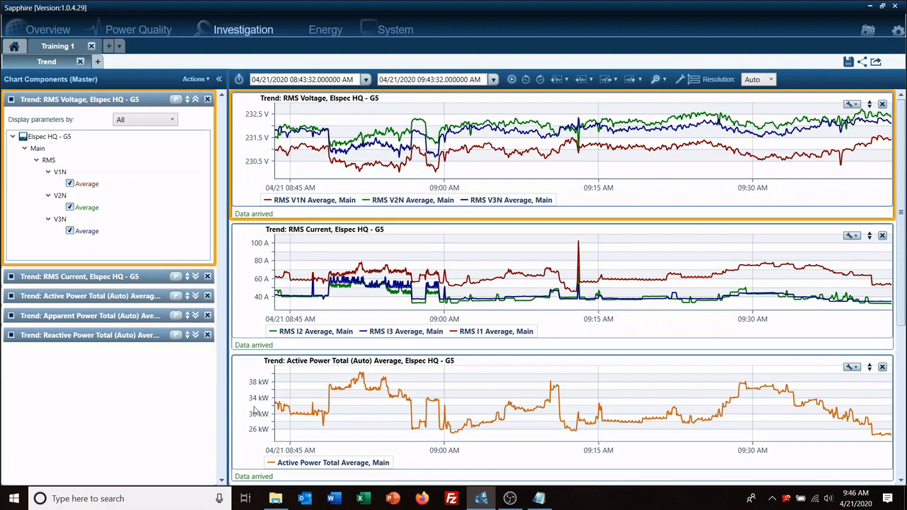
mouse_move(20, 128)
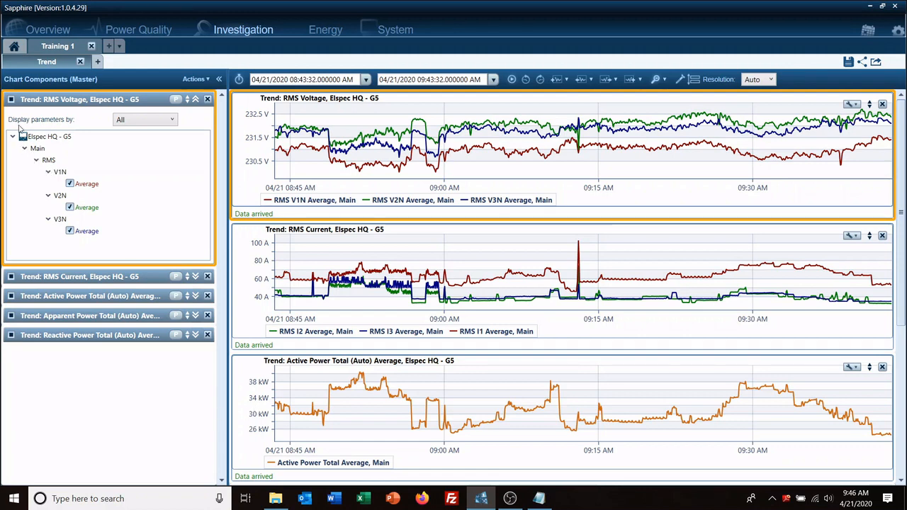
mouse_move(11, 99)
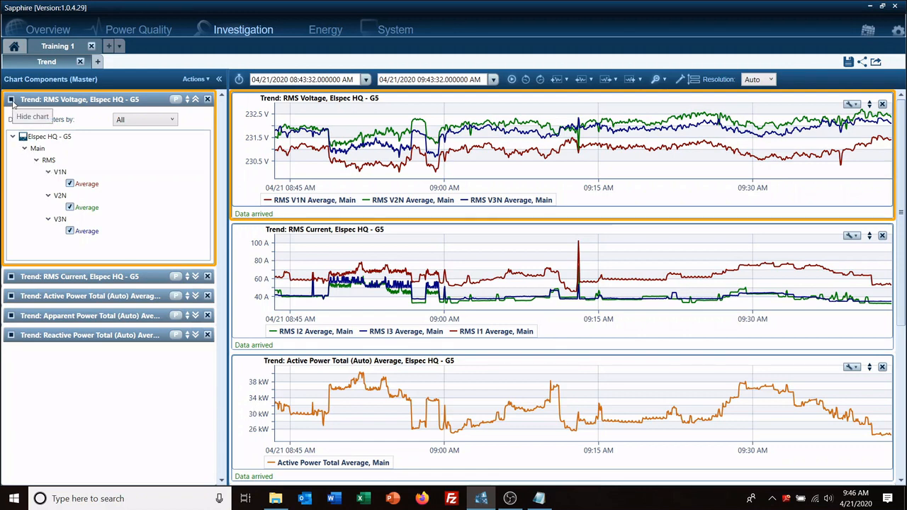
mouse_move(11, 294)
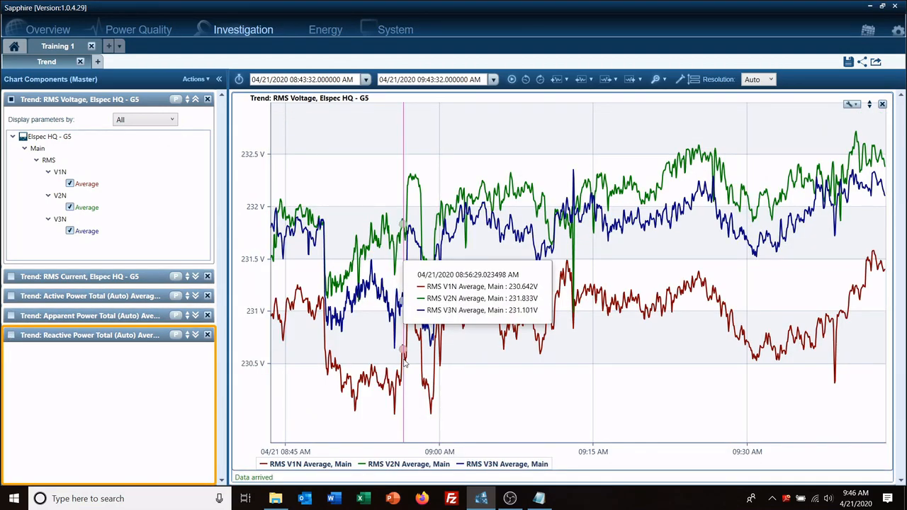
mouse_move(652, 226)
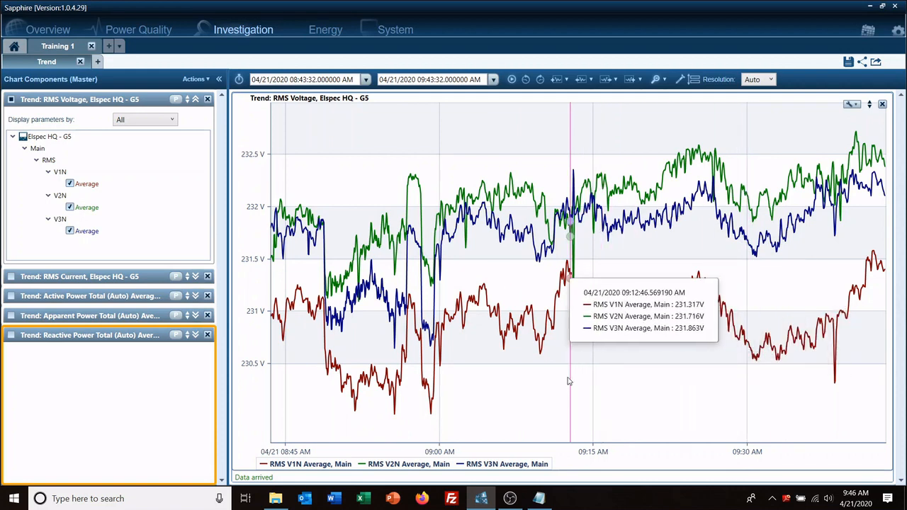
Zoom the RMS voltage chart to 09:12:50–09:13:17 around the disturbance
drag(567, 241, 578, 369)
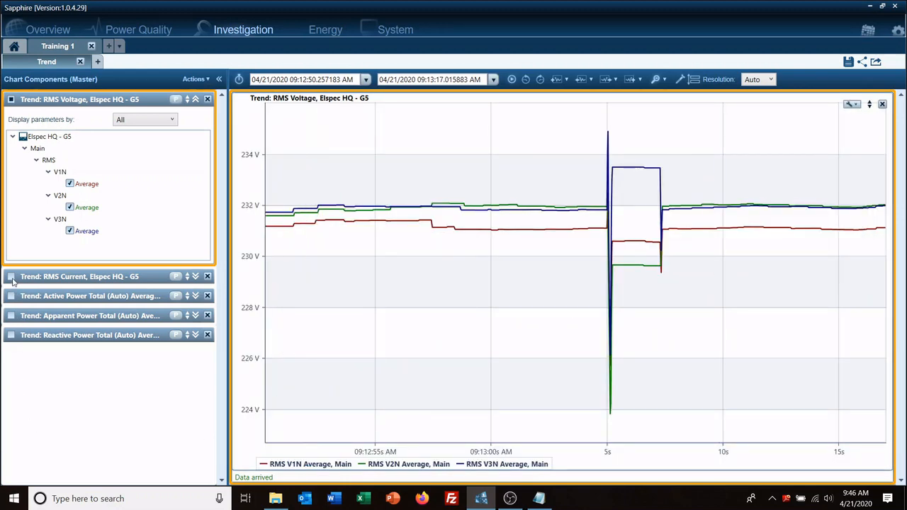
Show the RMS Current and Active Power charts again
click(11, 276)
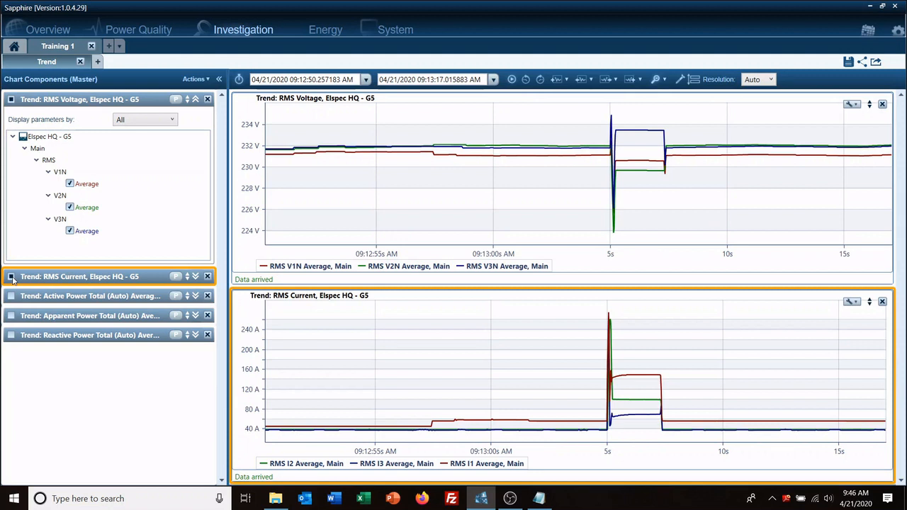
click(89, 295)
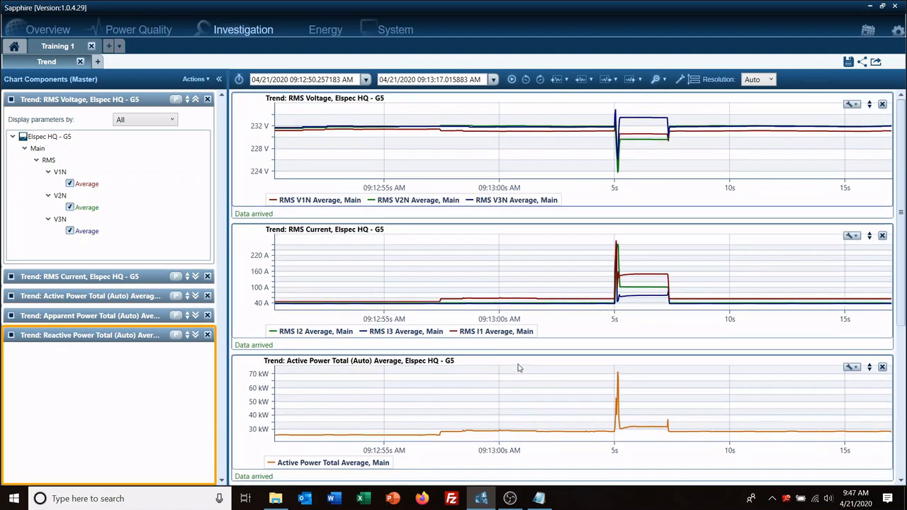
mouse_move(632, 199)
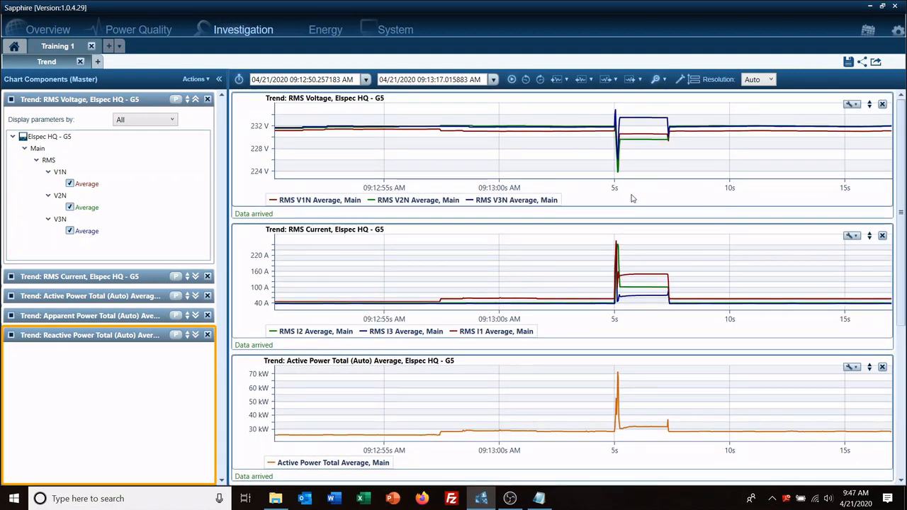
mouse_move(631, 185)
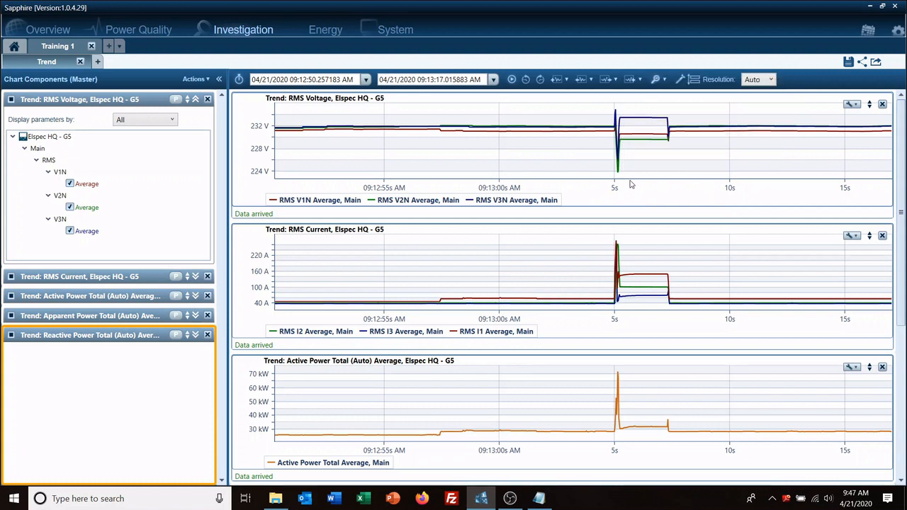
mouse_move(495, 233)
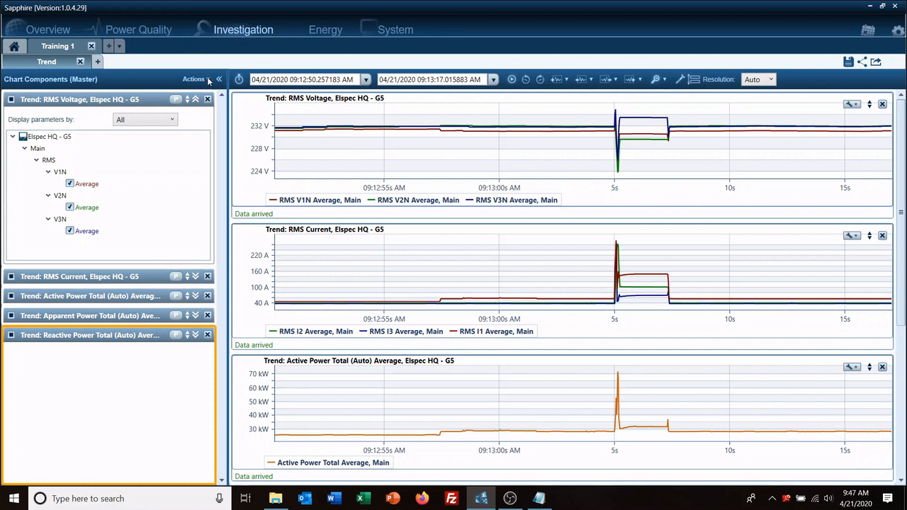
Add a Trend chart of Waveform voltage for V1N, V2N and V3N with Min/Max quantity
click(192, 78)
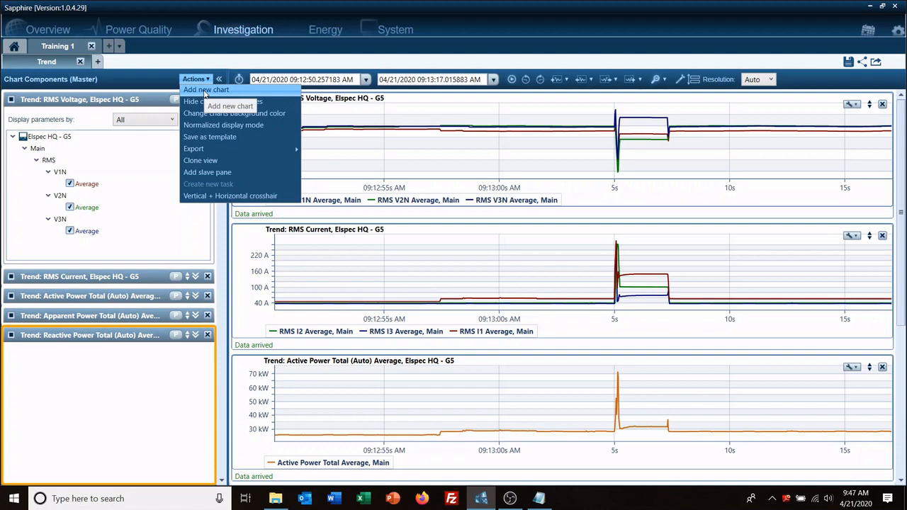
click(205, 89)
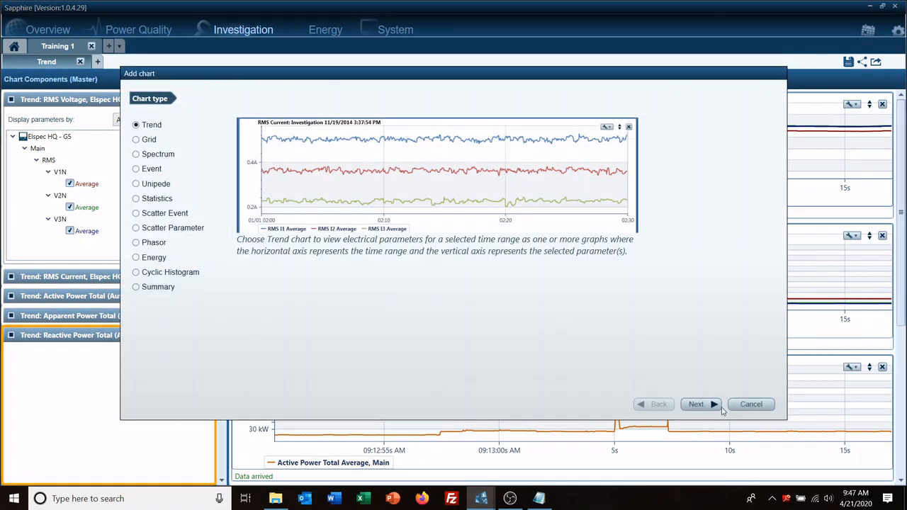
click(696, 403)
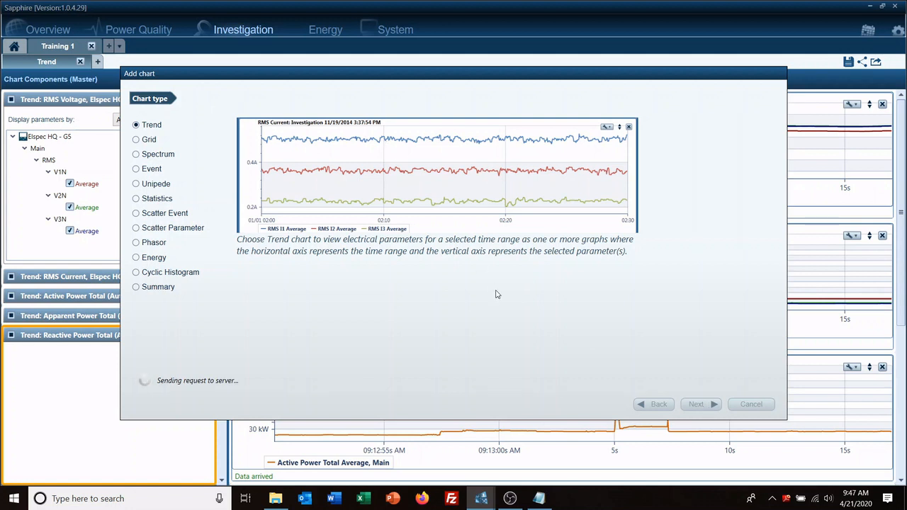
click(695, 404)
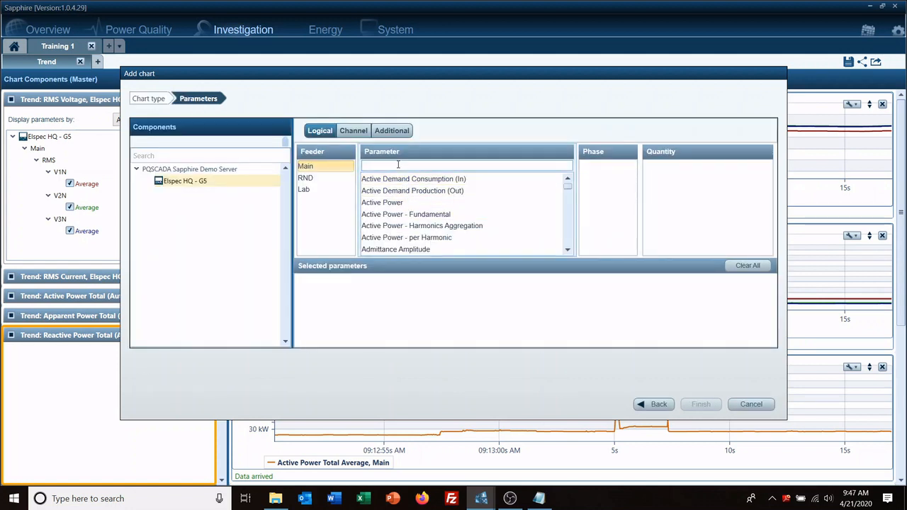
text(wave)
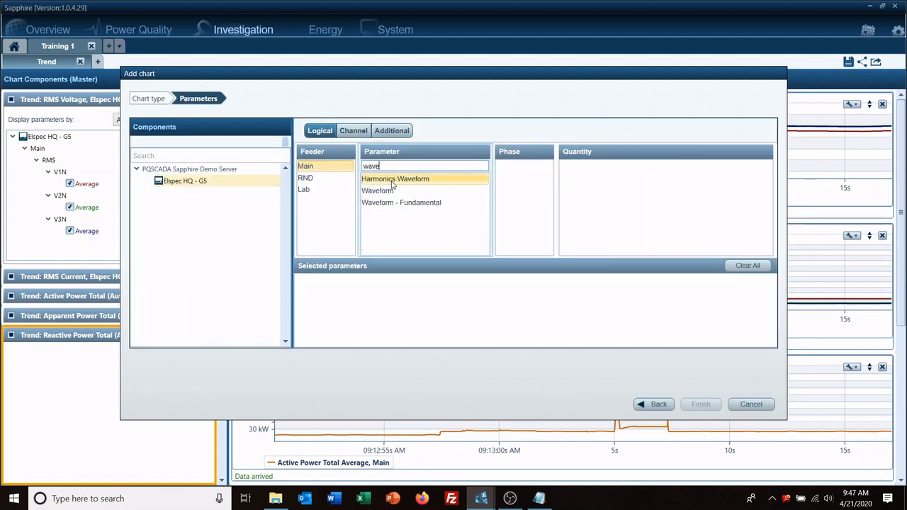
click(377, 190)
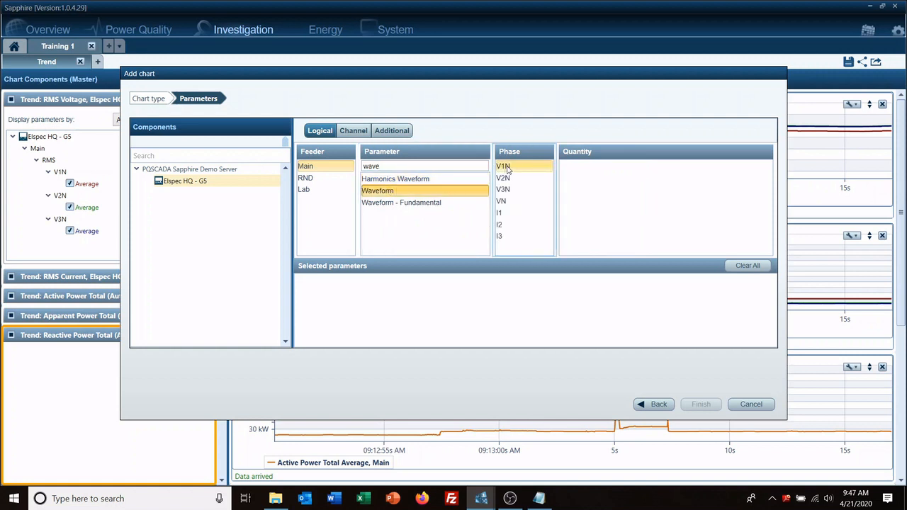
click(503, 189)
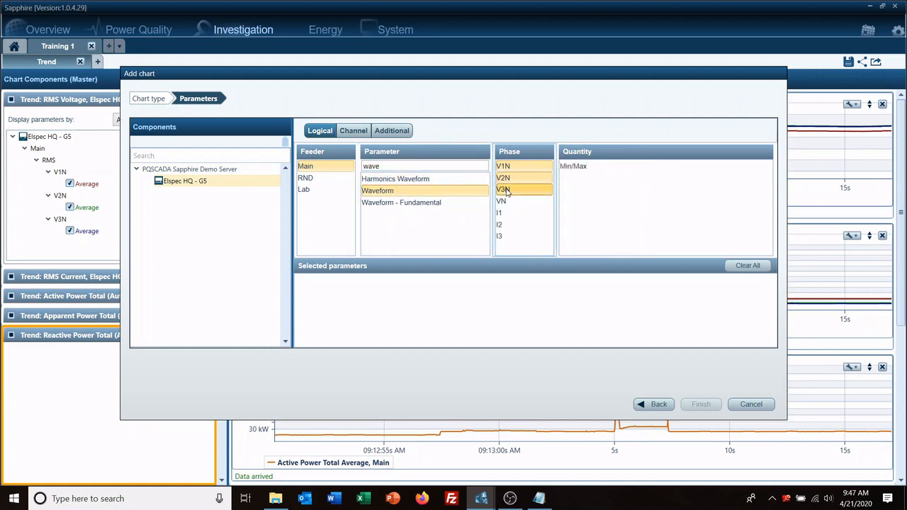
click(503, 189)
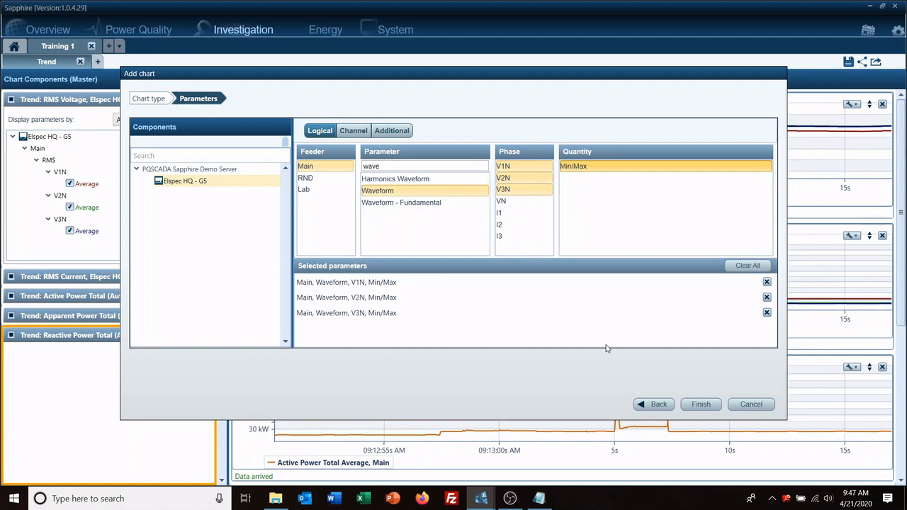
click(700, 404)
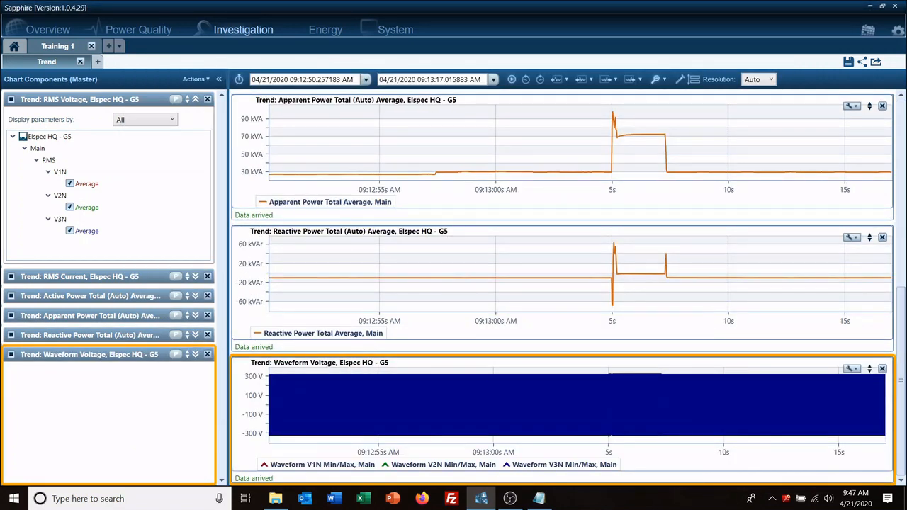
mouse_move(606, 379)
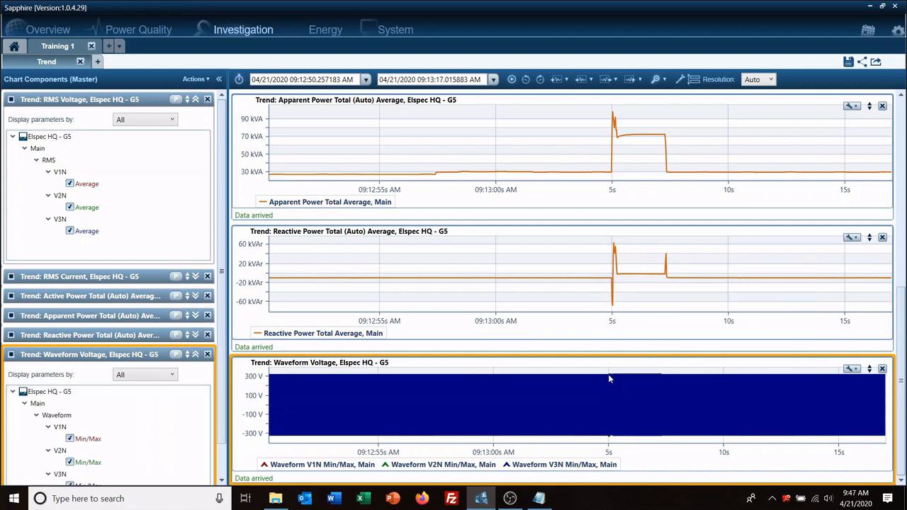
mouse_move(608, 276)
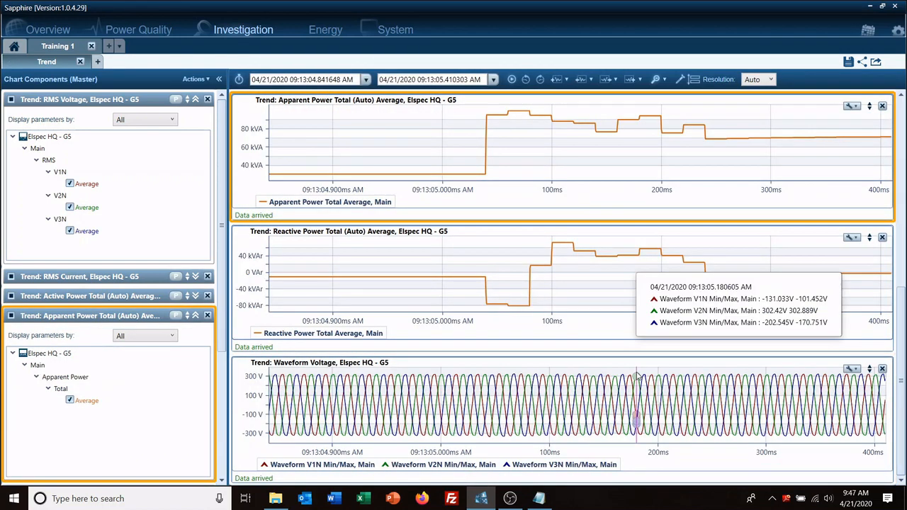
mouse_move(769, 358)
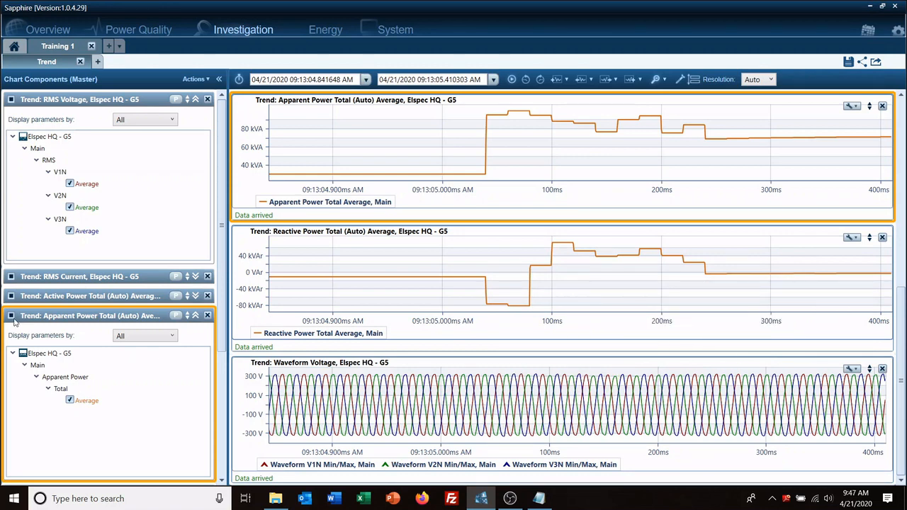
Hide the apparent power chart and bring up the time-shift interval choices
click(11, 296)
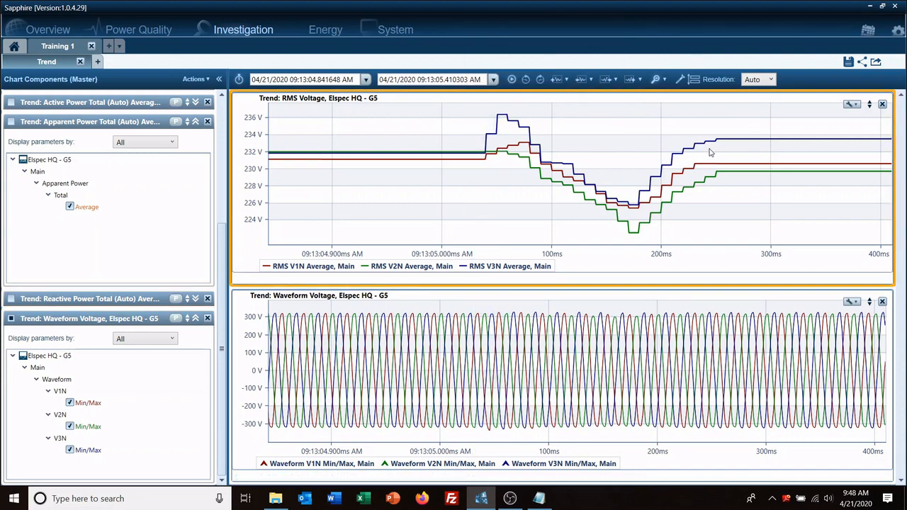
mouse_move(467, 121)
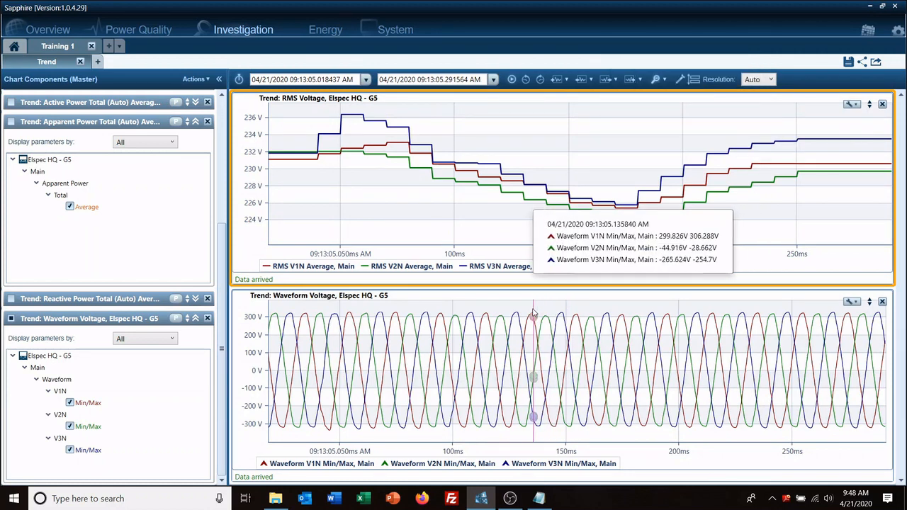
mouse_move(353, 344)
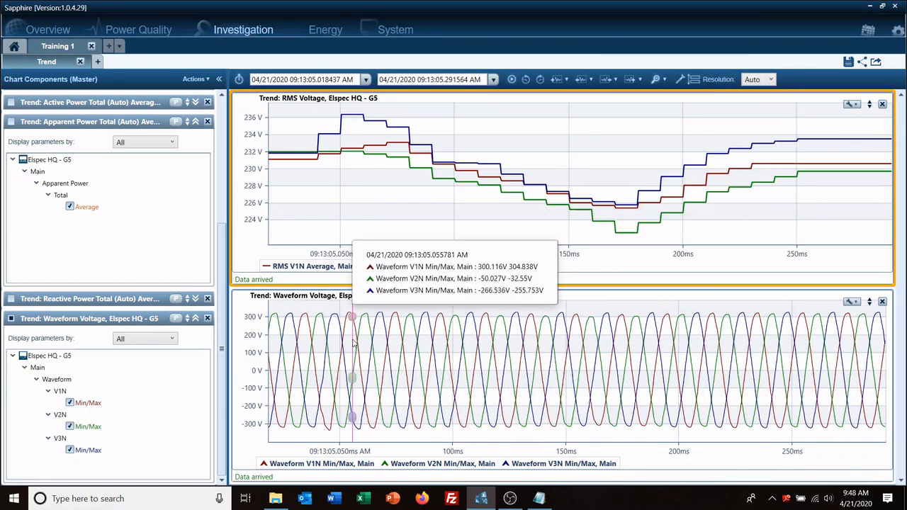
mouse_move(255, 172)
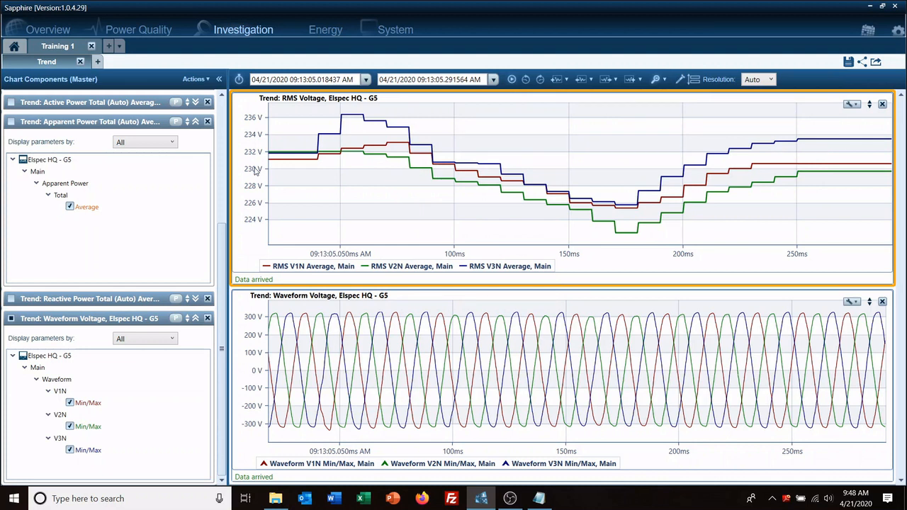
mouse_move(557, 55)
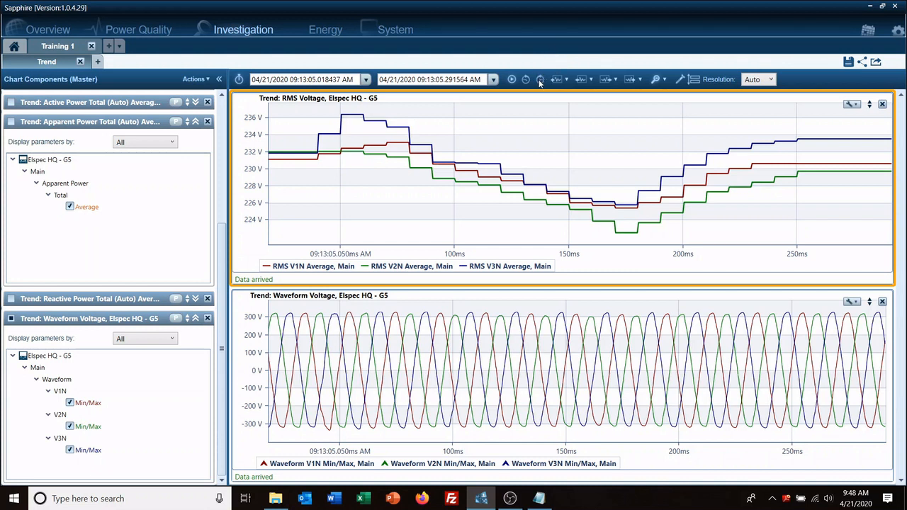
mouse_move(546, 87)
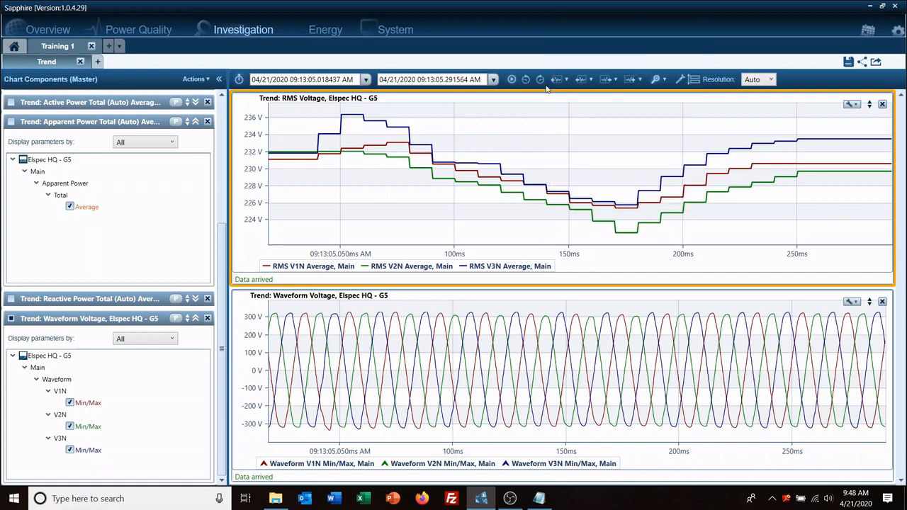
mouse_move(548, 85)
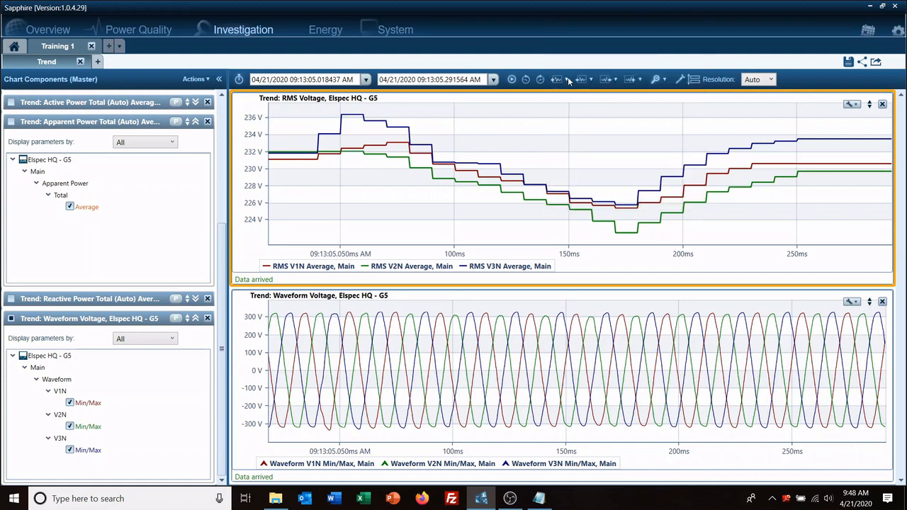
click(569, 78)
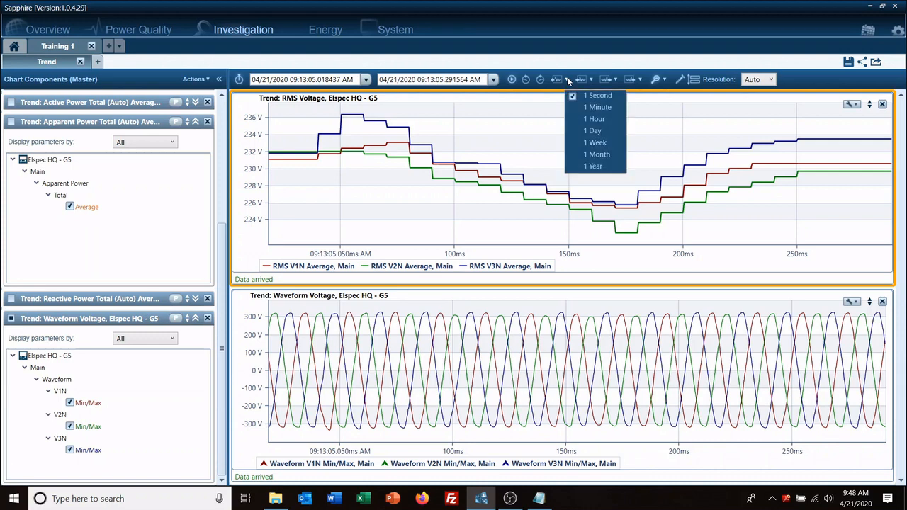
mouse_move(562, 83)
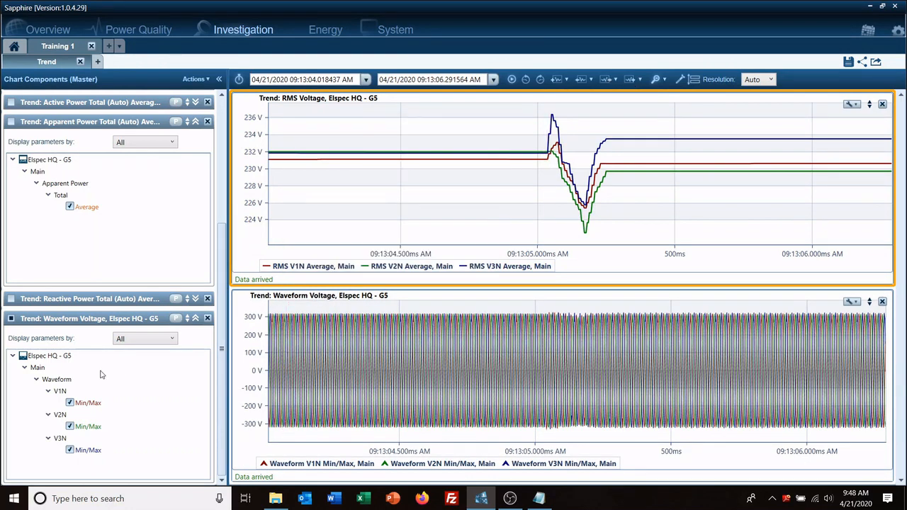
mouse_move(113, 376)
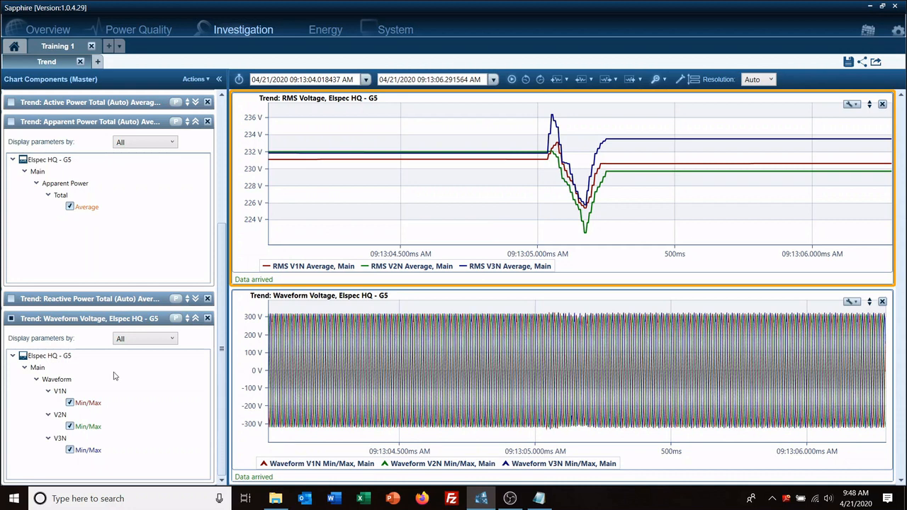
mouse_move(207, 318)
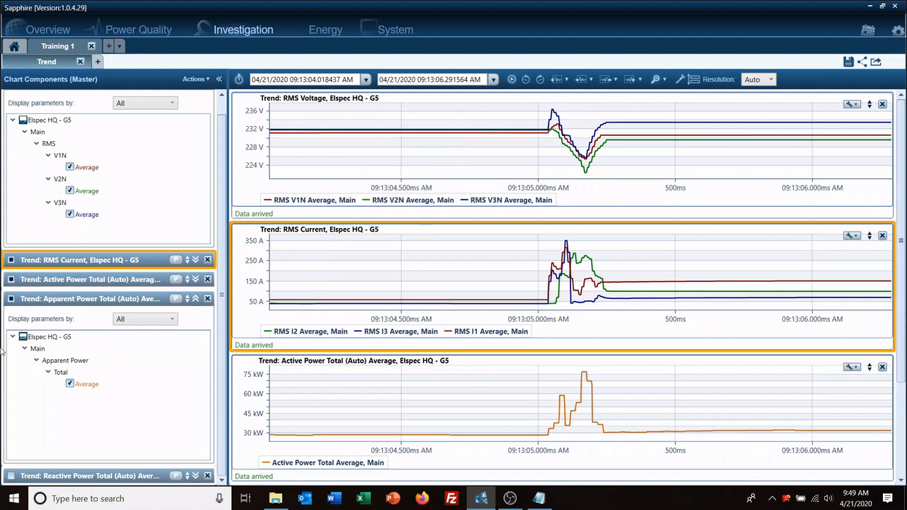
mouse_move(390, 413)
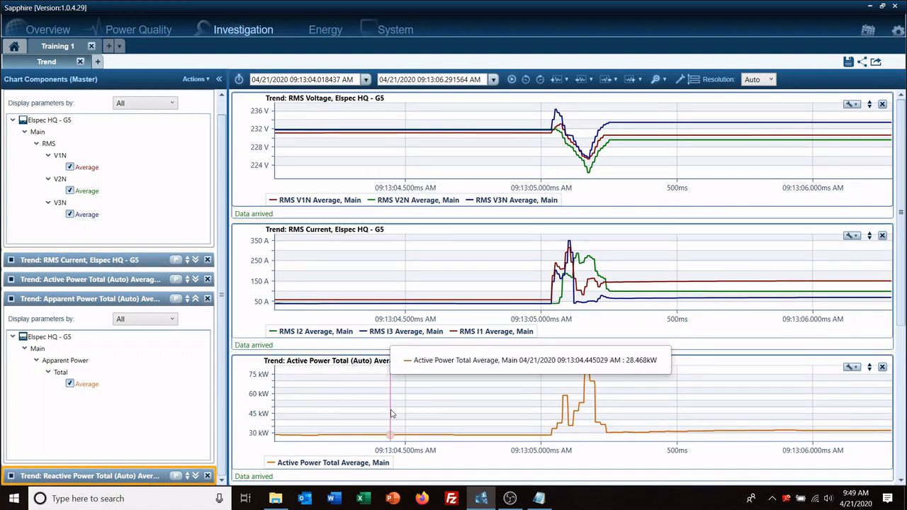
mouse_move(671, 227)
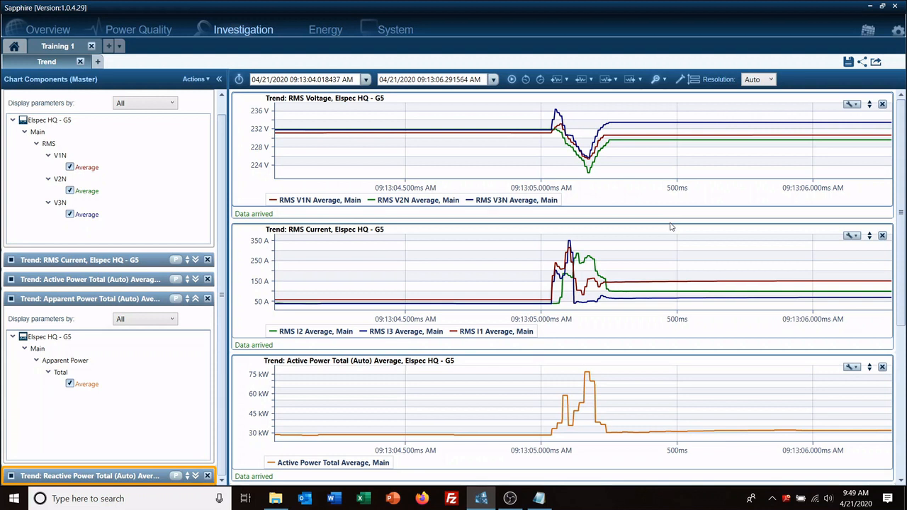
mouse_move(588, 163)
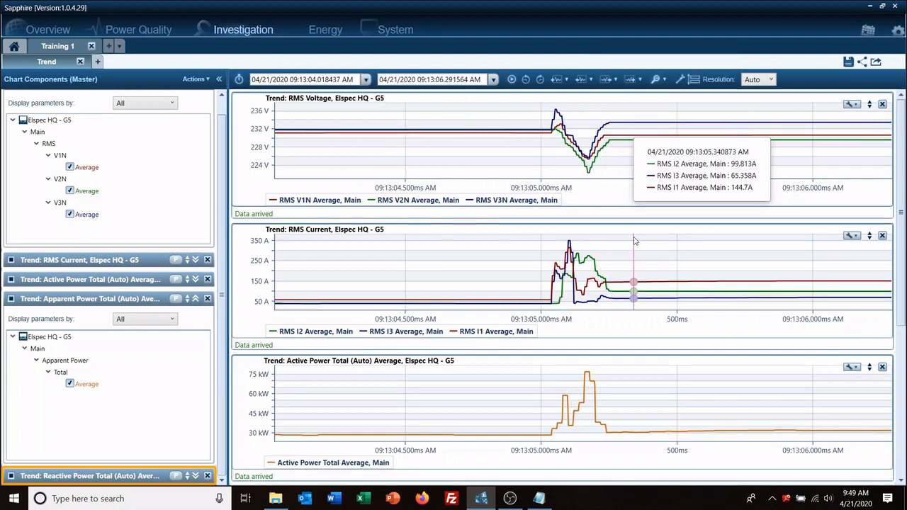
mouse_move(511, 79)
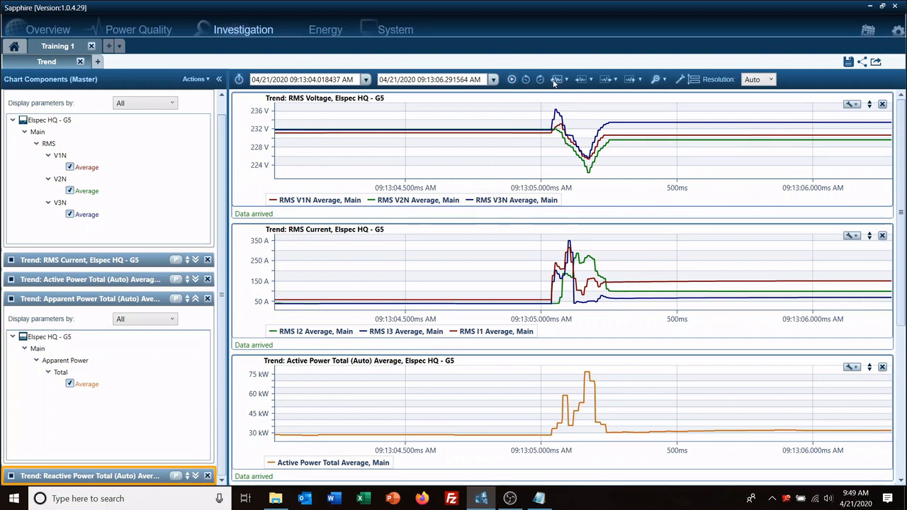
Extend the time range by 1 Hour at each end, spanning 08:13 to 10:13
click(558, 79)
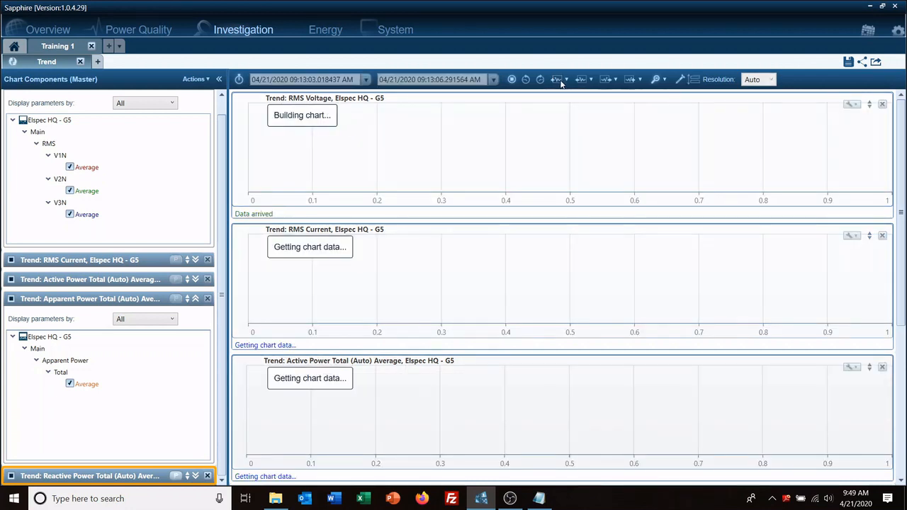
click(559, 78)
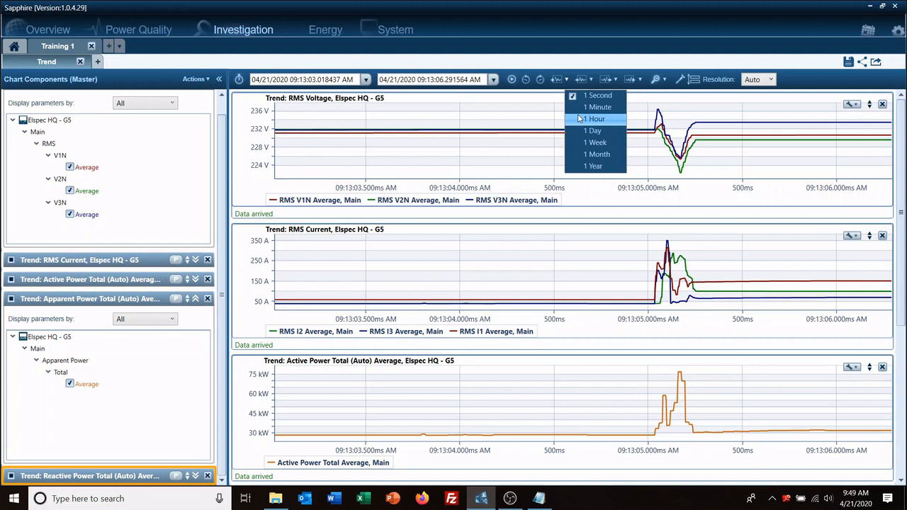
click(595, 118)
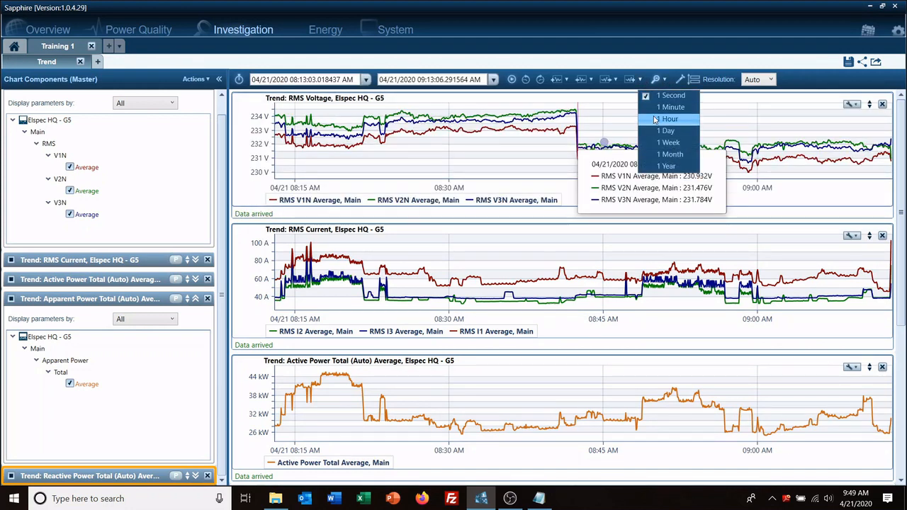
click(670, 118)
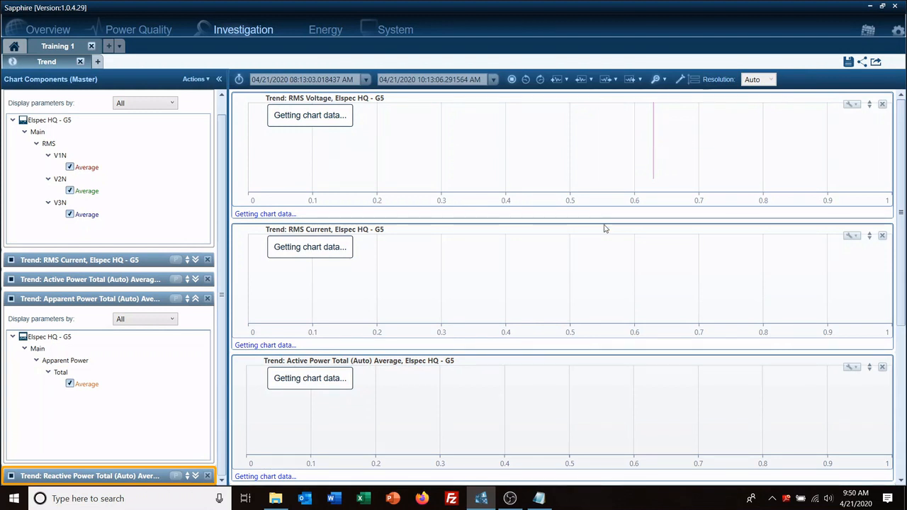
mouse_move(528, 139)
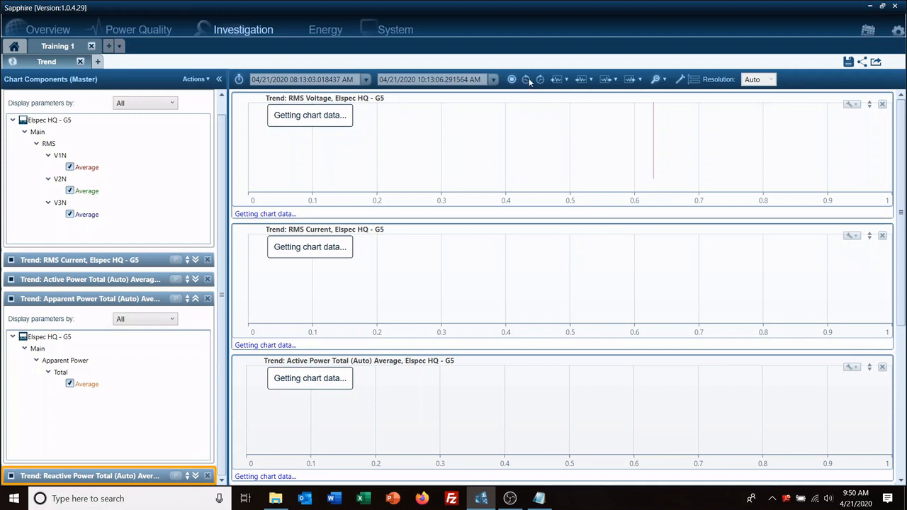
mouse_move(530, 94)
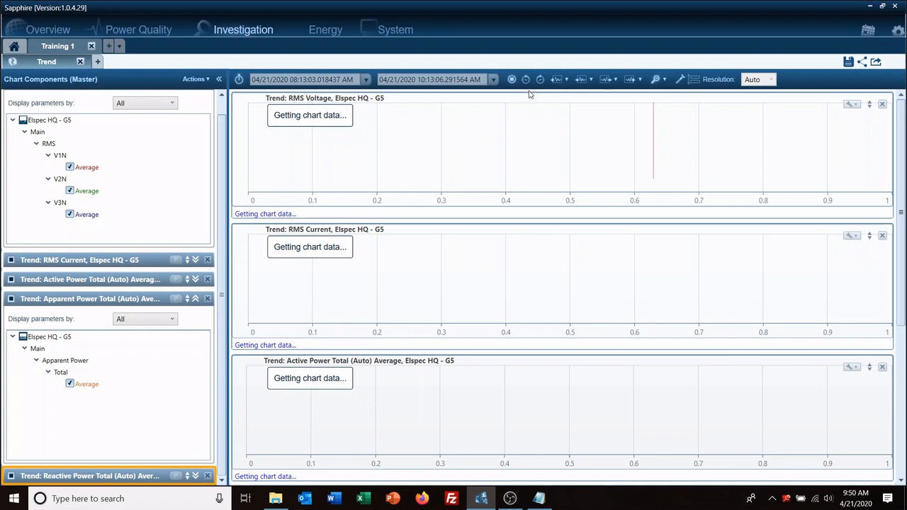
mouse_move(552, 176)
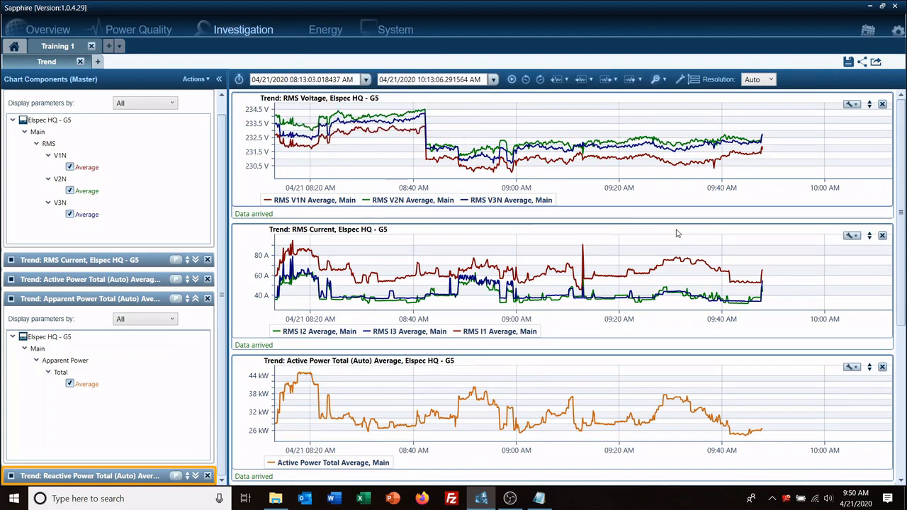
mouse_move(762, 187)
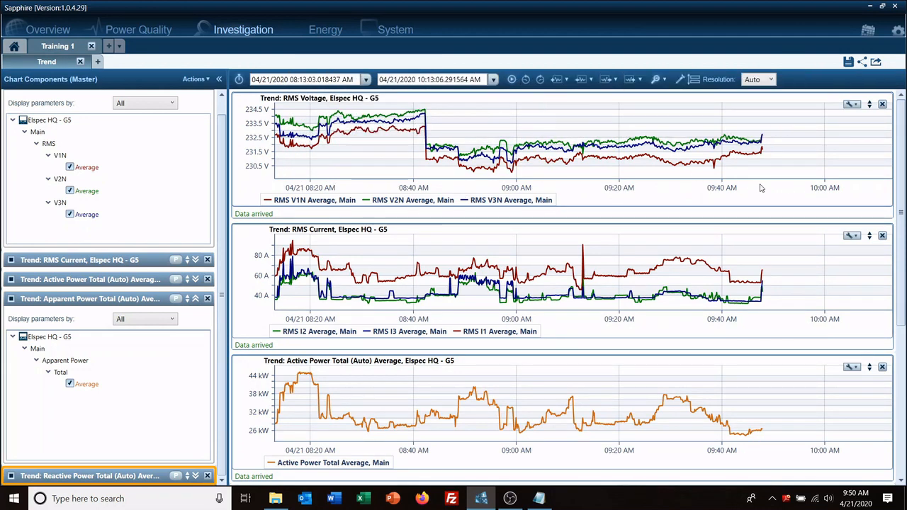
mouse_move(526, 79)
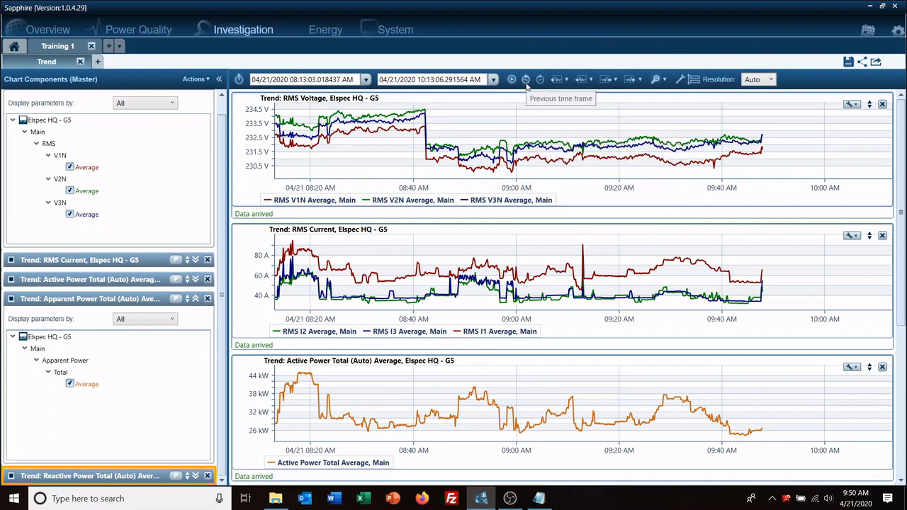
mouse_move(541, 82)
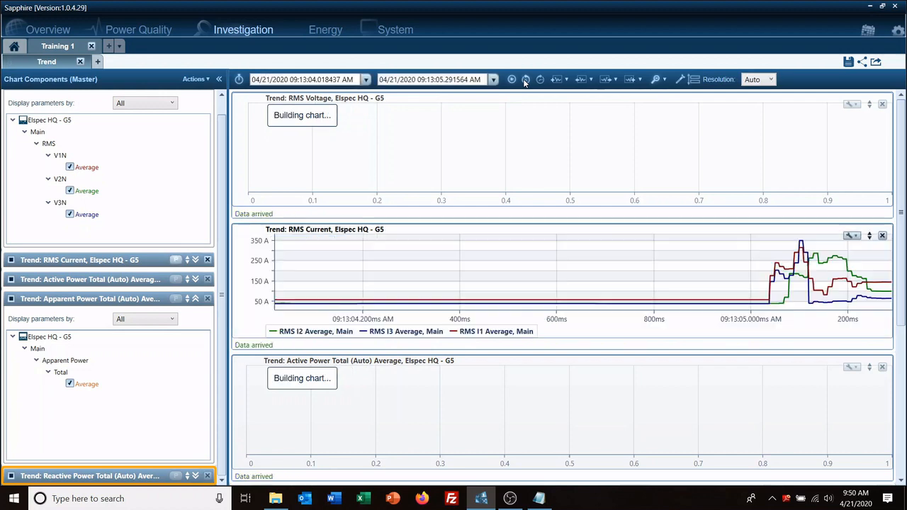
Step back to the previous time frame, 09:10:39 to 09:14:17, around the spike
click(525, 79)
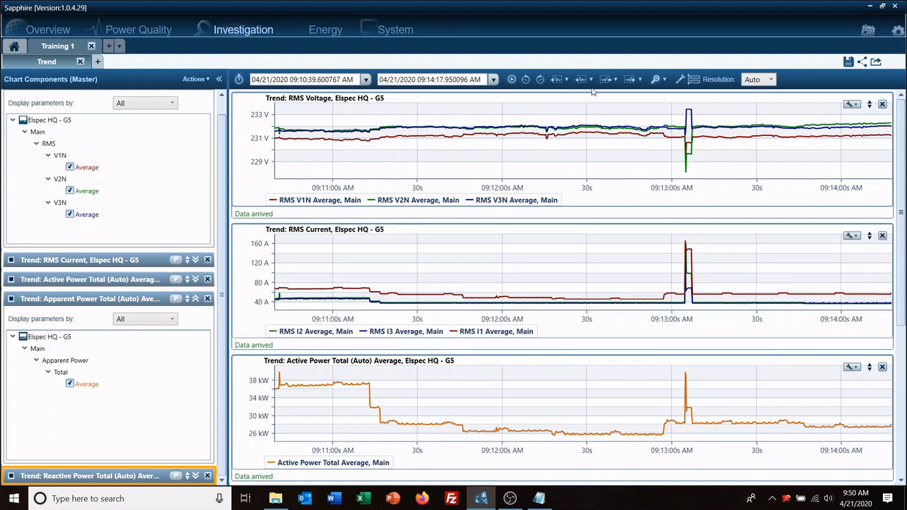
mouse_move(622, 130)
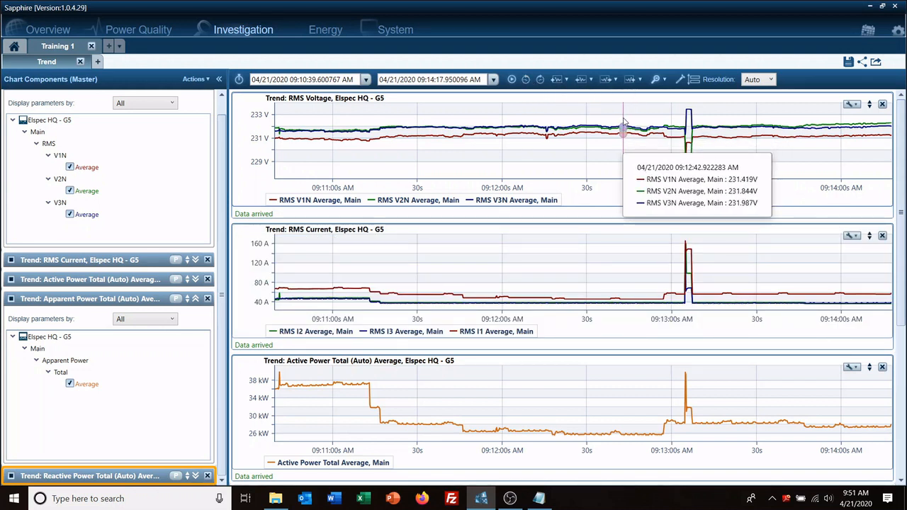
mouse_move(576, 231)
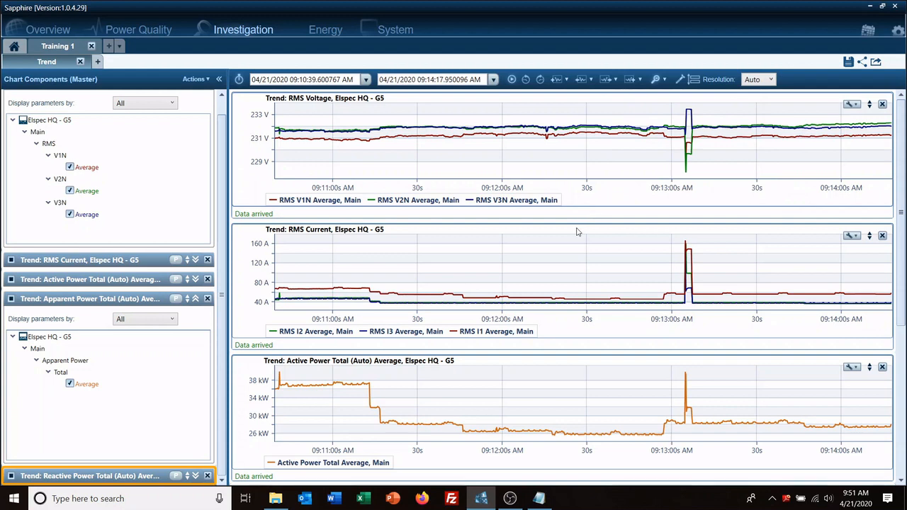
mouse_move(857, 131)
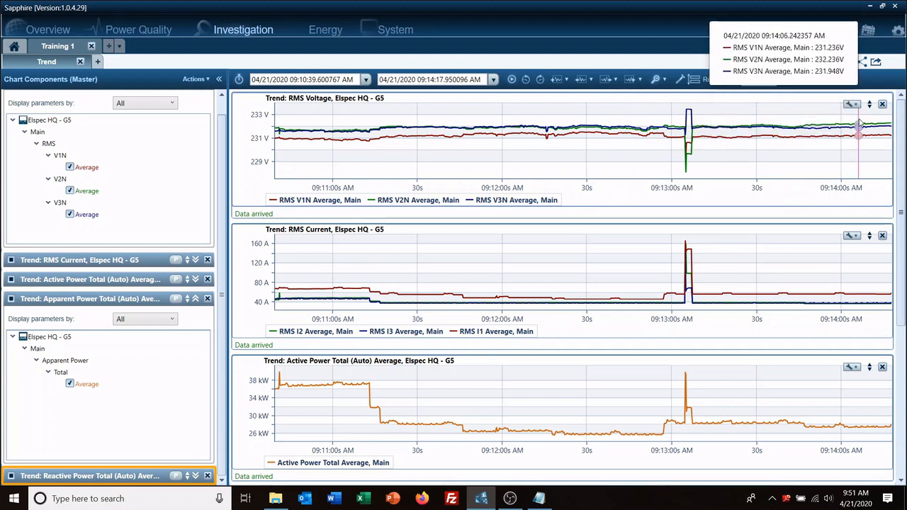
click(852, 104)
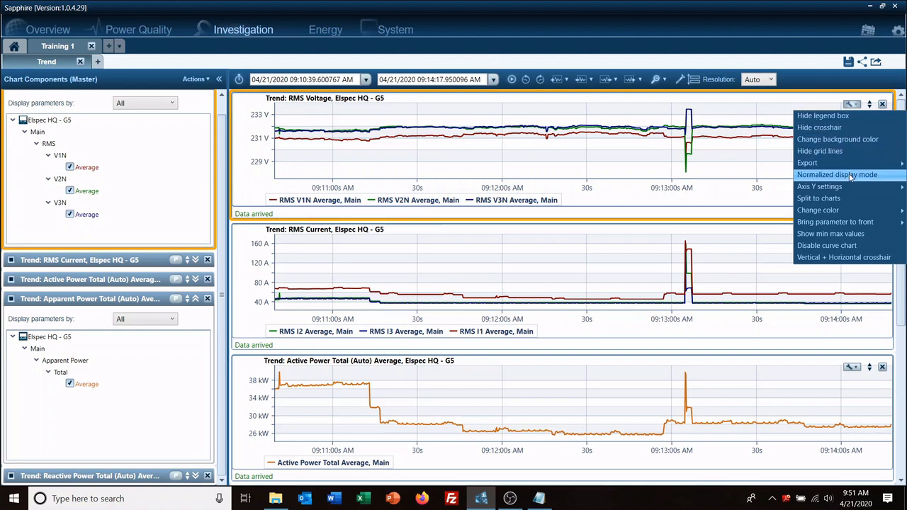
mouse_move(819, 185)
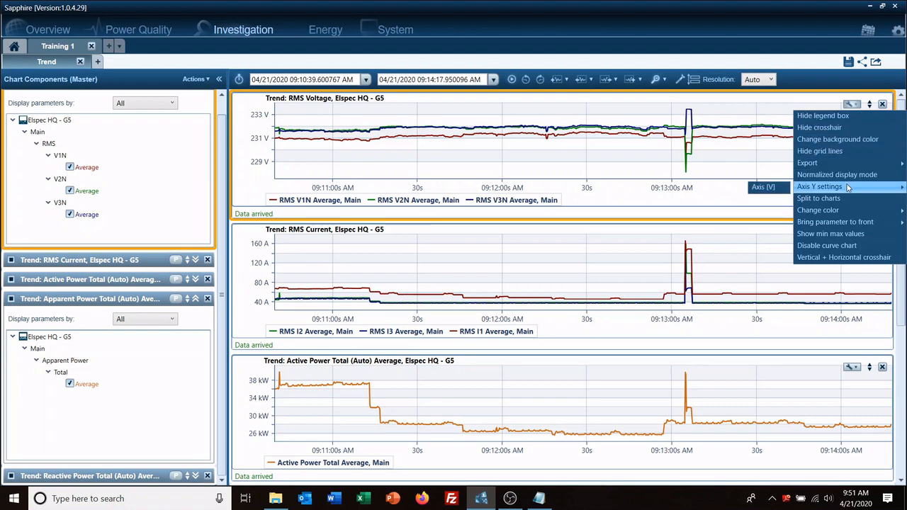
click(819, 186)
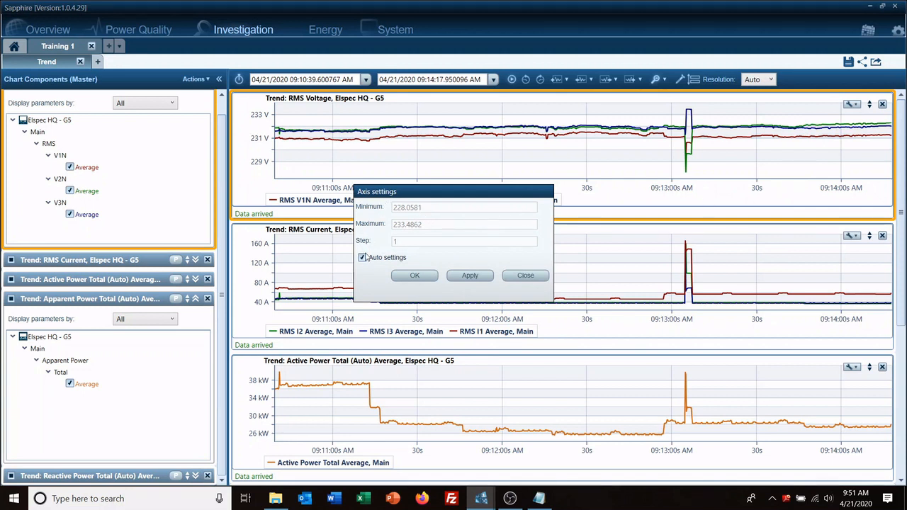
click(362, 257)
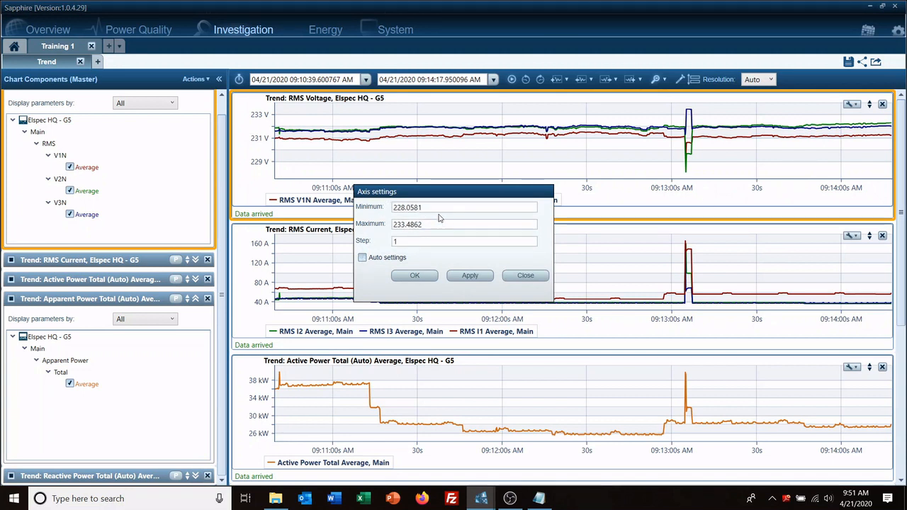
triple_click(464, 207)
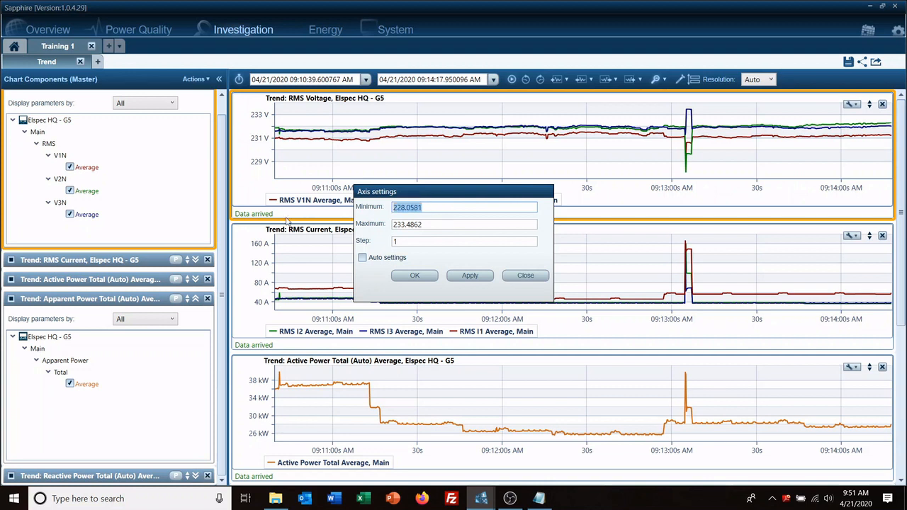
text(200)
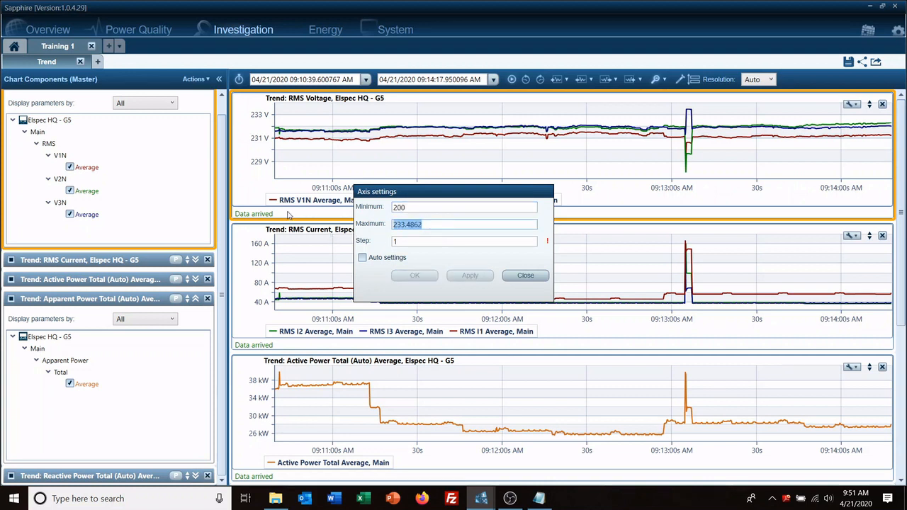
text(300)
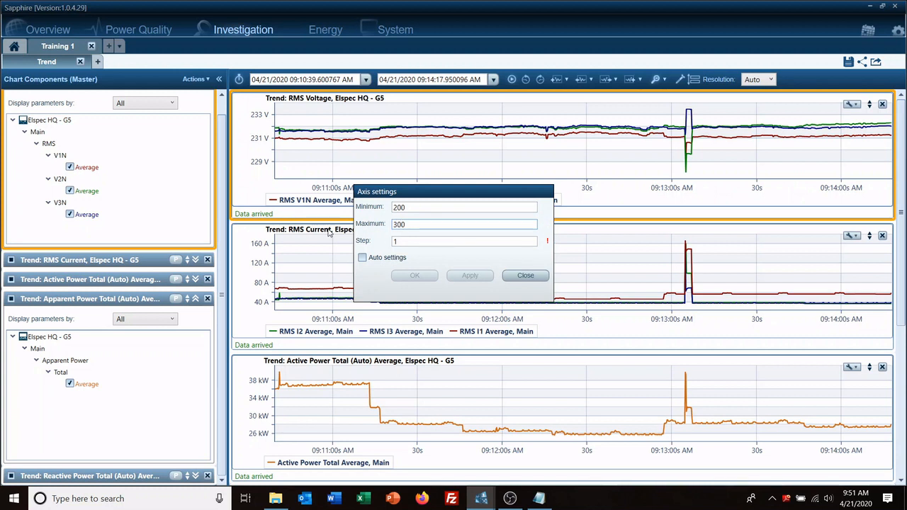
click(464, 241)
text(0)
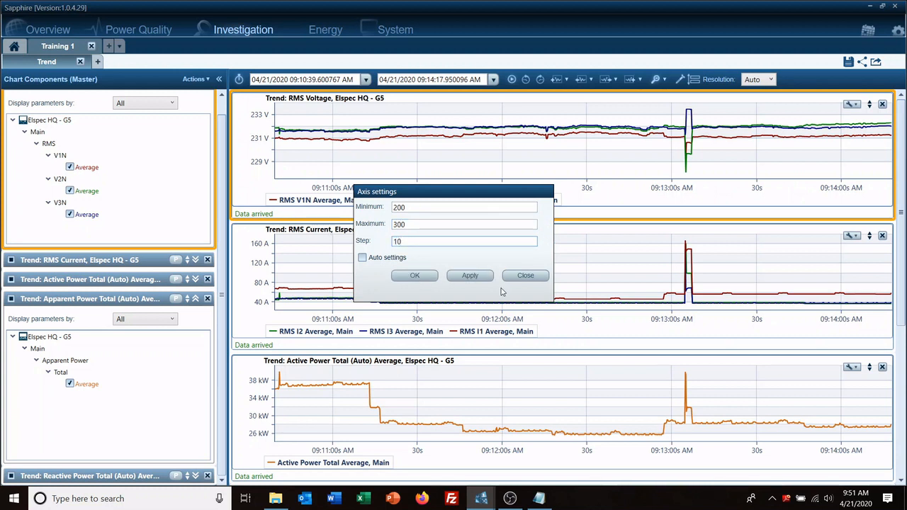
click(414, 275)
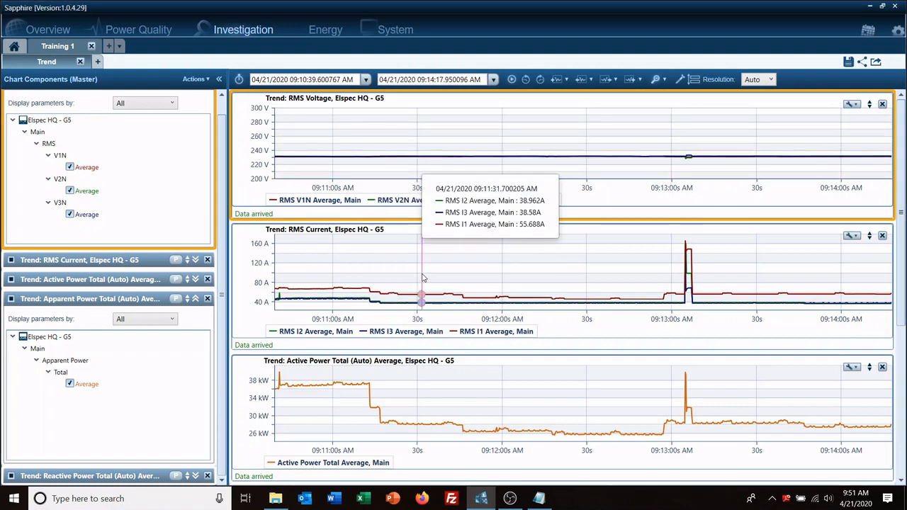
mouse_move(464, 373)
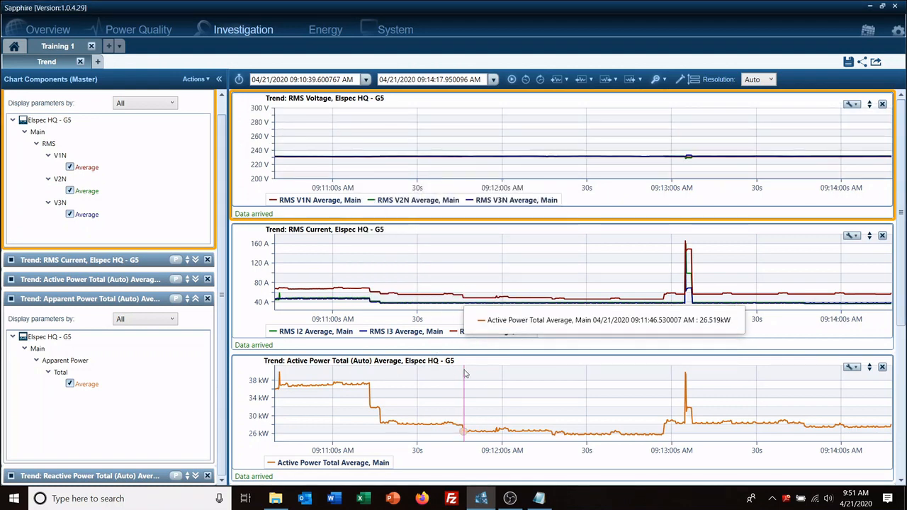
mouse_move(329, 158)
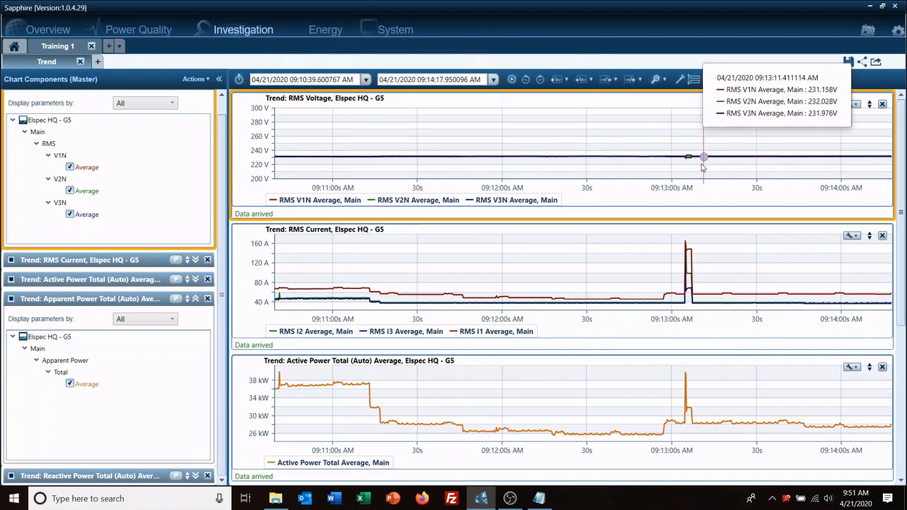
mouse_move(689, 157)
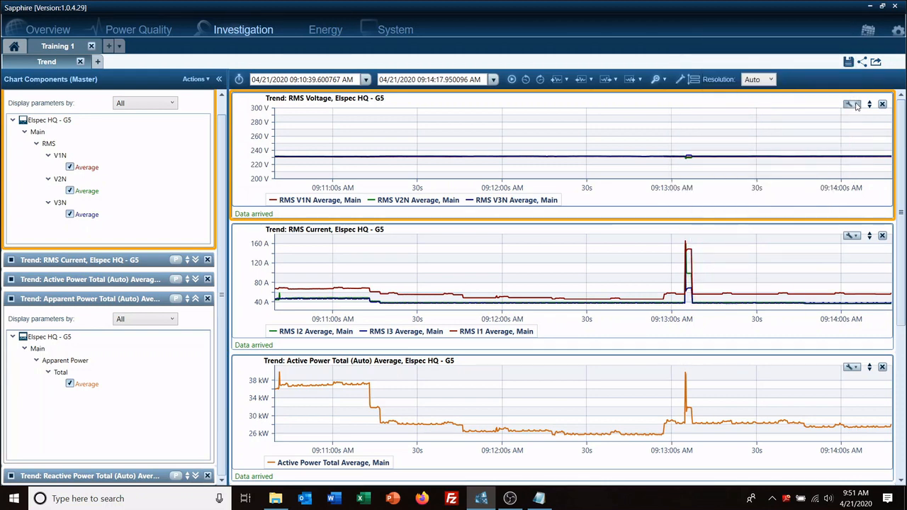
Turn on automatic Y-axis scaling for the RMS Voltage chart, restoring roughly 229–233 V
click(852, 104)
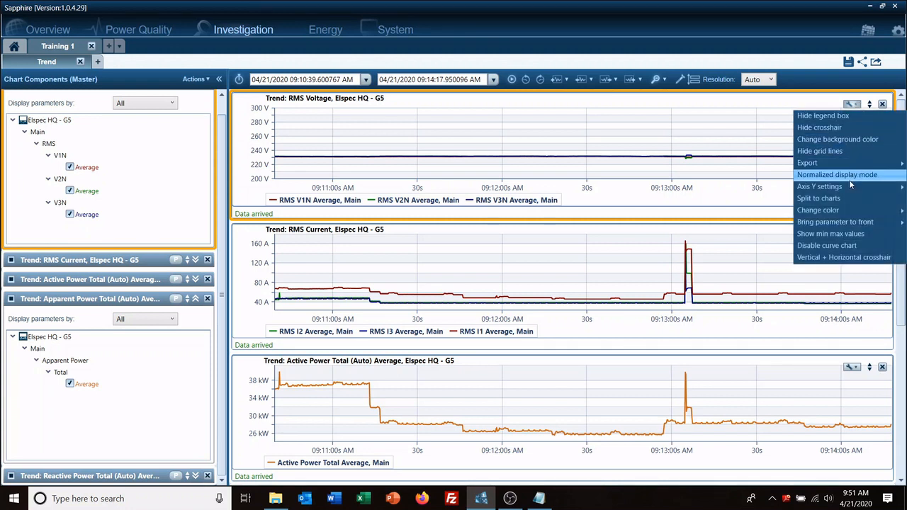
click(819, 186)
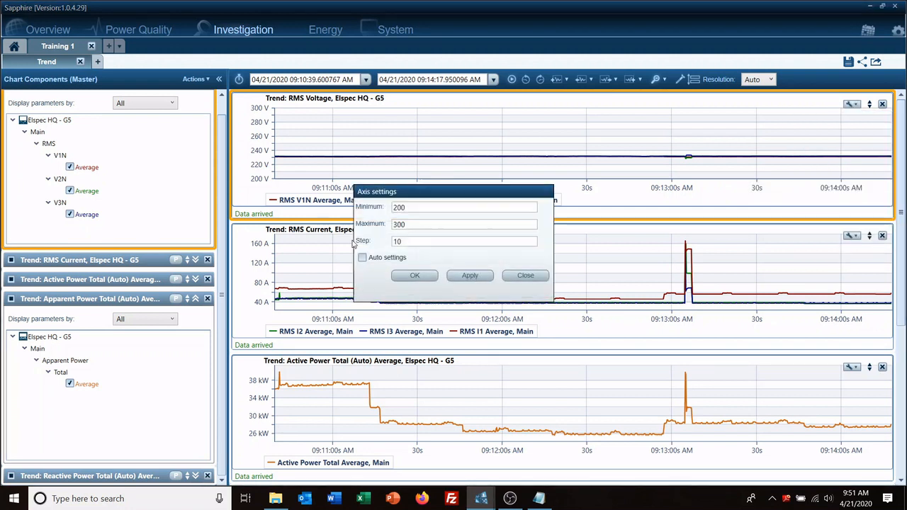
click(414, 275)
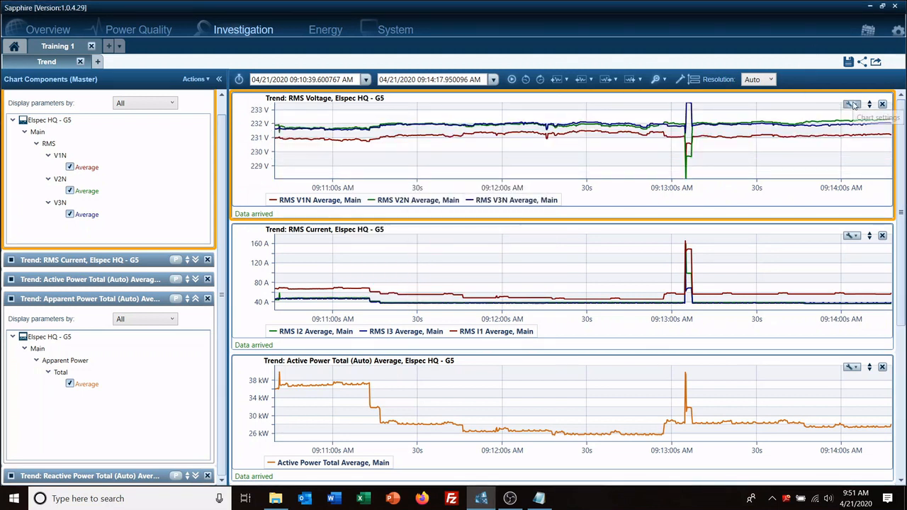
mouse_move(853, 105)
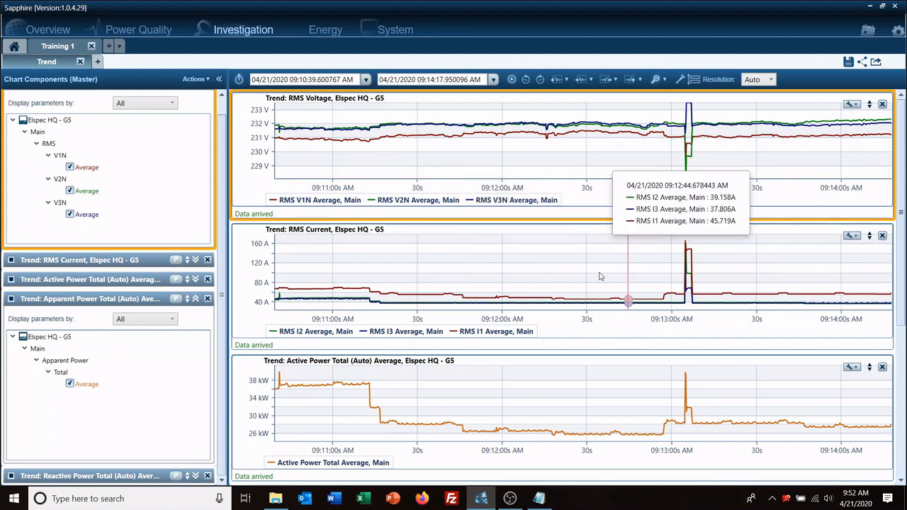
click(852, 235)
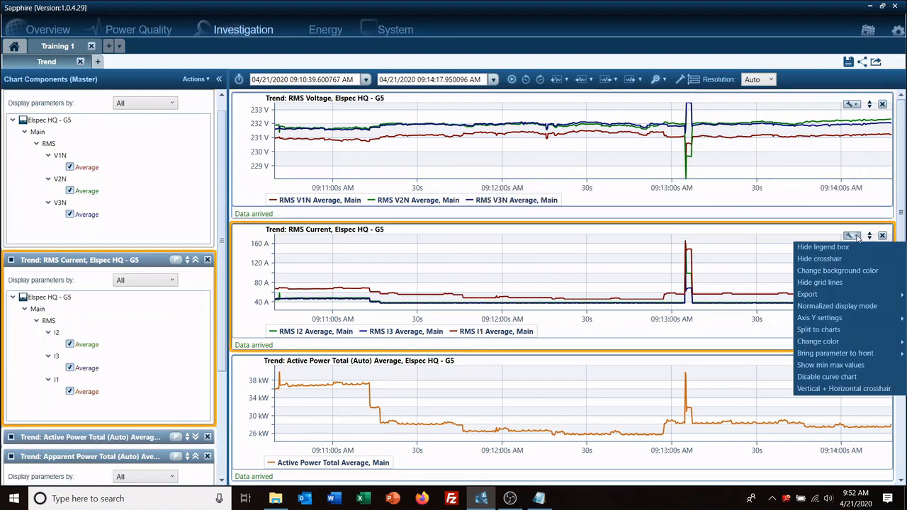
mouse_move(820, 282)
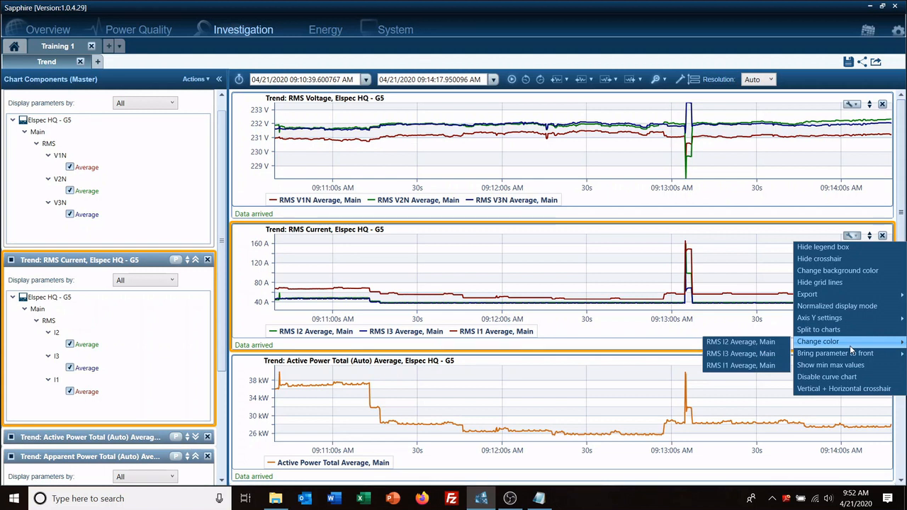
mouse_move(830, 364)
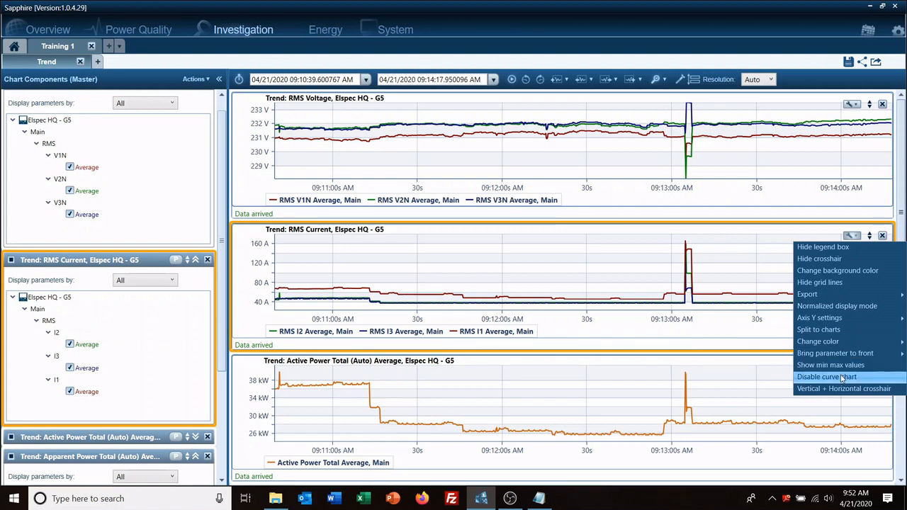
mouse_move(822, 246)
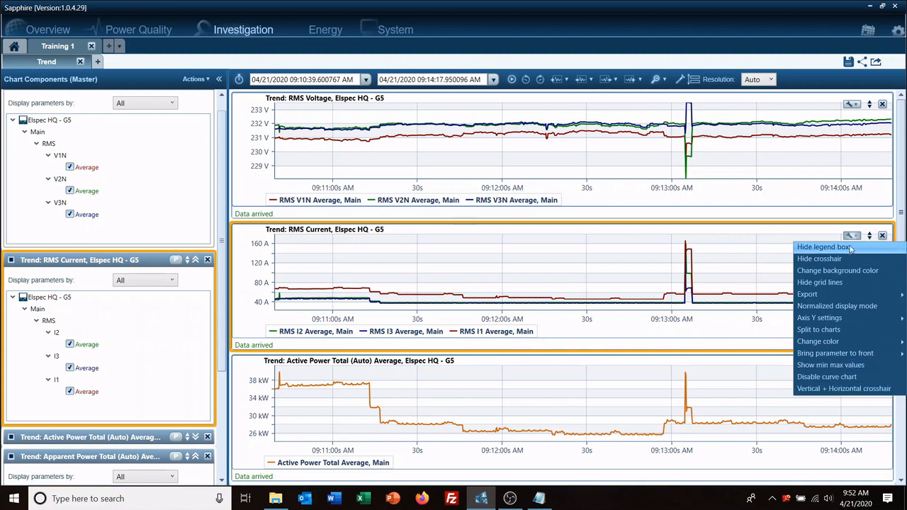
mouse_move(819, 258)
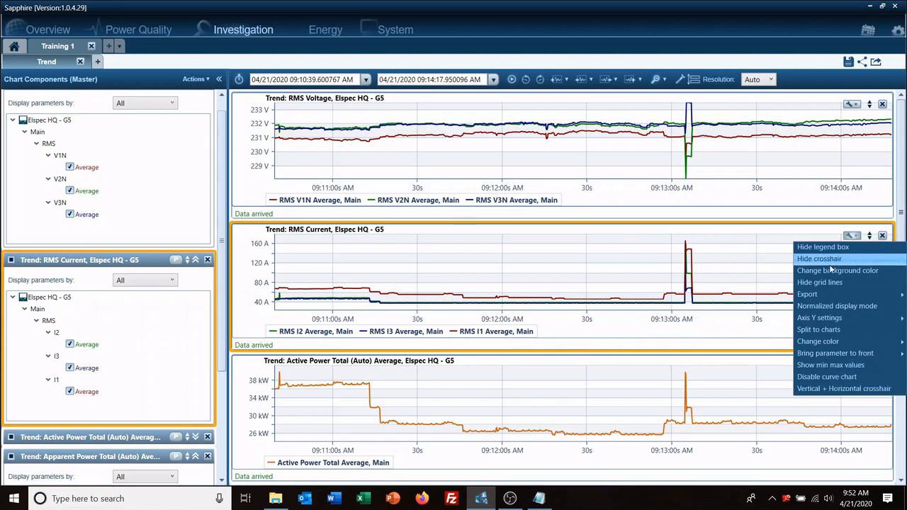
mouse_move(820, 282)
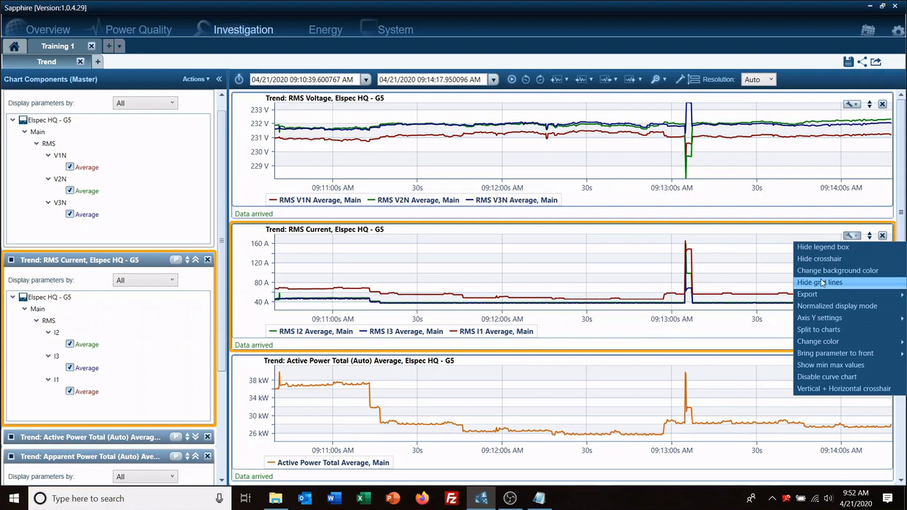
mouse_move(801, 286)
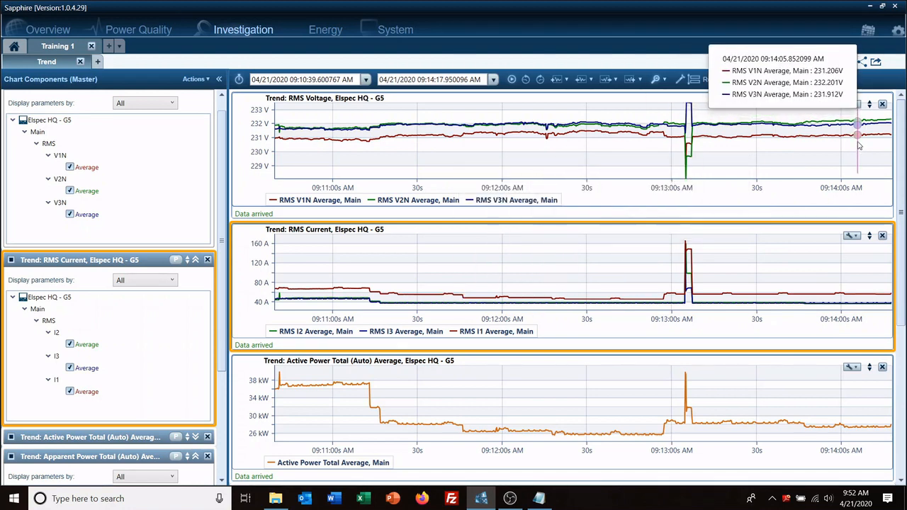
click(869, 104)
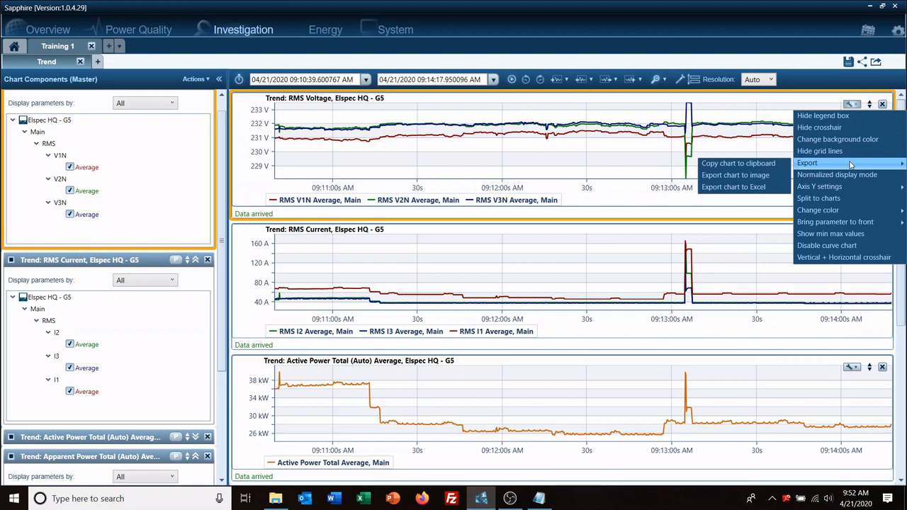
mouse_move(739, 164)
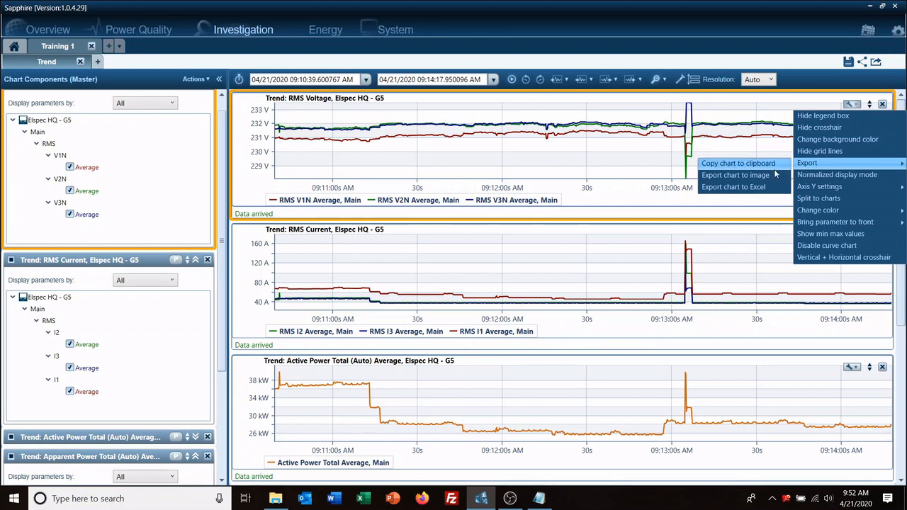
mouse_move(735, 175)
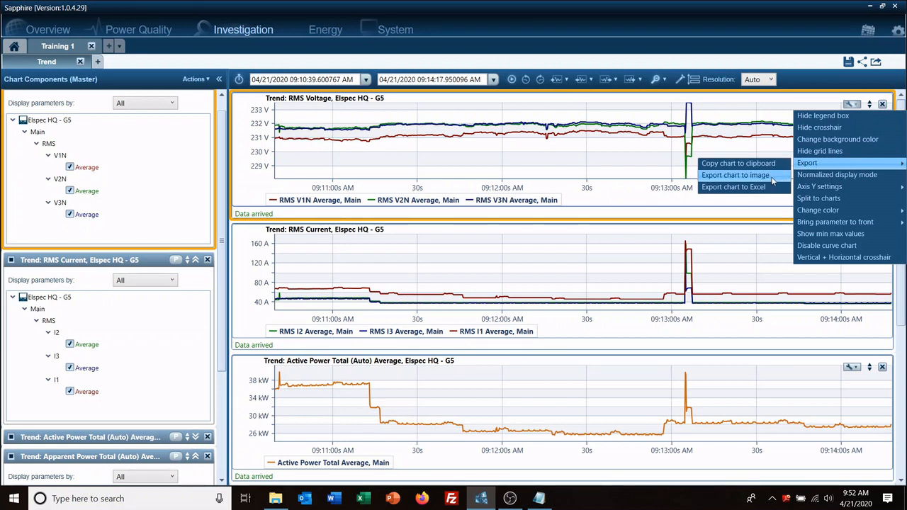
mouse_move(733, 187)
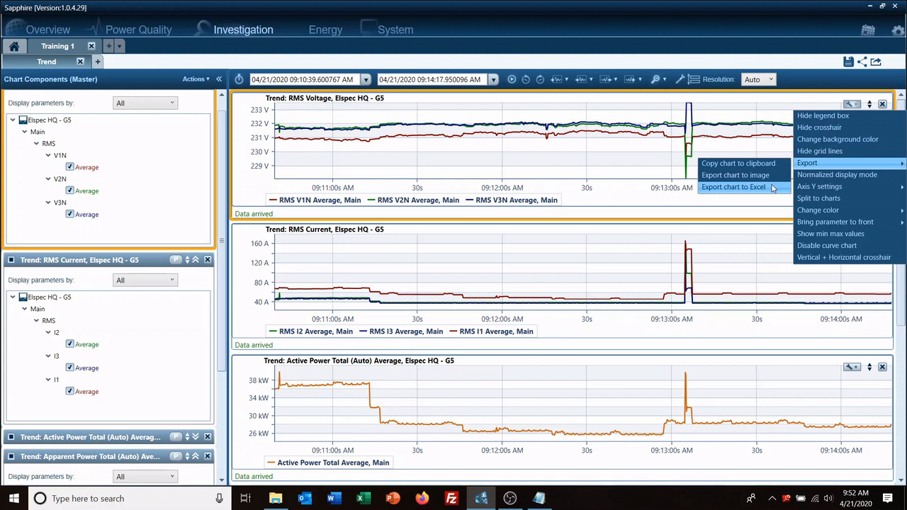
mouse_move(706, 159)
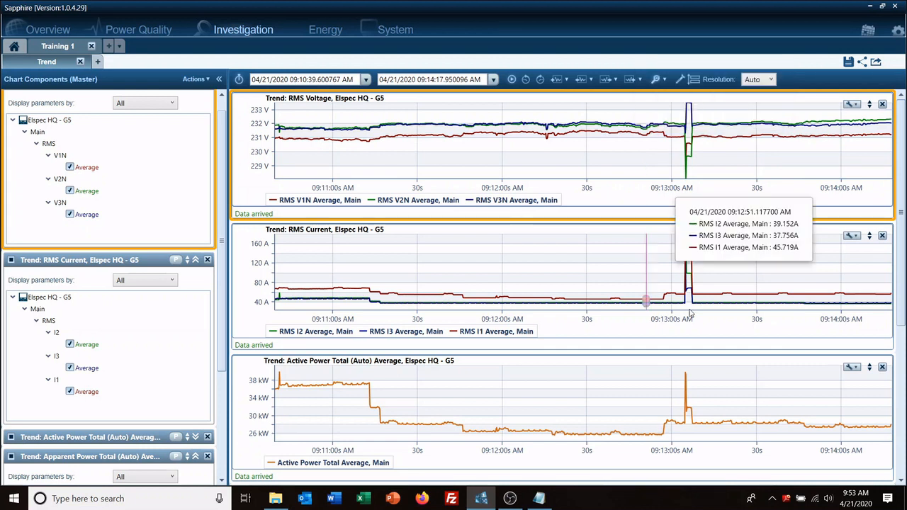
mouse_move(659, 242)
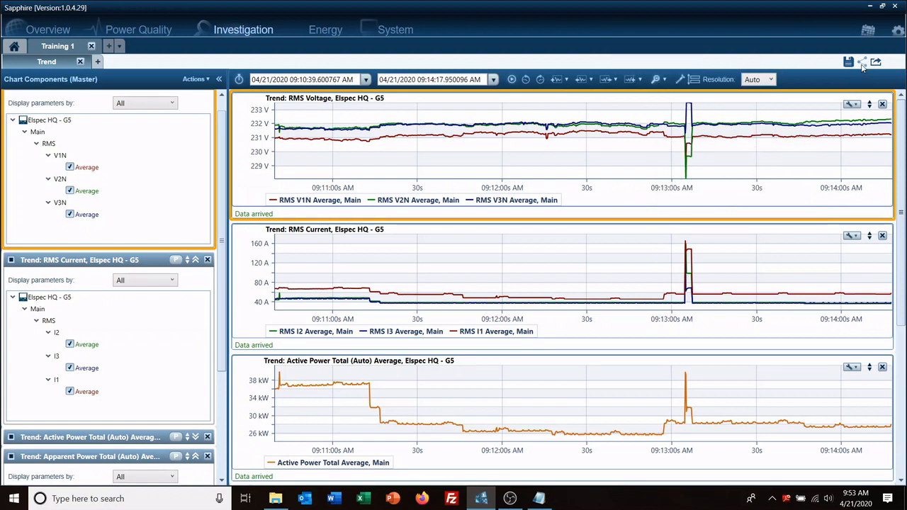
mouse_move(862, 65)
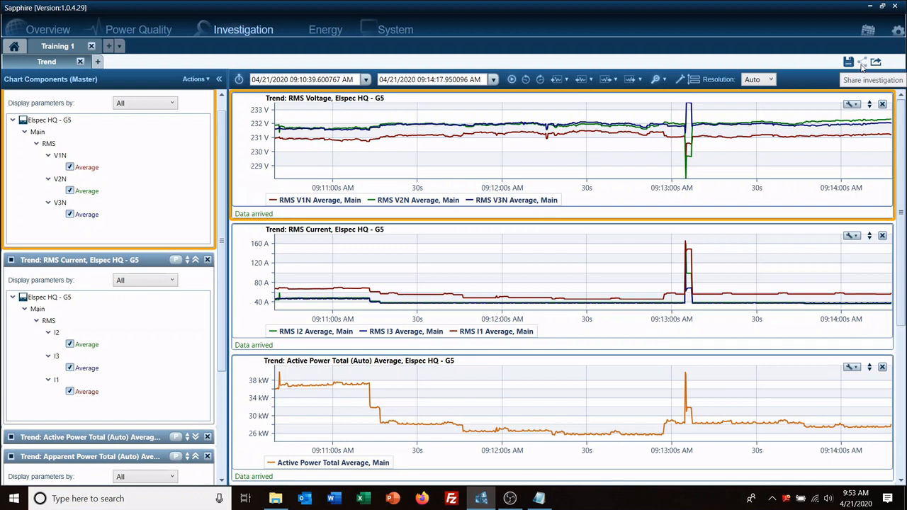
mouse_move(876, 63)
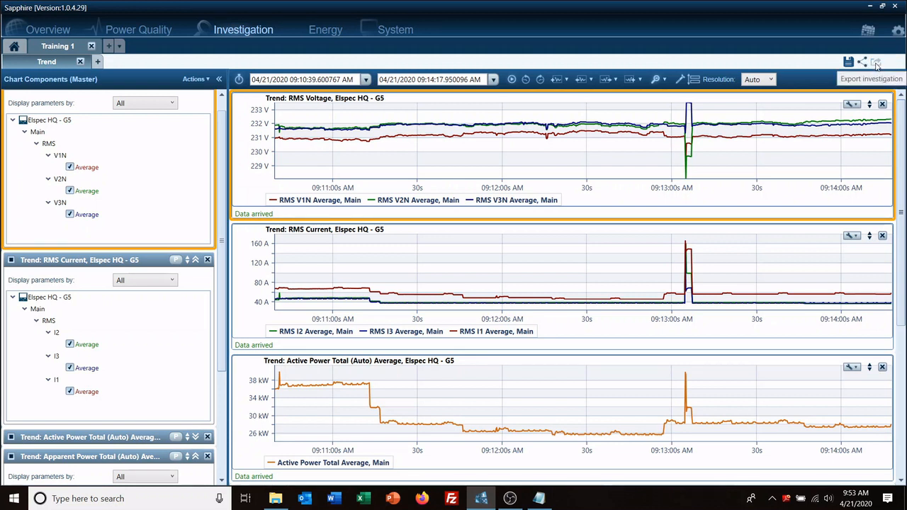
mouse_move(876, 63)
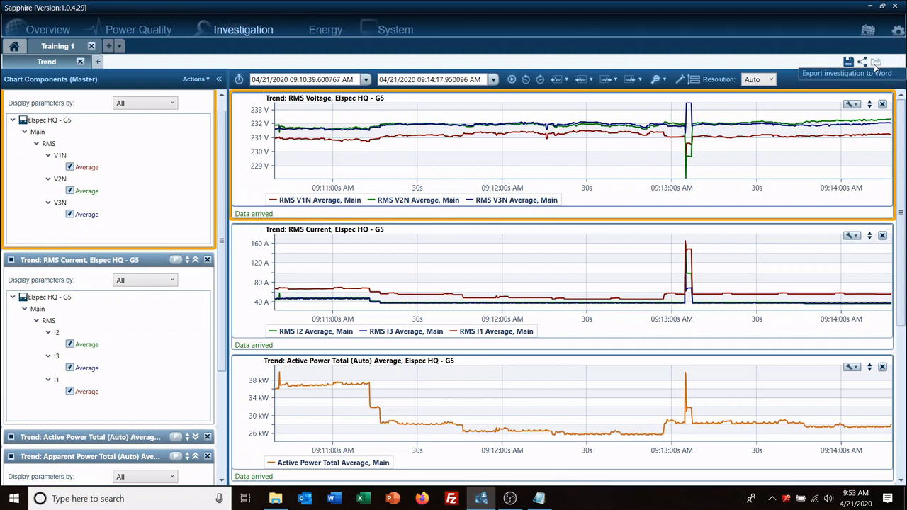
Export Training 1 as a Word report into Desktop 'test' and open it
click(875, 62)
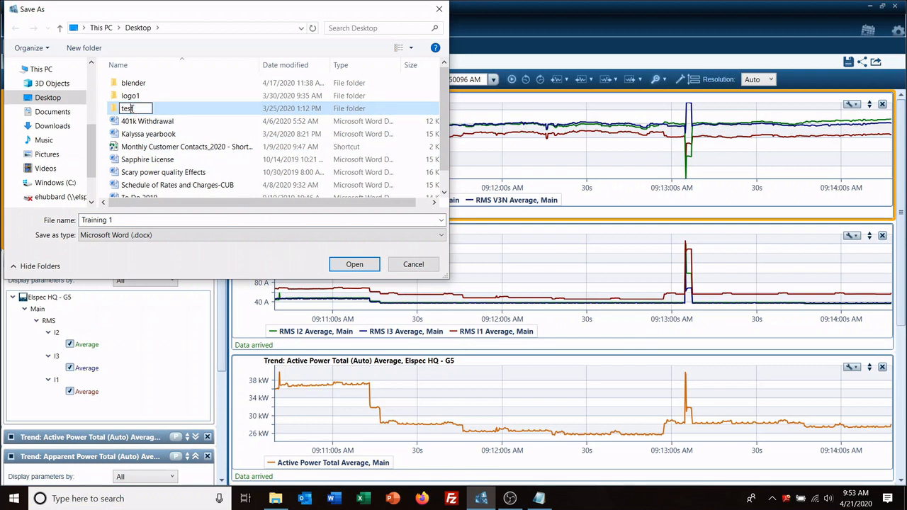
double_click(128, 108)
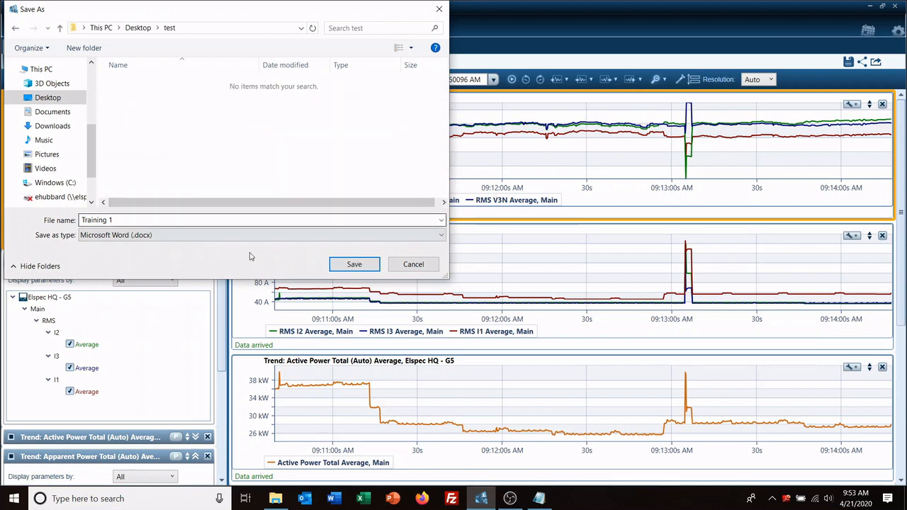
click(354, 264)
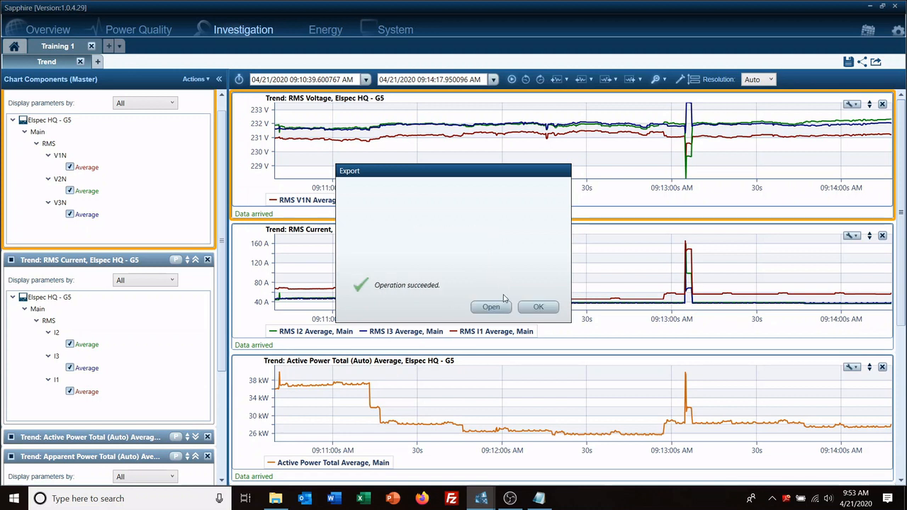
click(491, 307)
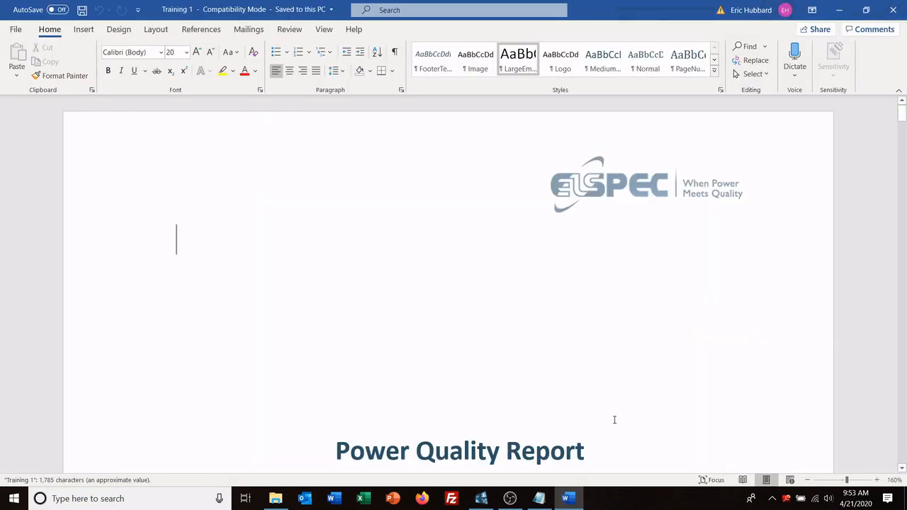
Write 'Event nothing to worry about' in the report's Charts Notes box
scroll(down, 3)
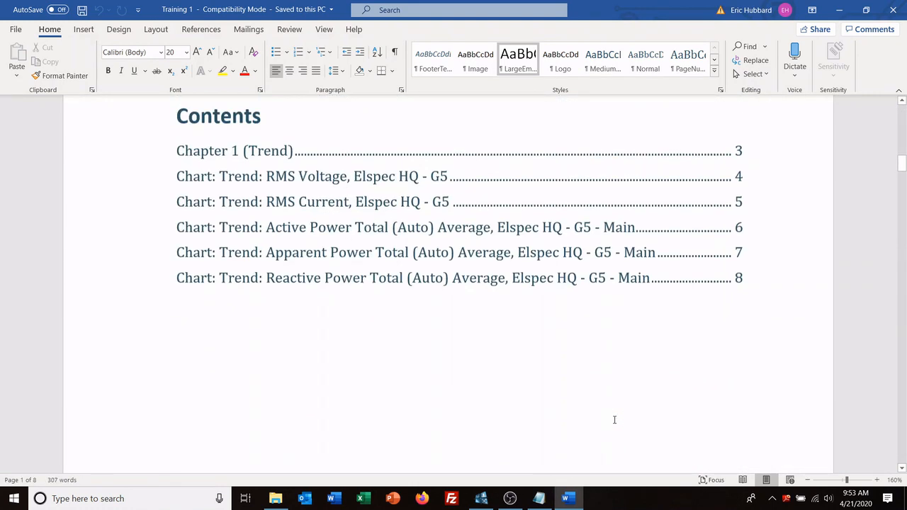
scroll(down, 3)
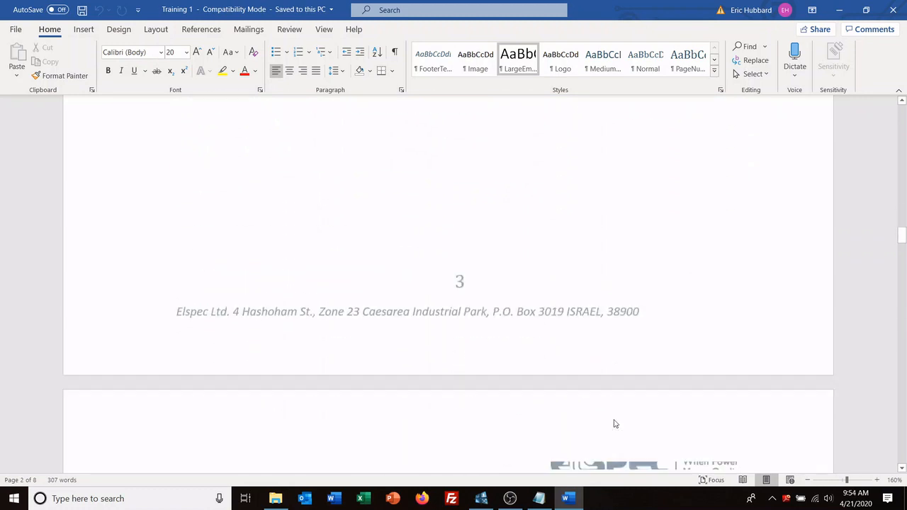
scroll(down, 3)
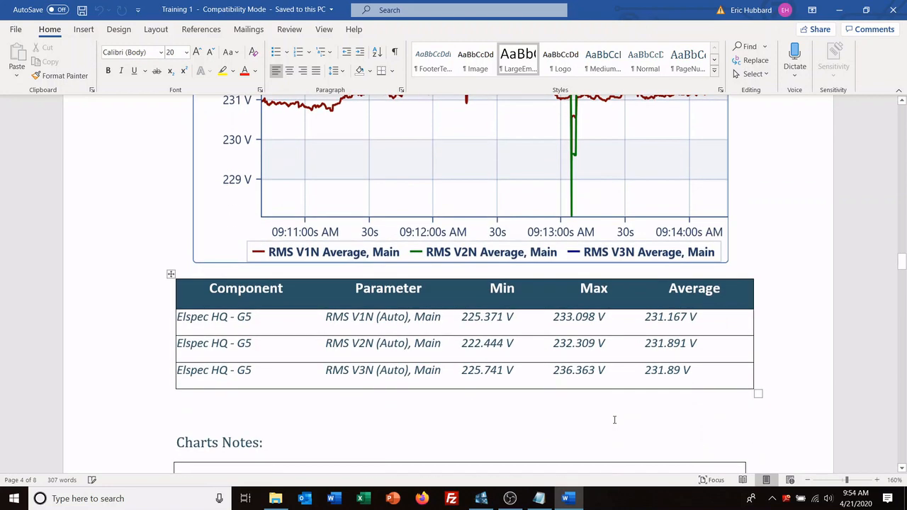
mouse_move(619, 380)
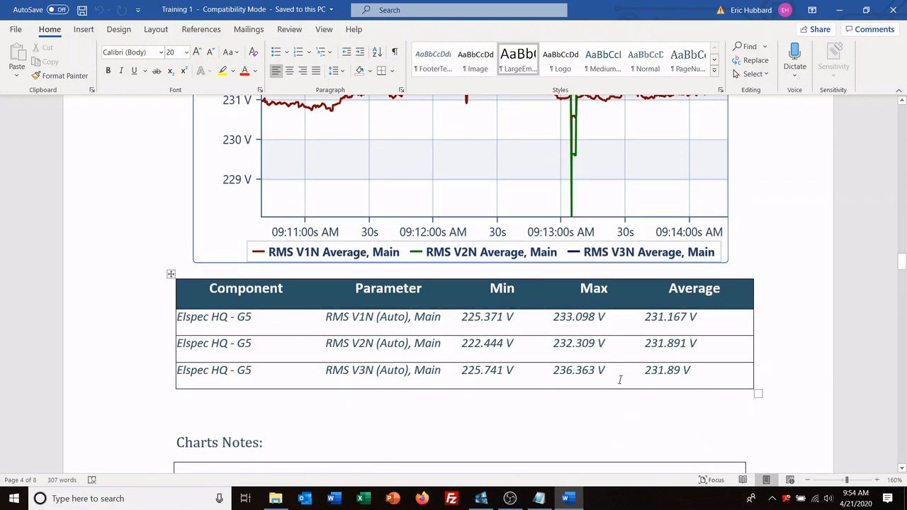
scroll(down, 3)
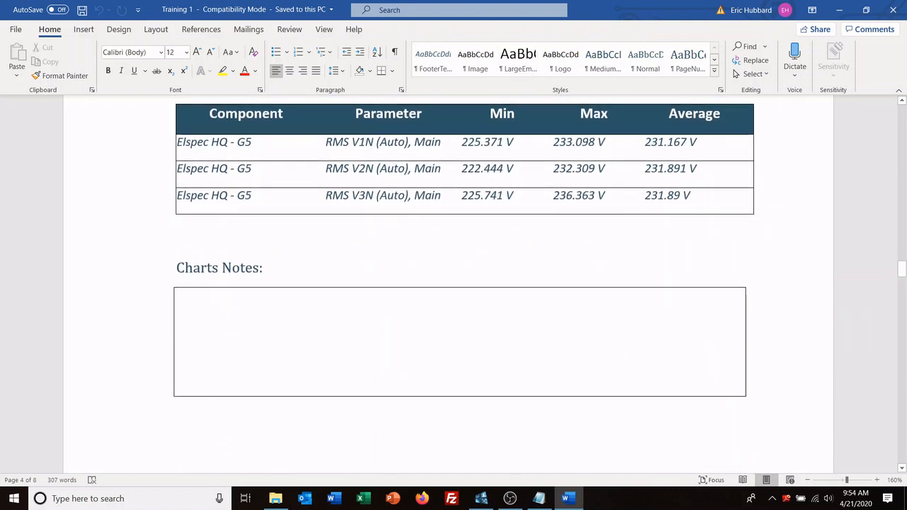
text(Event nothing)
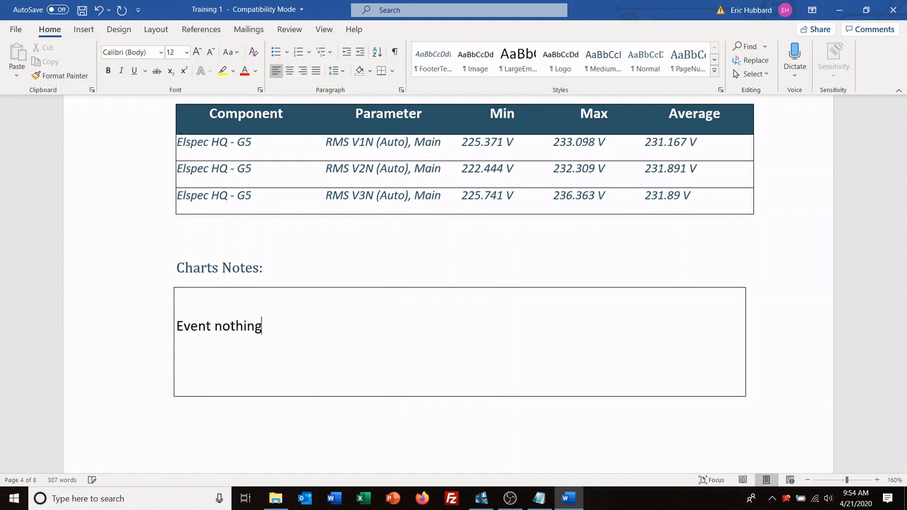
text(to worry about)
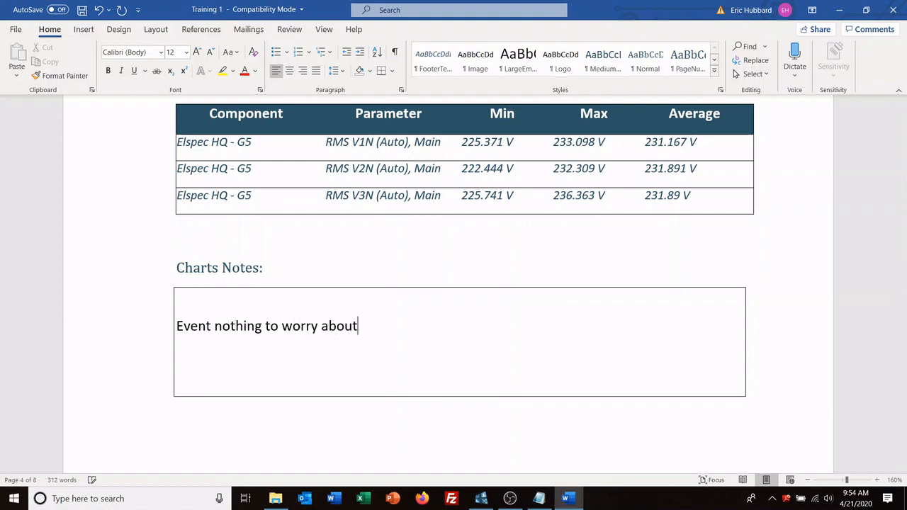
Scroll through the rest of the report, then switch back to Sapphire
scroll(down, 3)
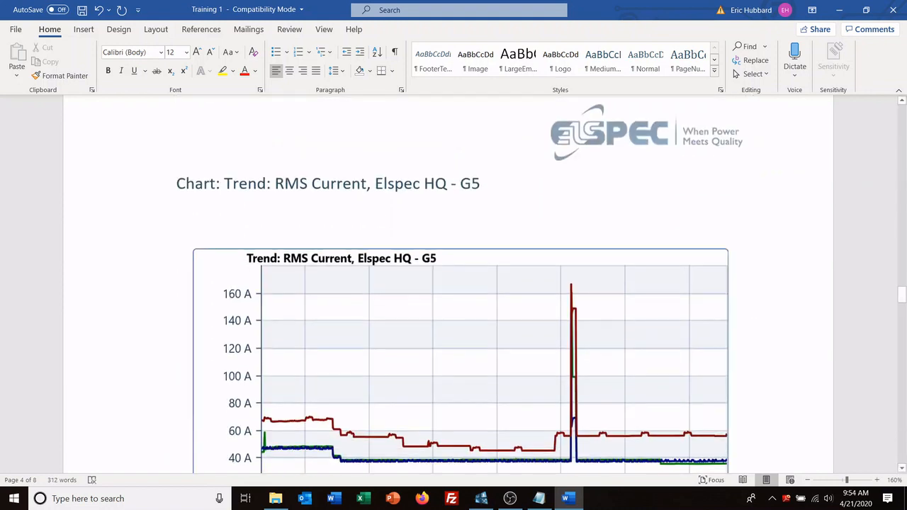
scroll(down, 3)
text(Event nothing to worry about)
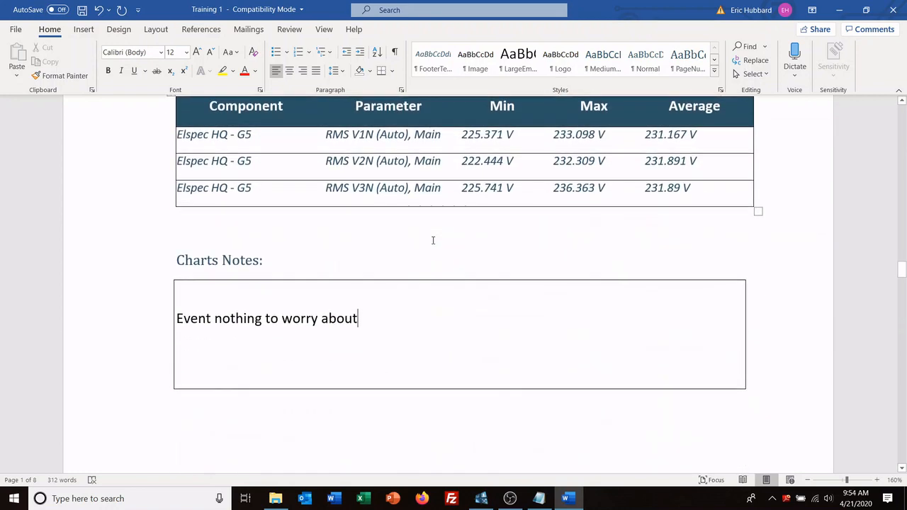
scroll(down, 3)
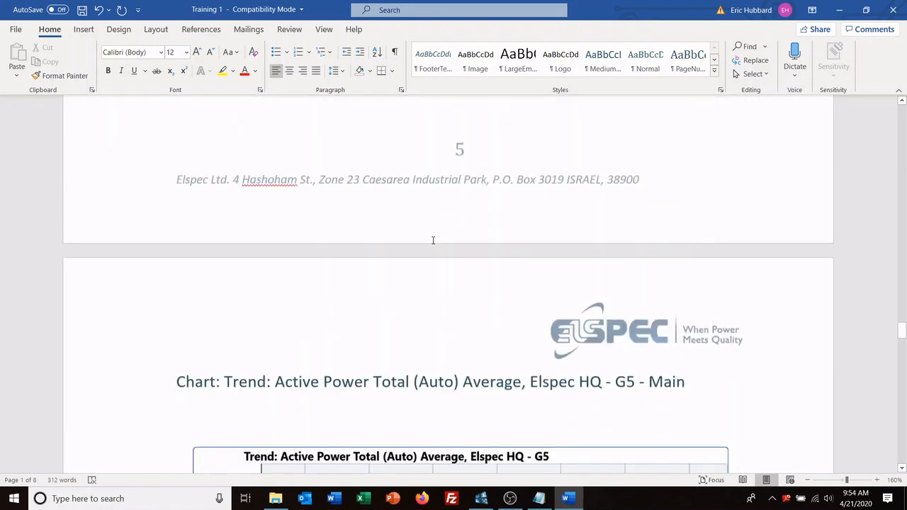
scroll(down, 3)
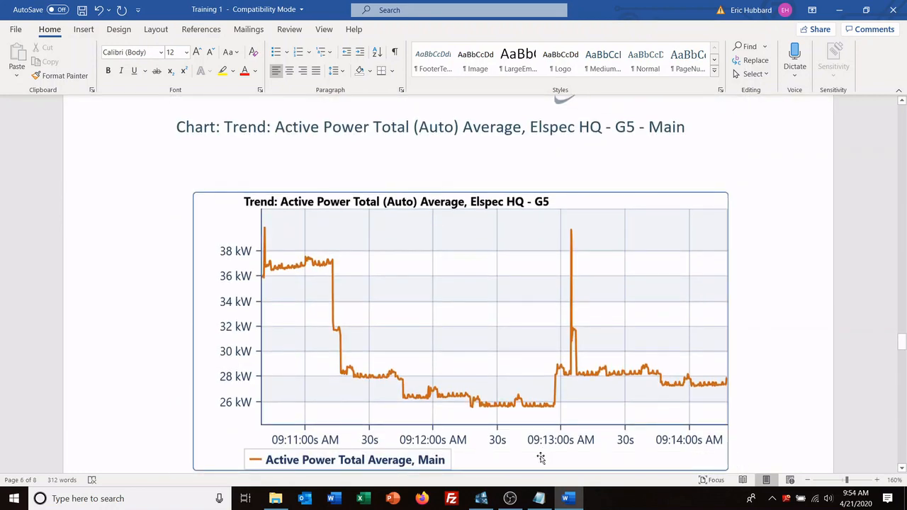
click(480, 498)
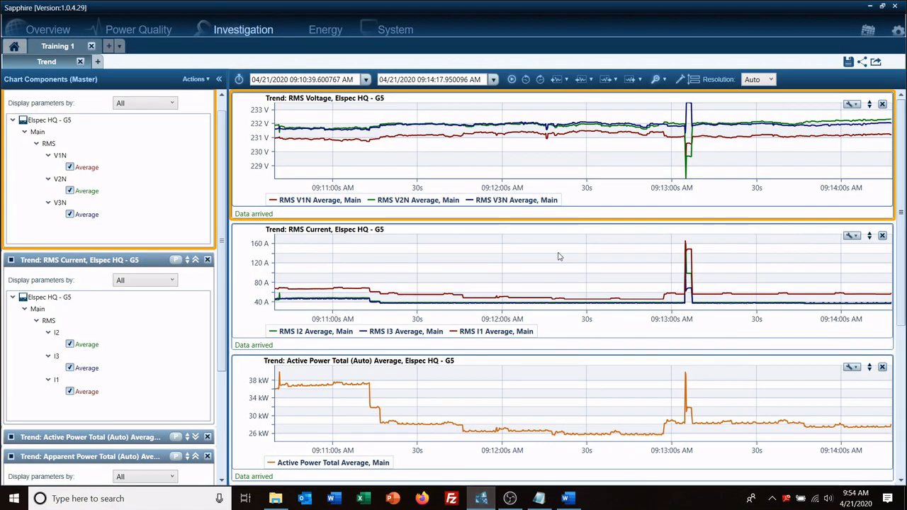
mouse_move(651, 232)
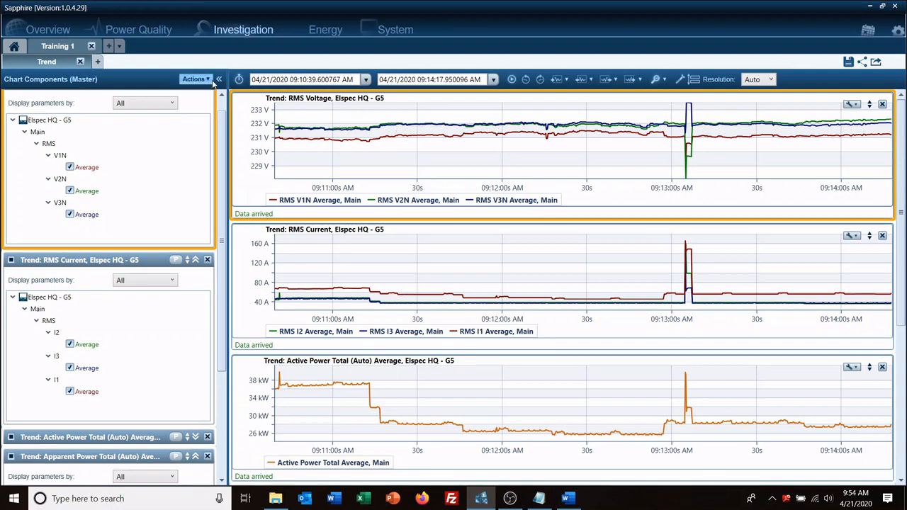
Save the investigation as an Investigation-type template named 'Training 1'
click(196, 79)
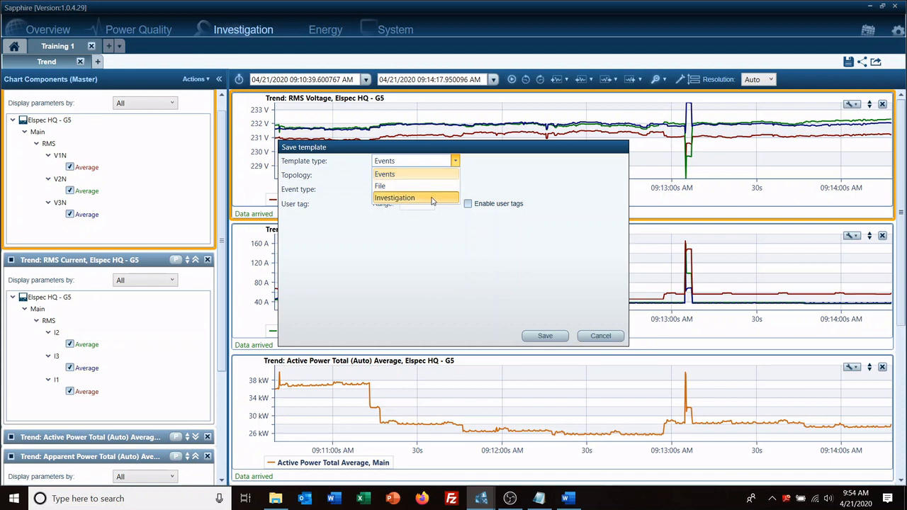
click(395, 197)
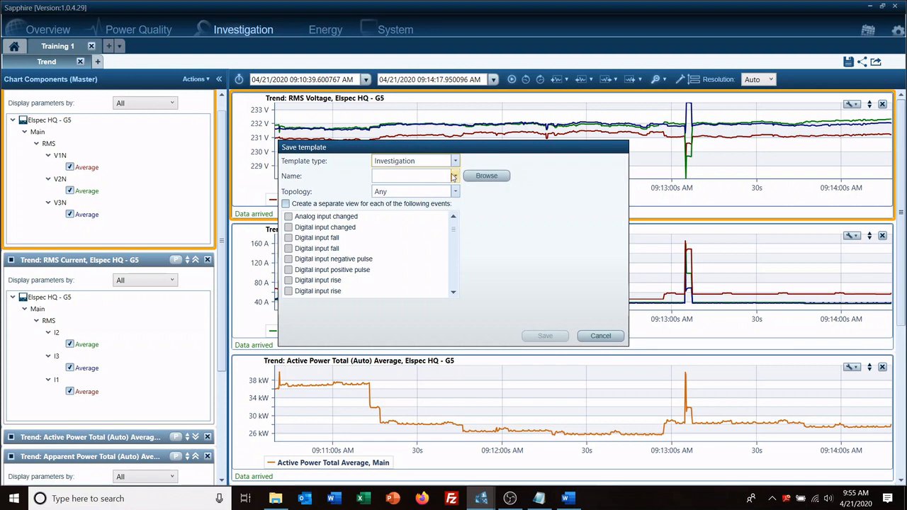
click(411, 176)
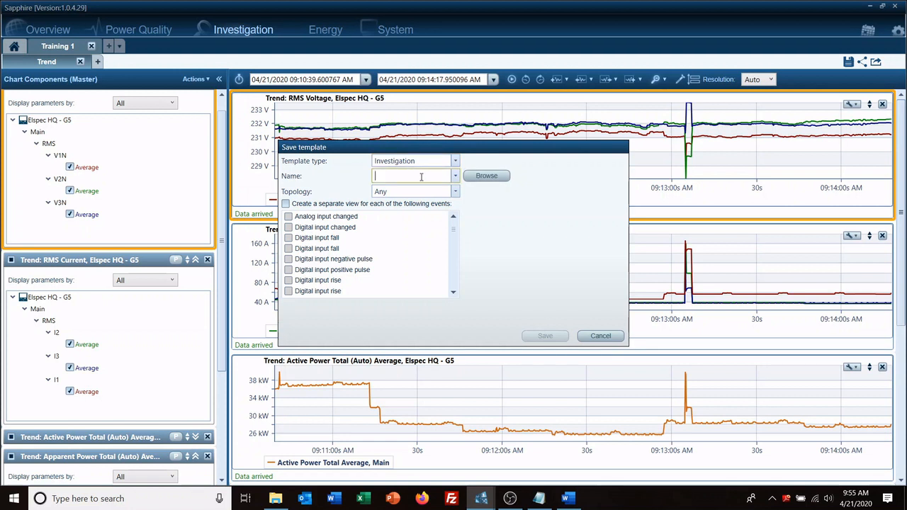
text(Tr)
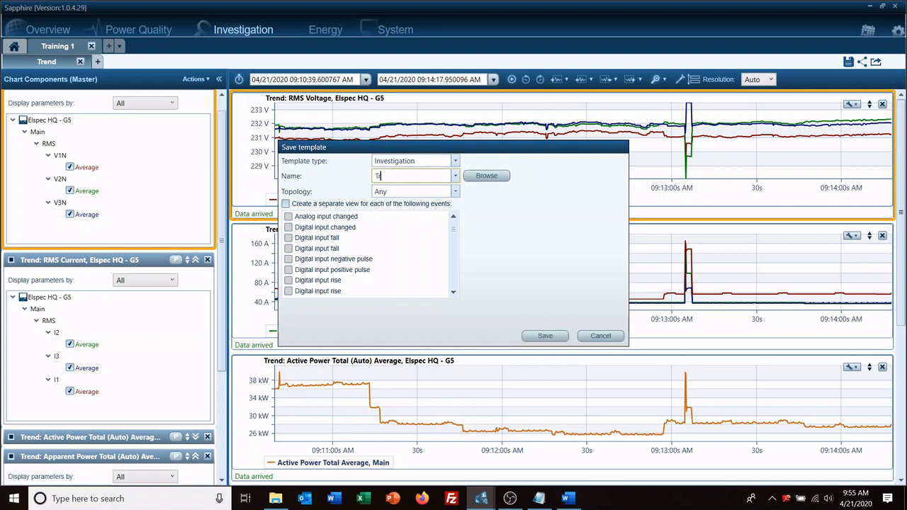
text(Training 1)
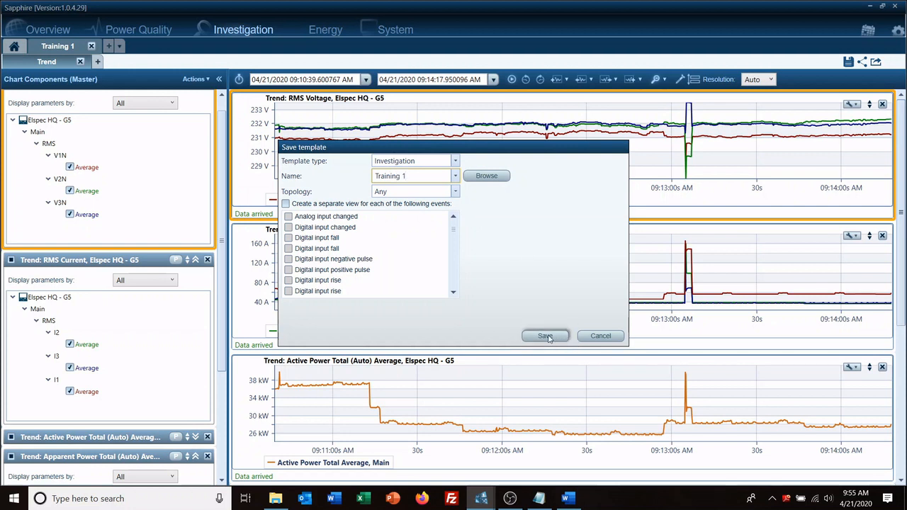
click(545, 335)
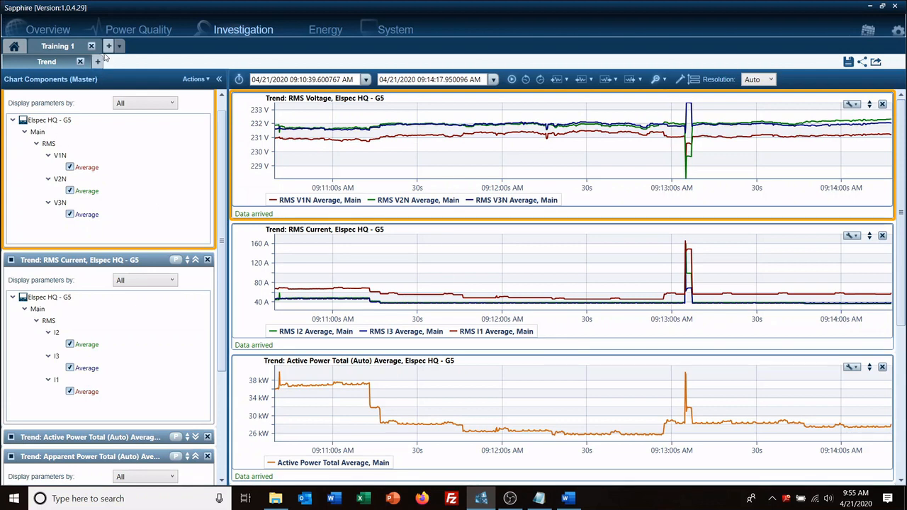
mouse_move(109, 46)
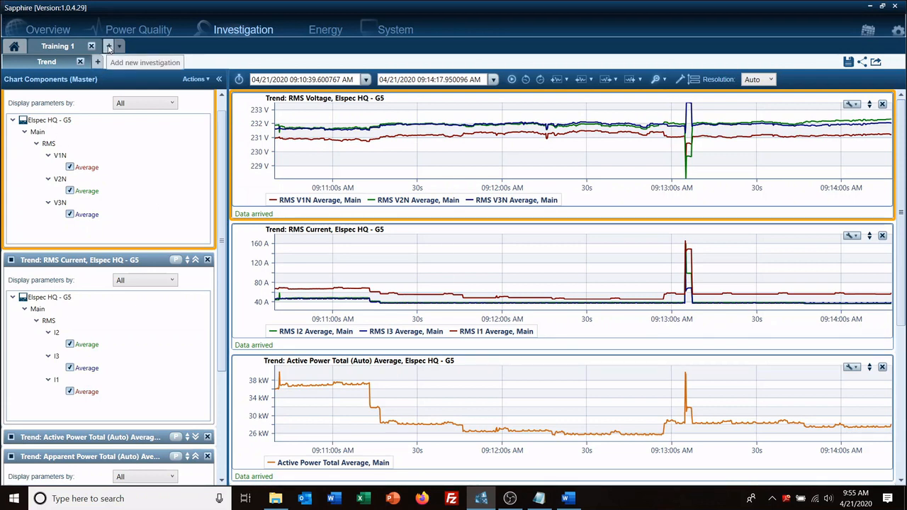
Start a new investigation named 'Training 2' and include Elspec Beit-Shean
click(109, 45)
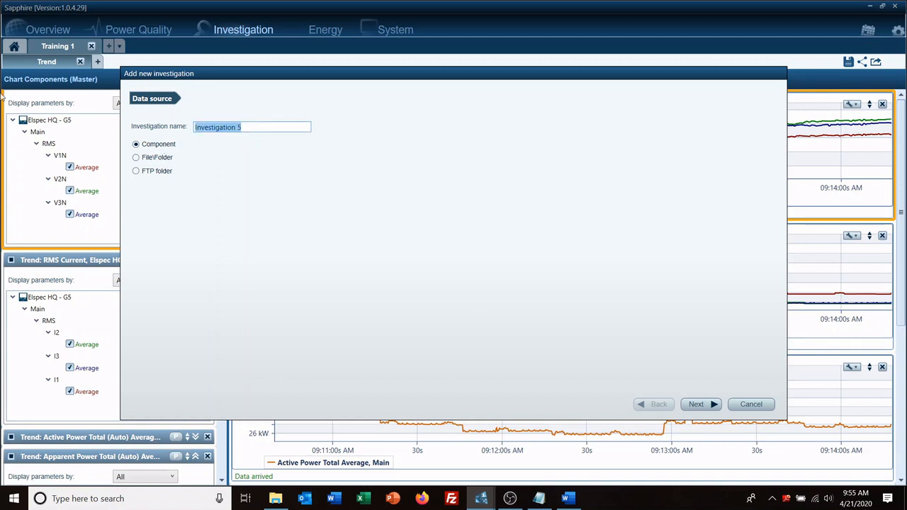
text(Training 2)
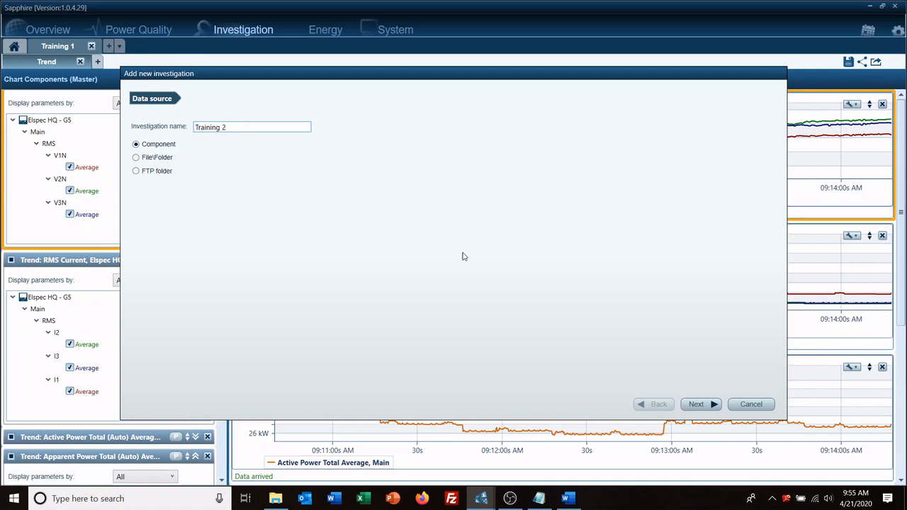
click(695, 404)
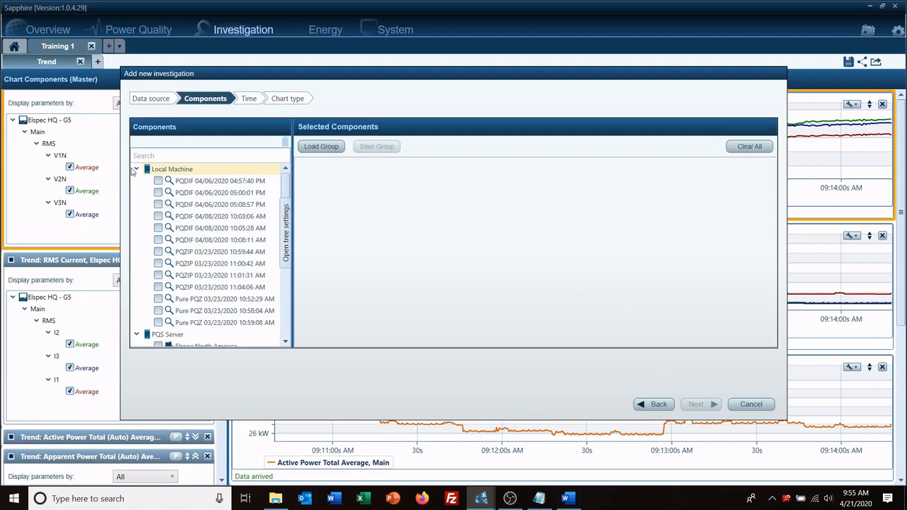
click(135, 169)
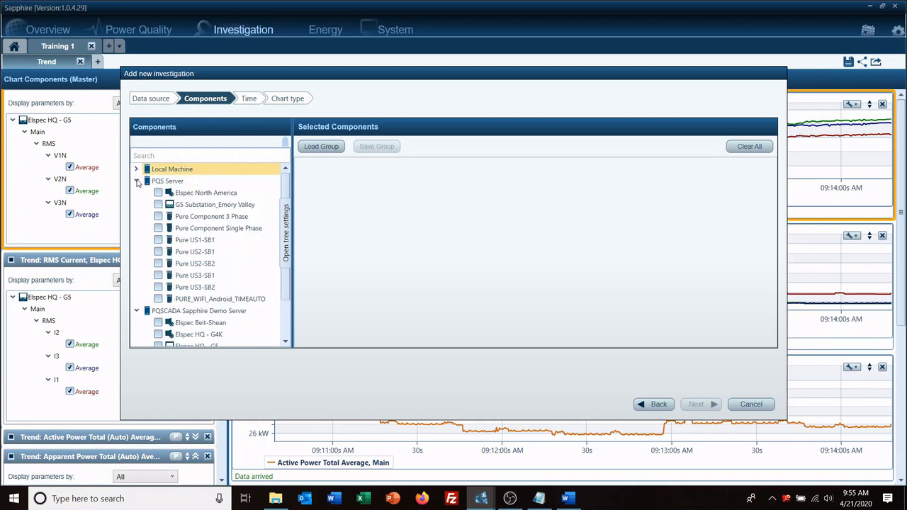
click(158, 204)
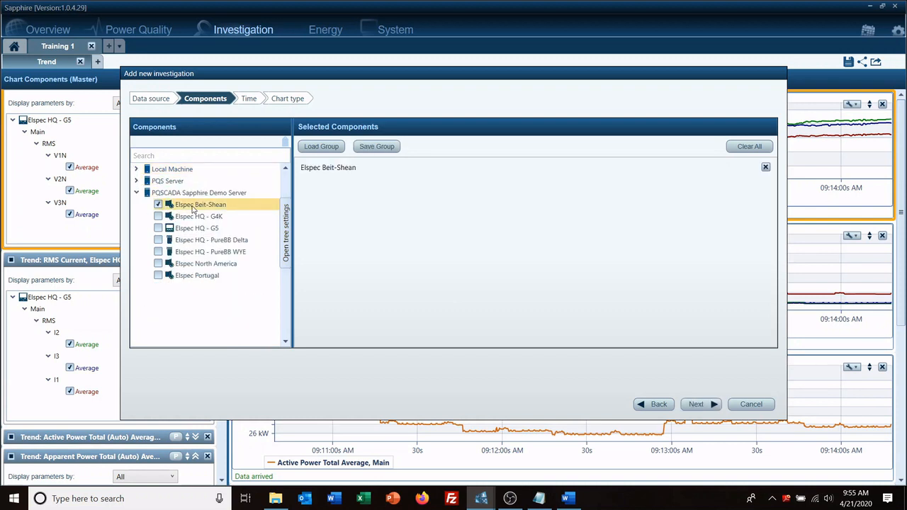
click(695, 404)
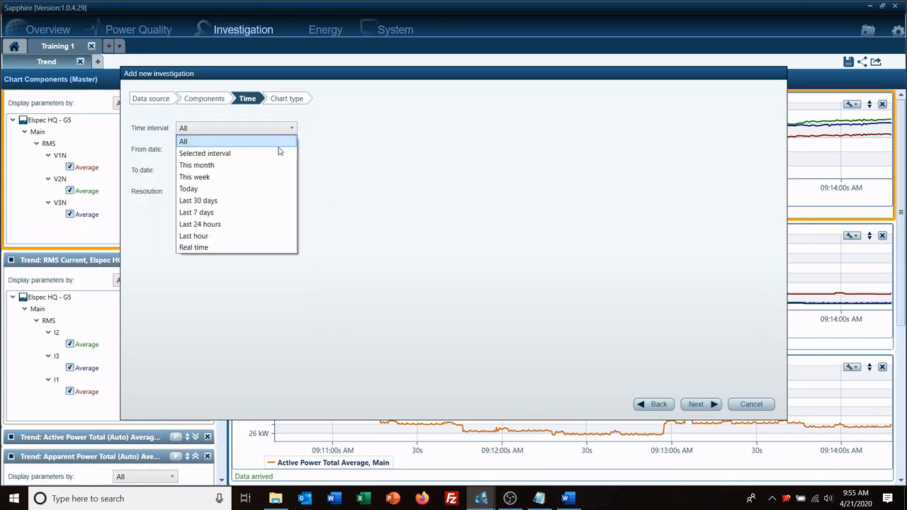
Set the time interval to last hour and build it from the Training 1 template
click(193, 236)
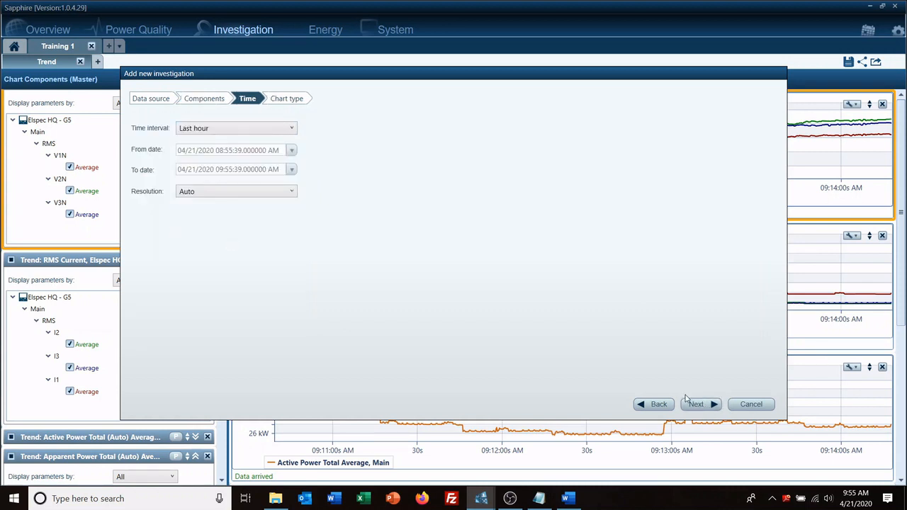
click(695, 404)
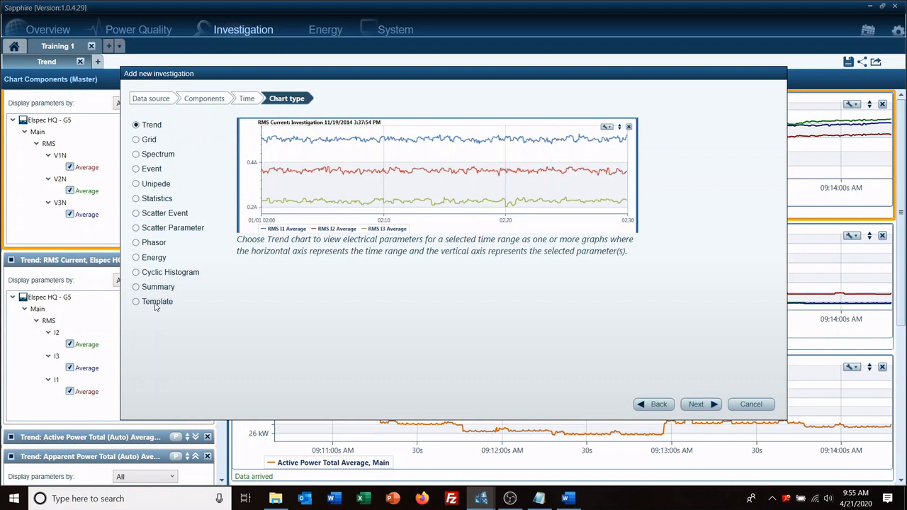
click(135, 301)
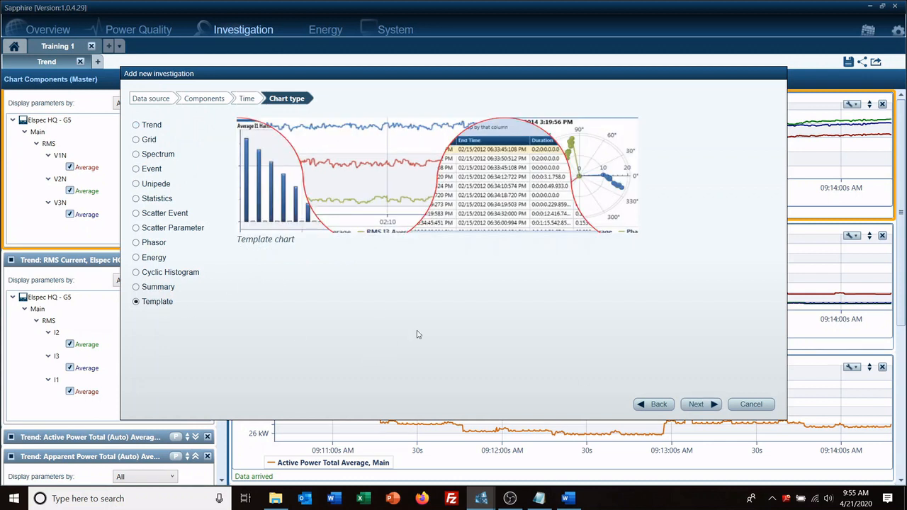
mouse_move(678, 390)
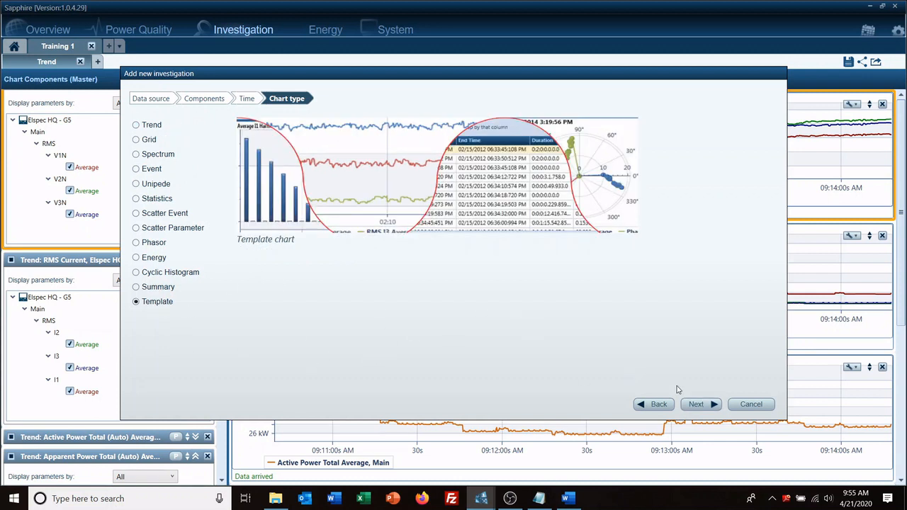
click(695, 403)
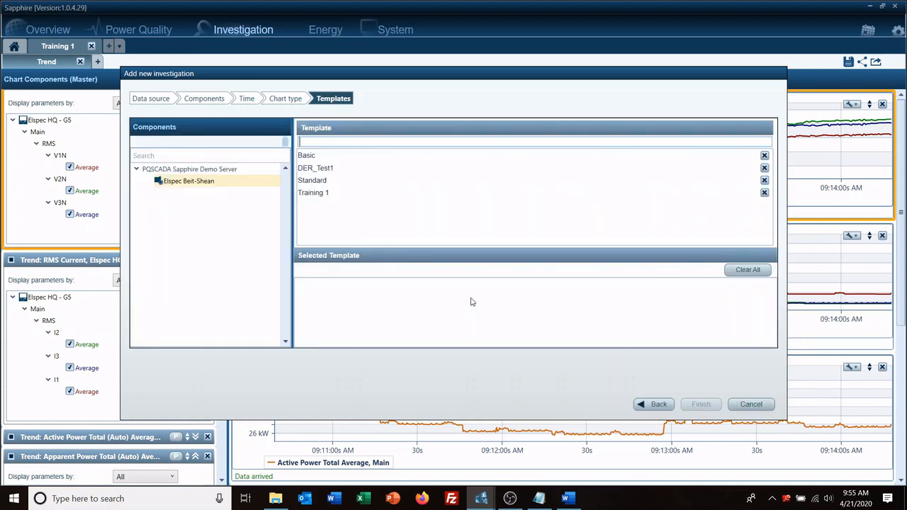
click(313, 192)
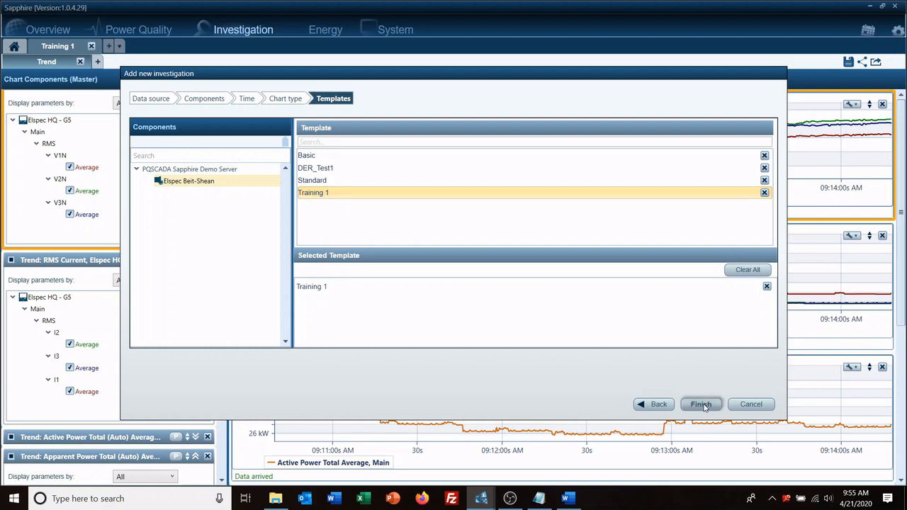
click(700, 404)
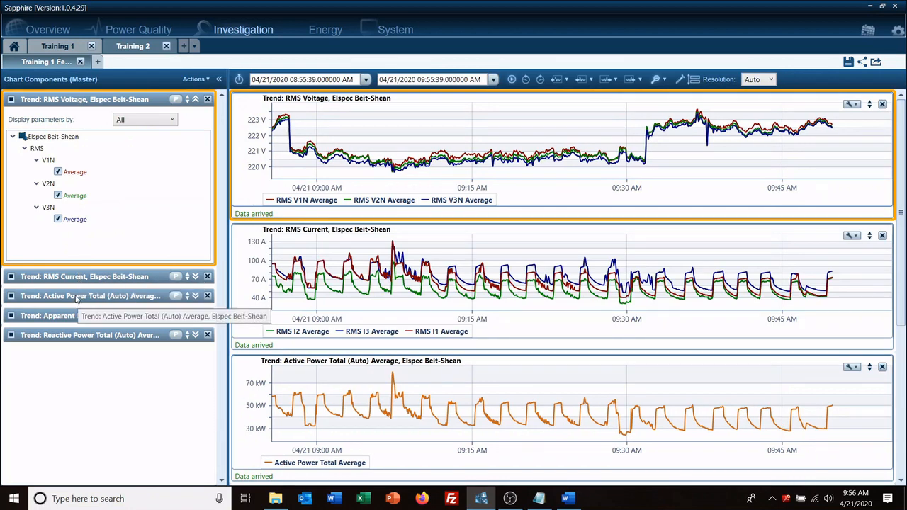
mouse_move(400, 290)
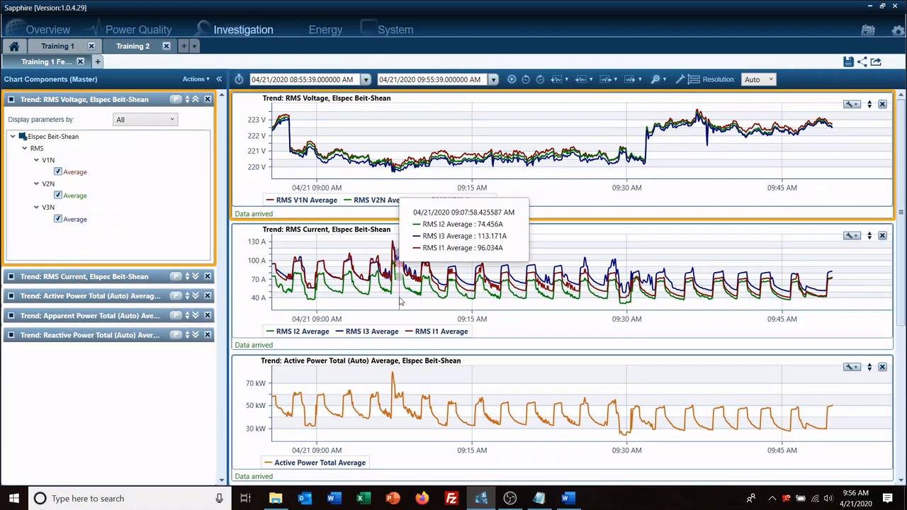